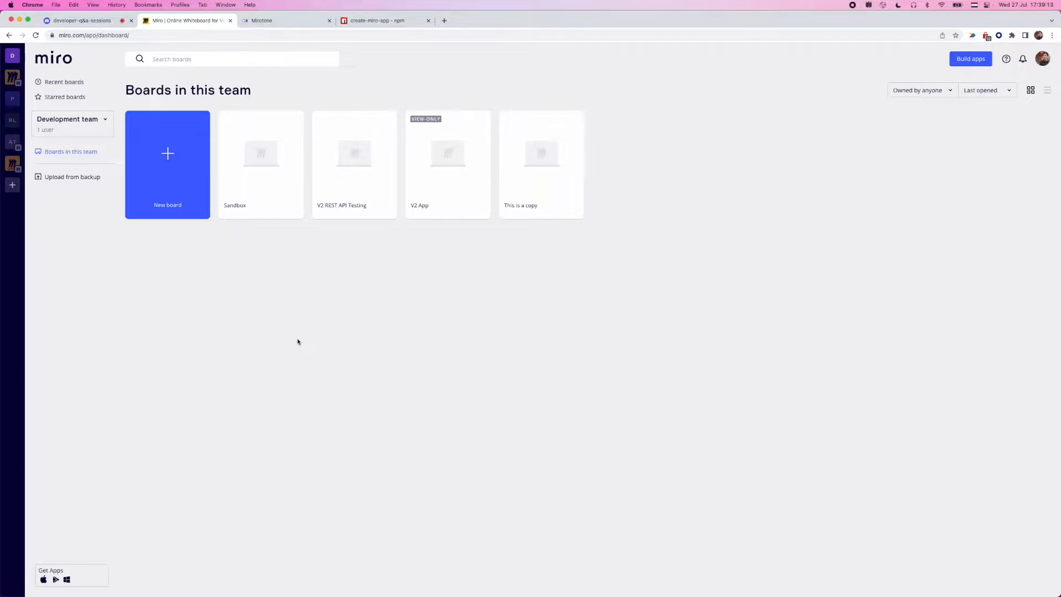
mouse_move(311, 293)
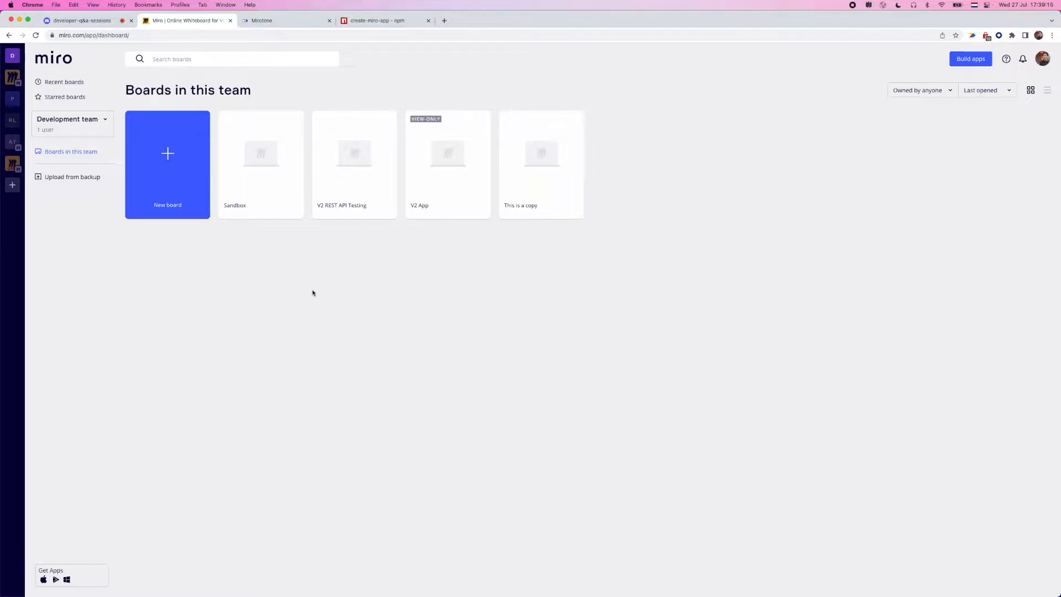
mouse_move(571, 229)
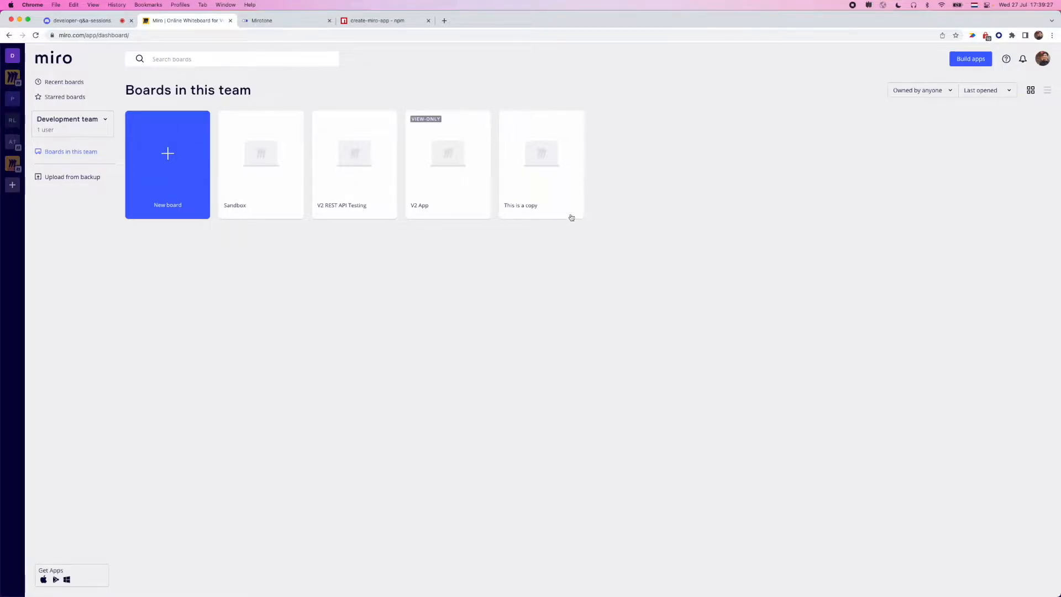
mouse_move(373, 84)
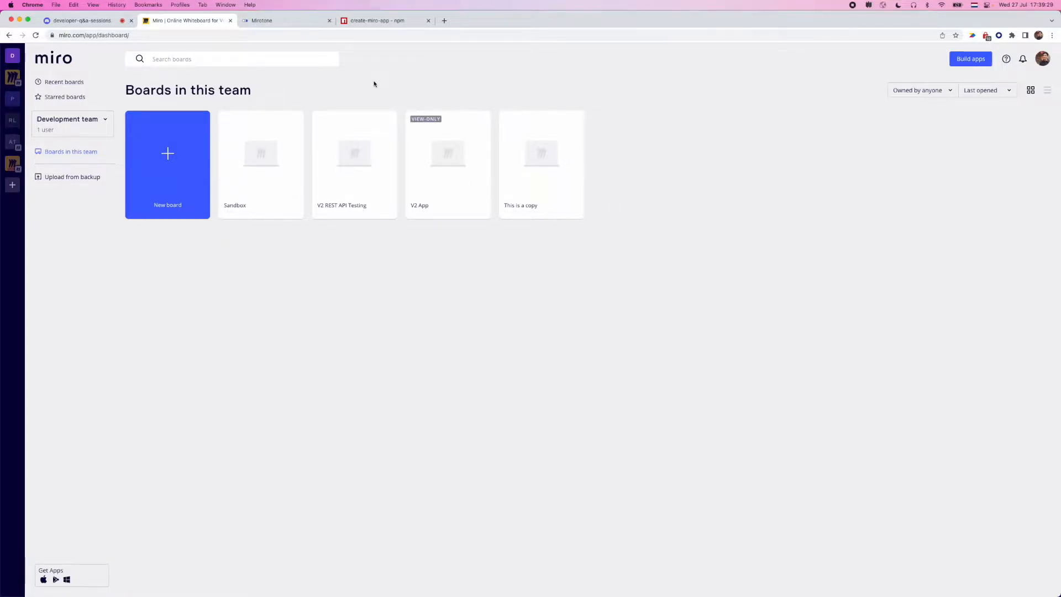
mouse_move(12, 56)
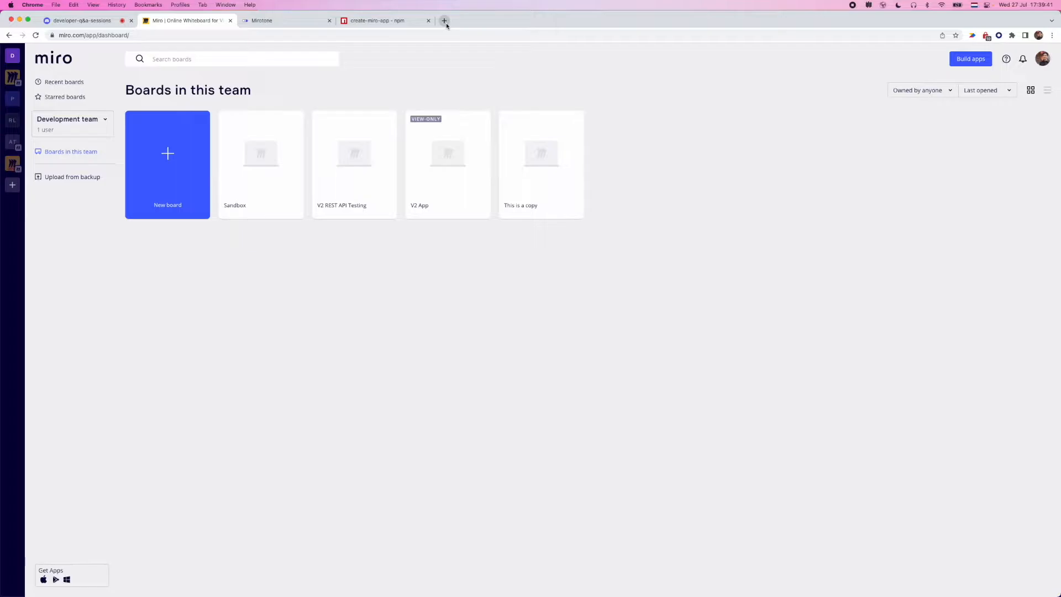
Open the Web SDK 2.0 'Build your first Hello, World app' tutorial on developers.miro.com in a new tab.
click(444, 20)
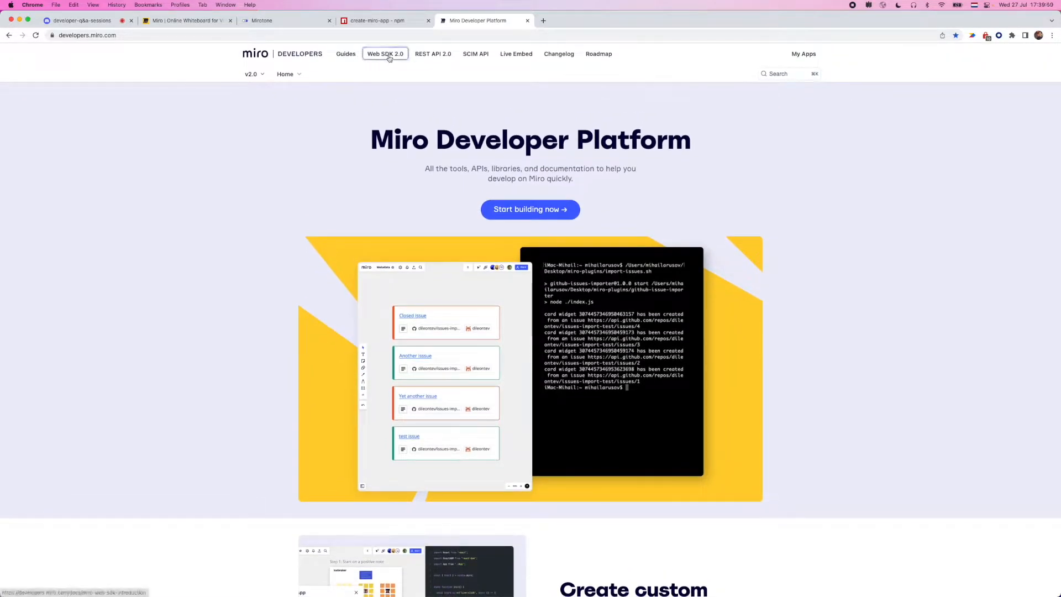
click(385, 54)
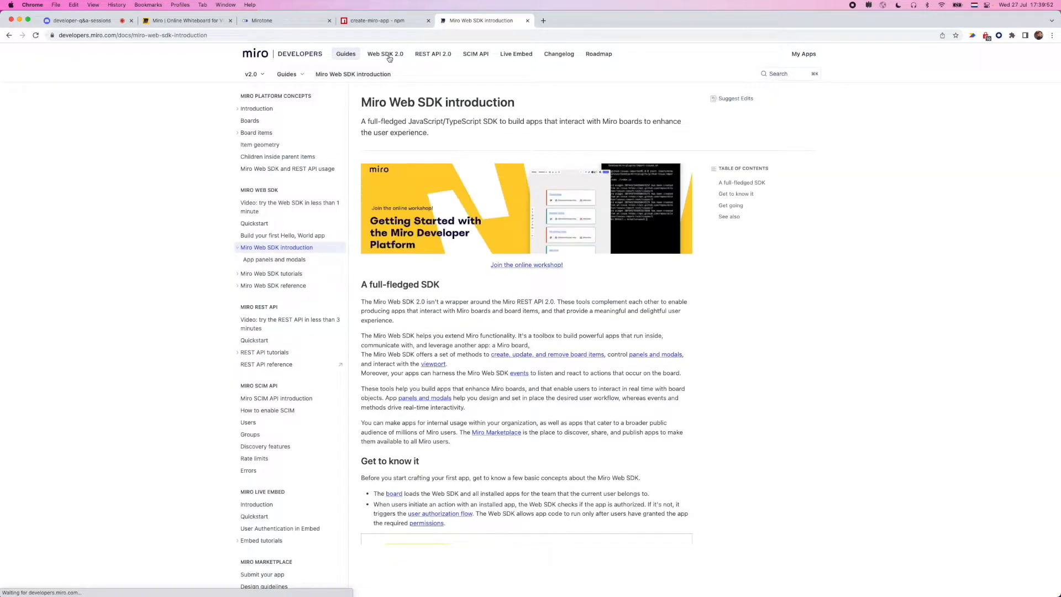
mouse_move(322, 238)
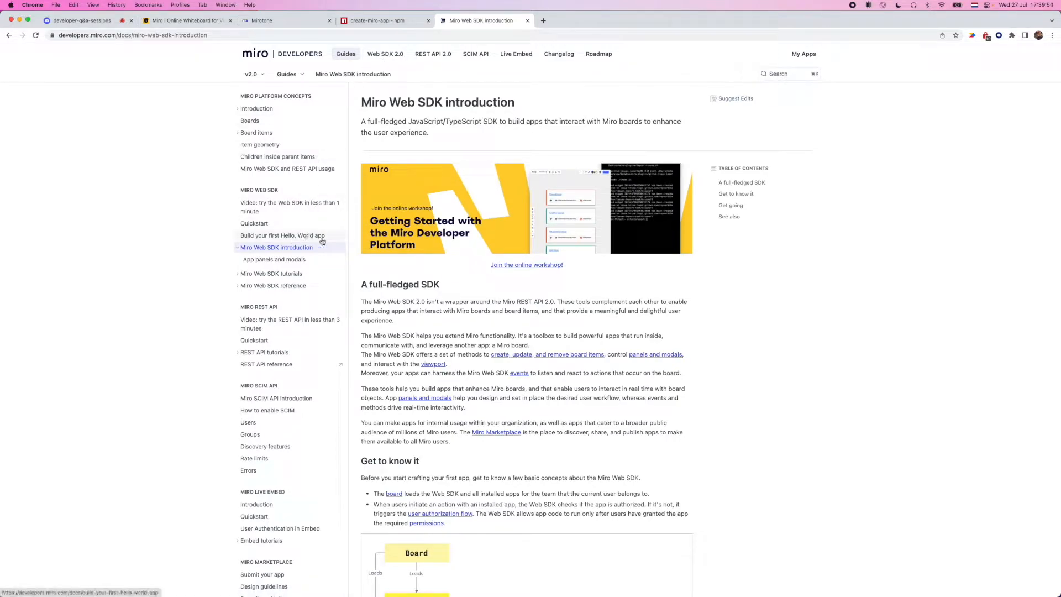
click(281, 235)
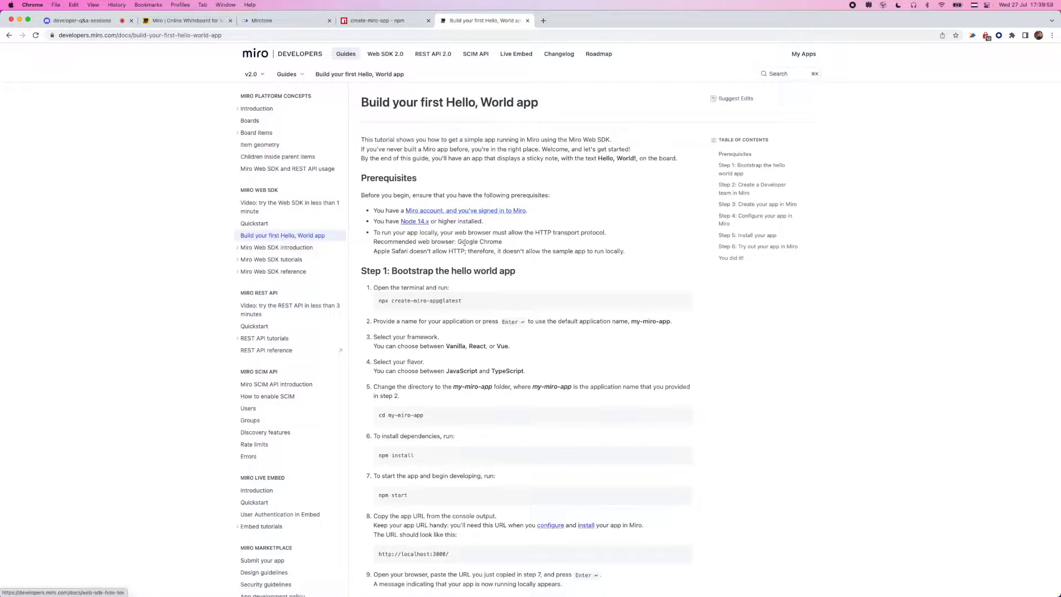
scroll(down, 3)
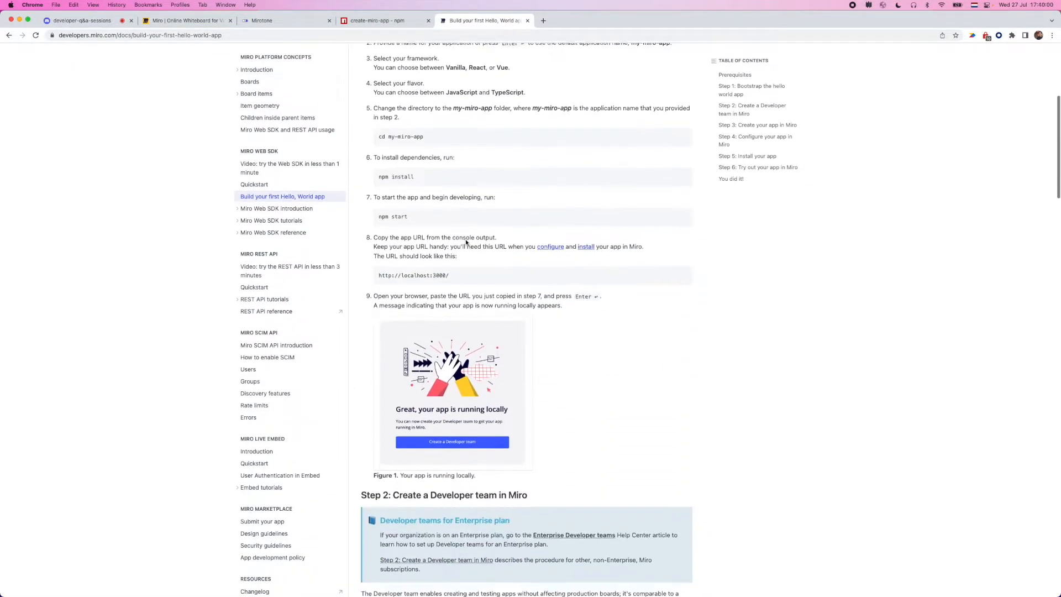
scroll(down, 3)
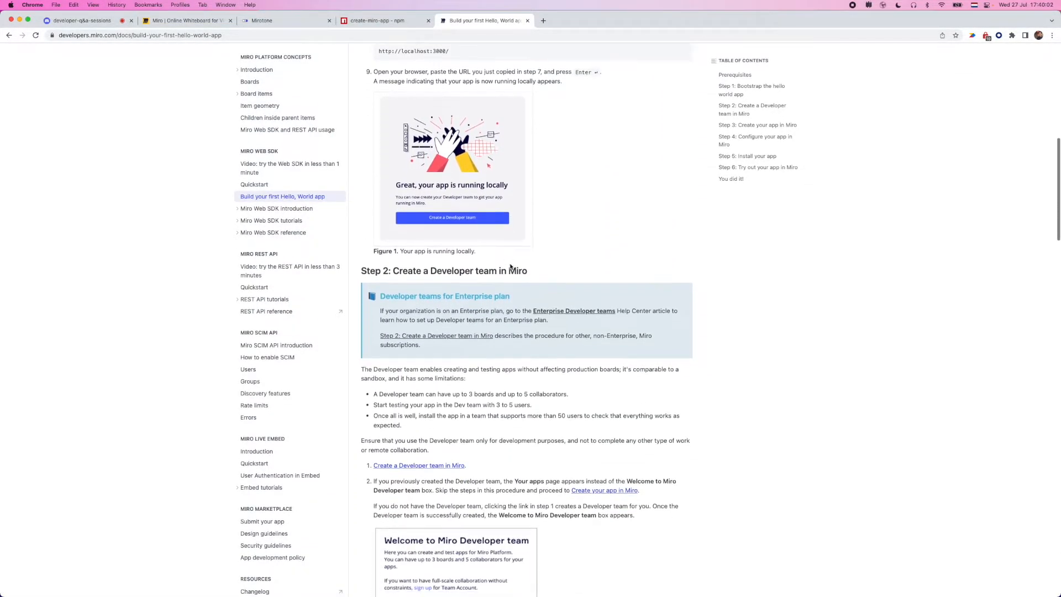
mouse_move(565, 271)
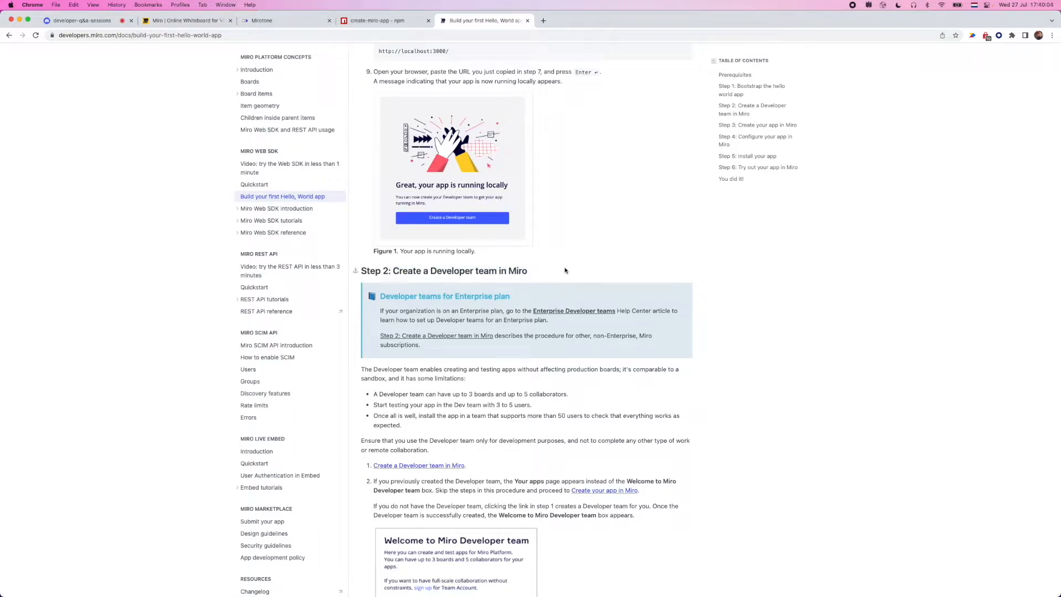
mouse_move(502, 265)
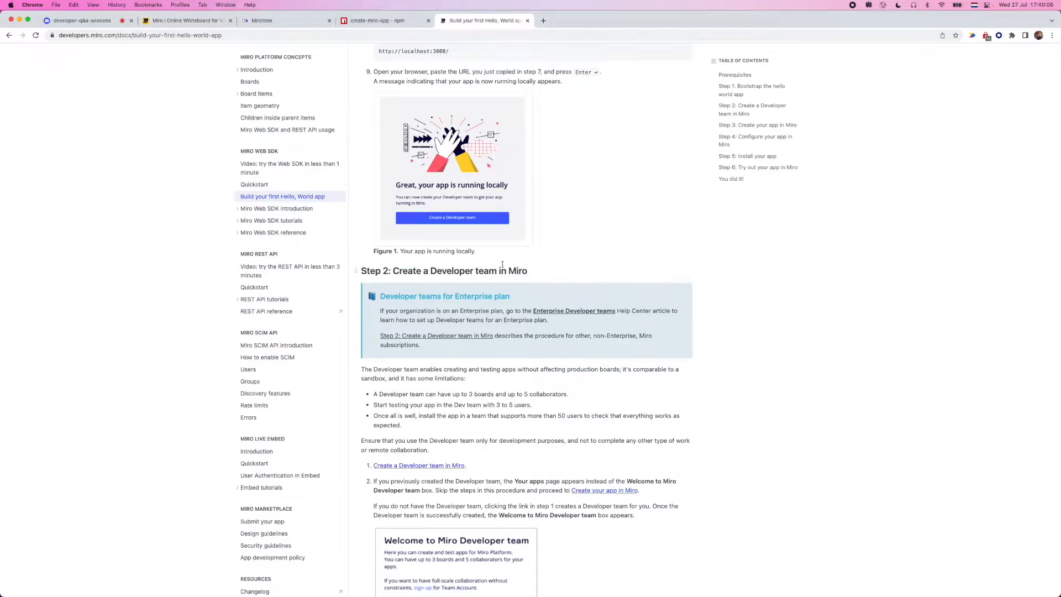
scroll(down, 3)
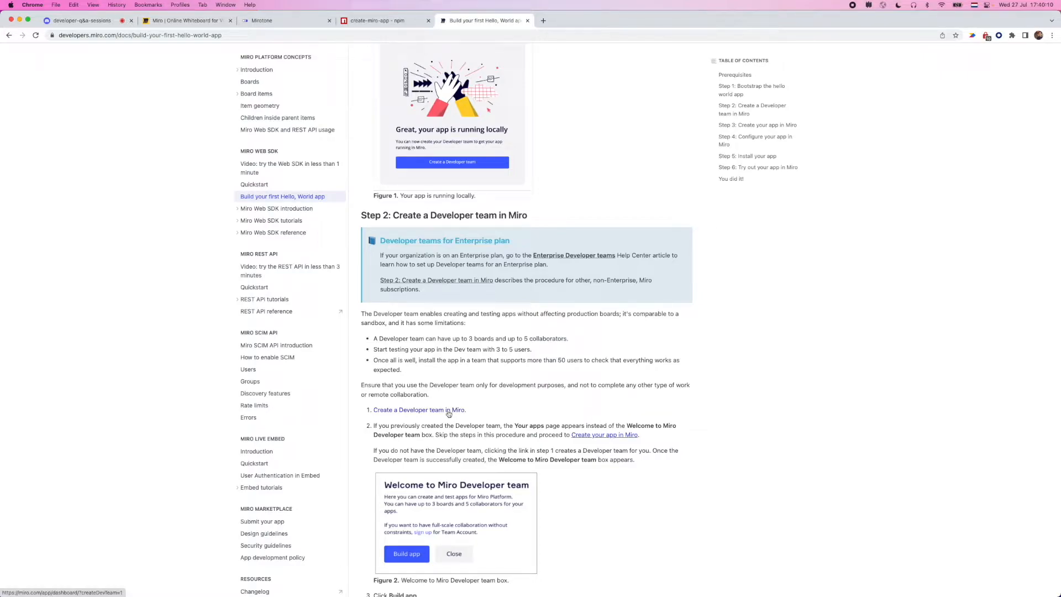
scroll(up, 3)
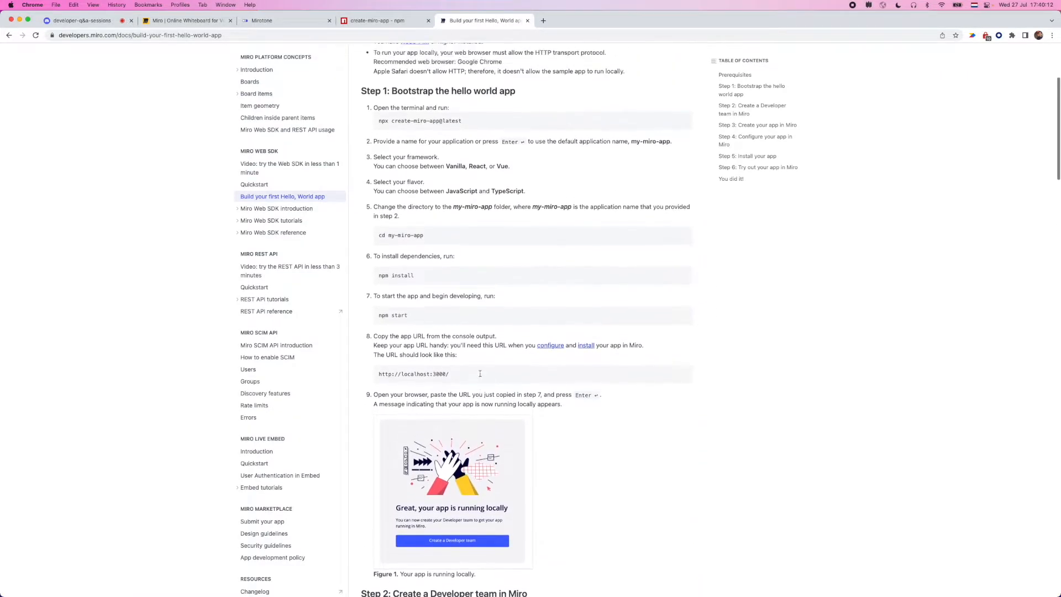
Return to the Development team's boards dashboard, opening and closing the Sandbox board's options.
click(187, 20)
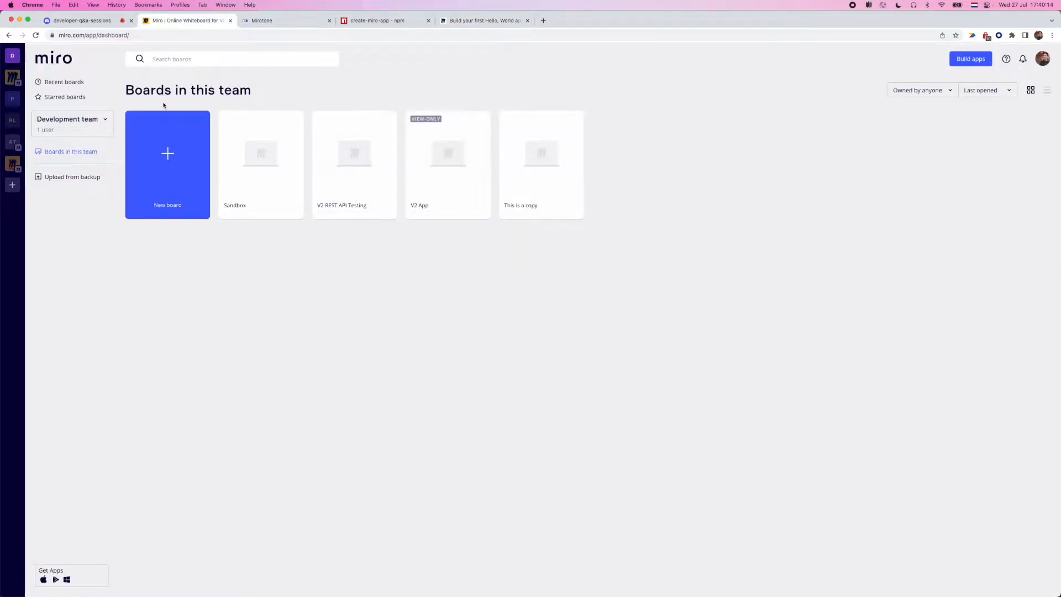
mouse_move(12, 55)
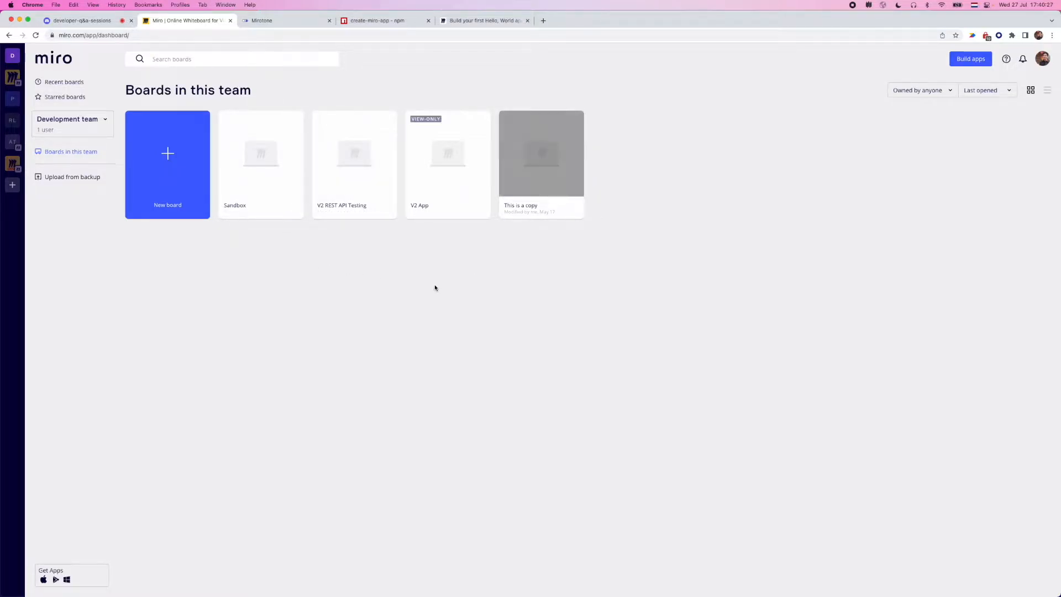
mouse_move(448, 152)
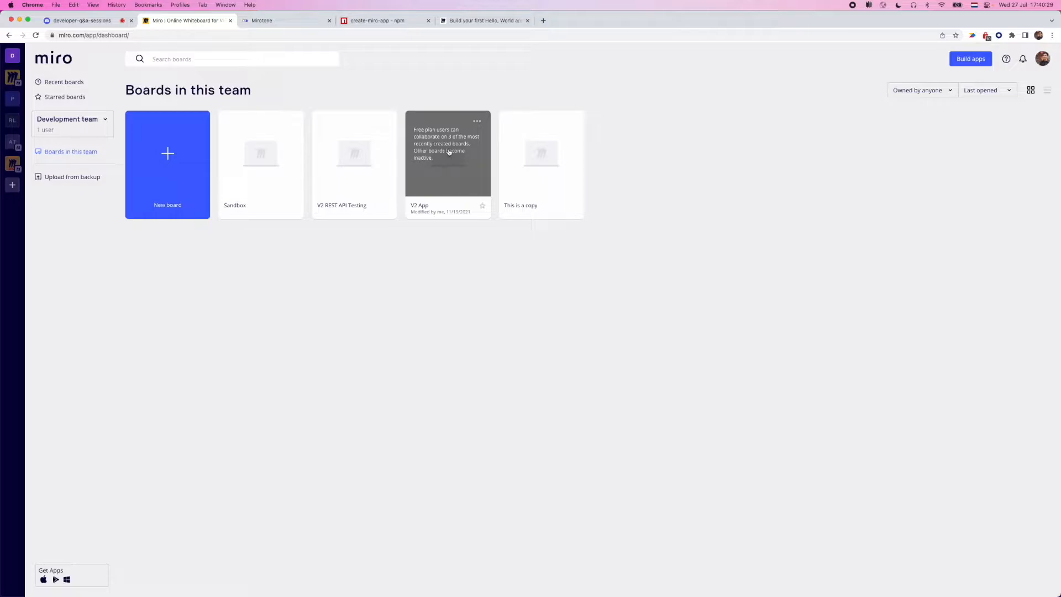
mouse_move(471, 245)
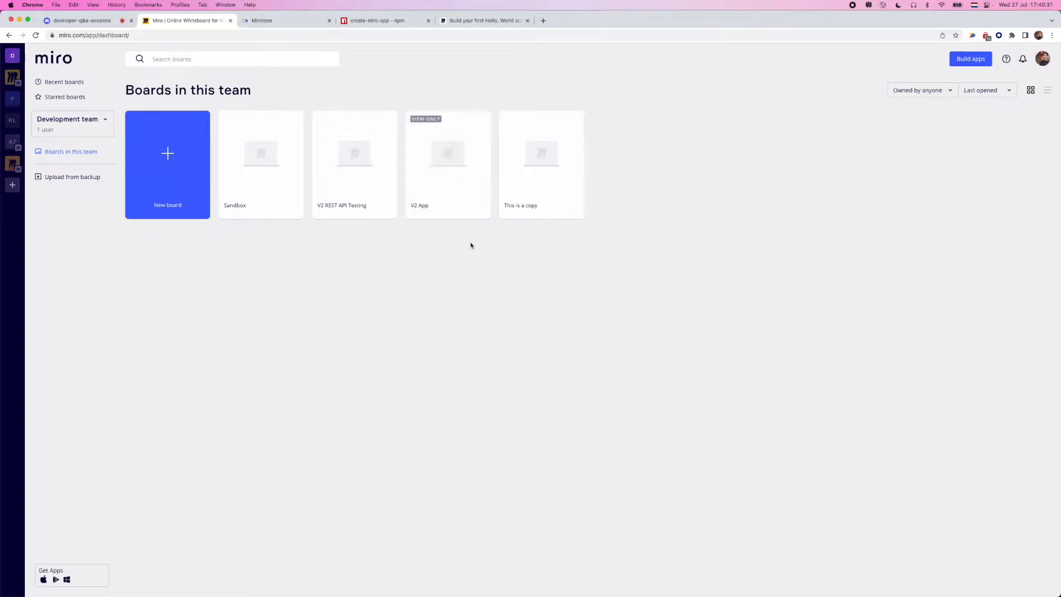
mouse_move(406, 122)
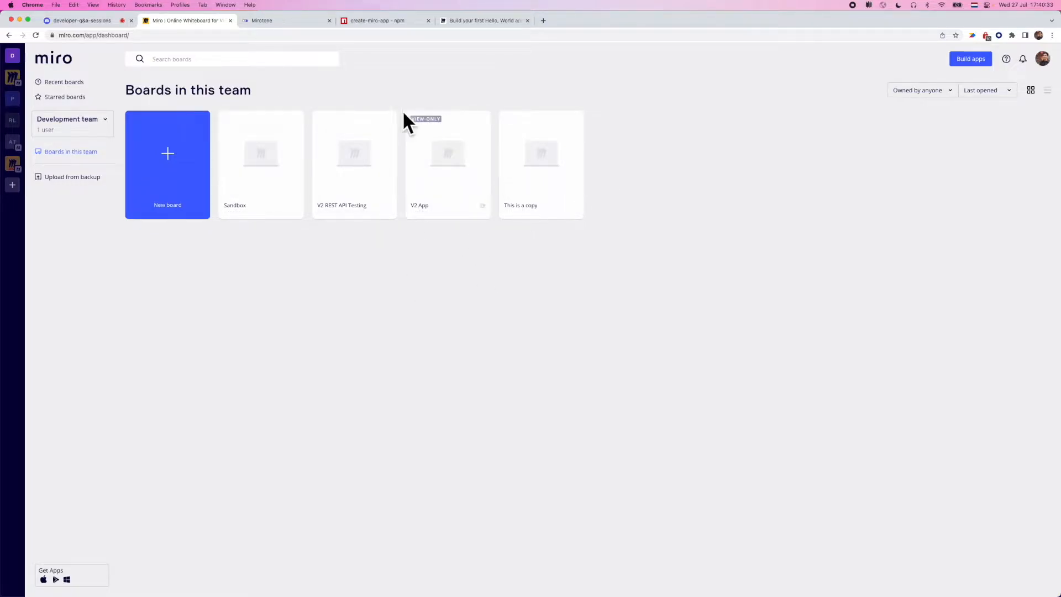
mouse_move(272, 156)
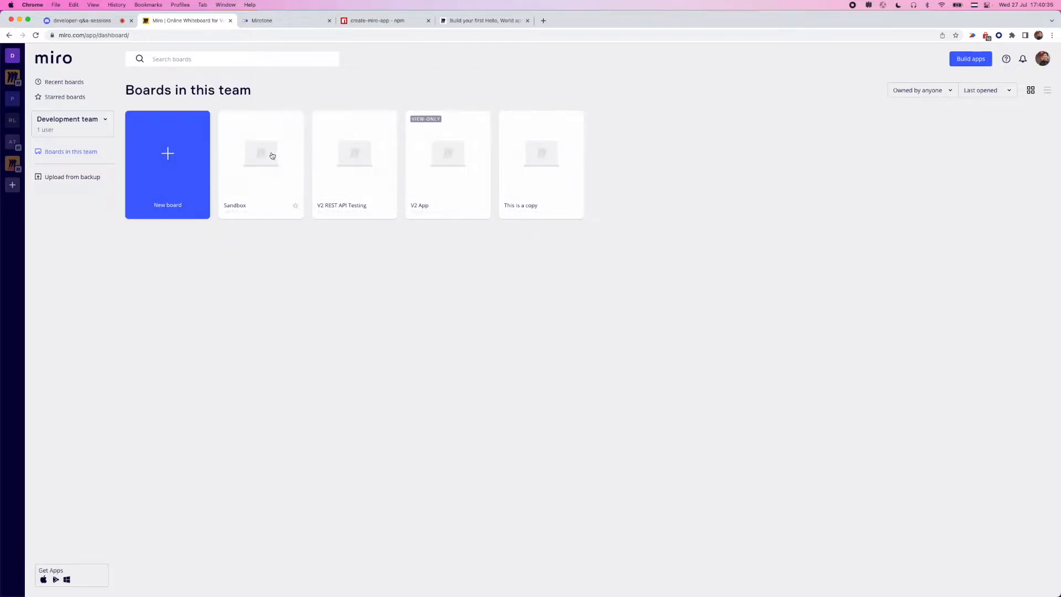
mouse_move(77, 278)
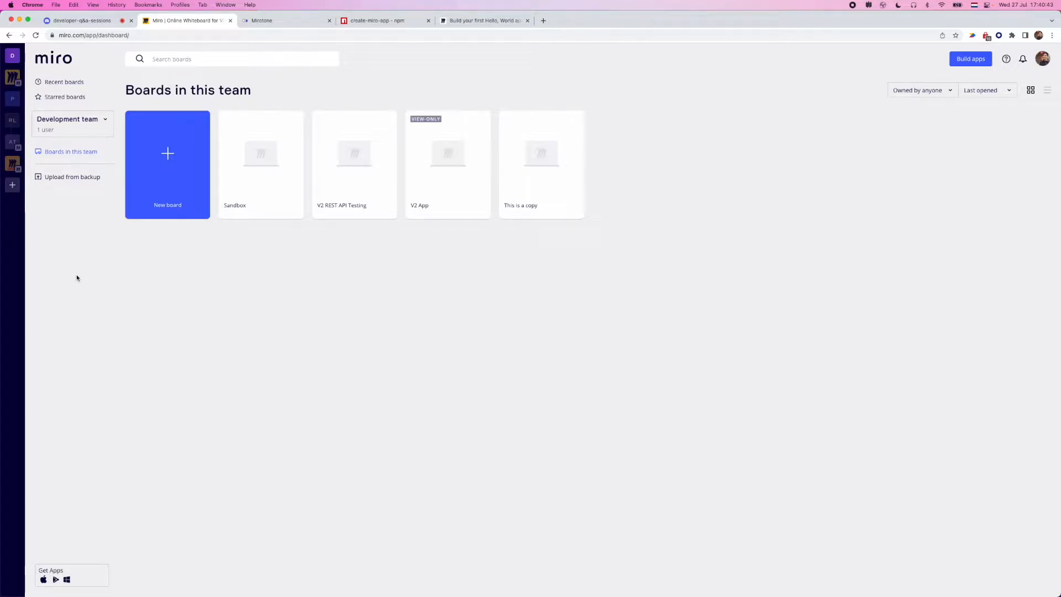
click(289, 121)
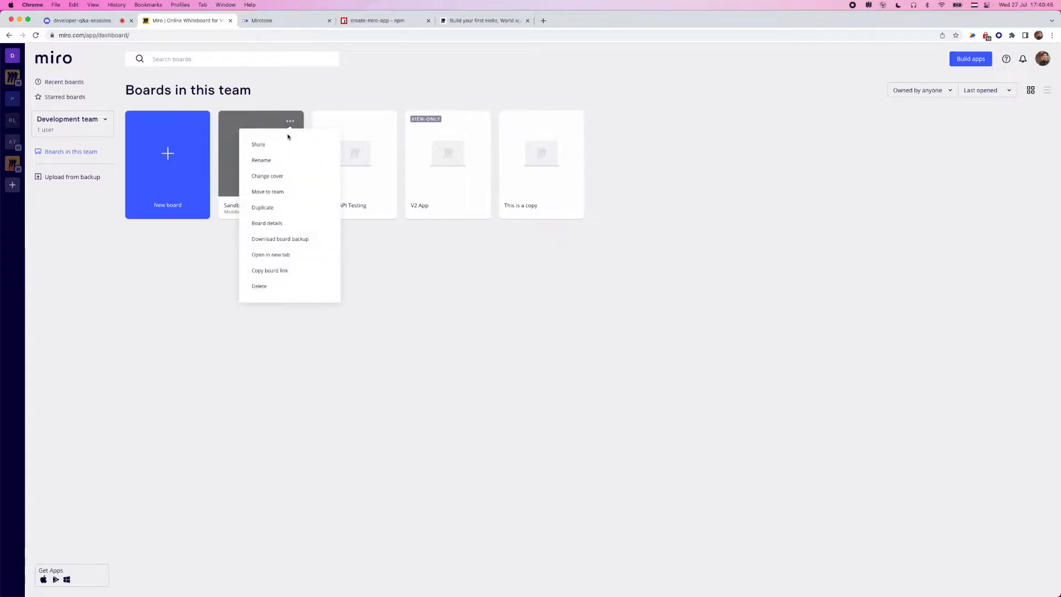
click(277, 170)
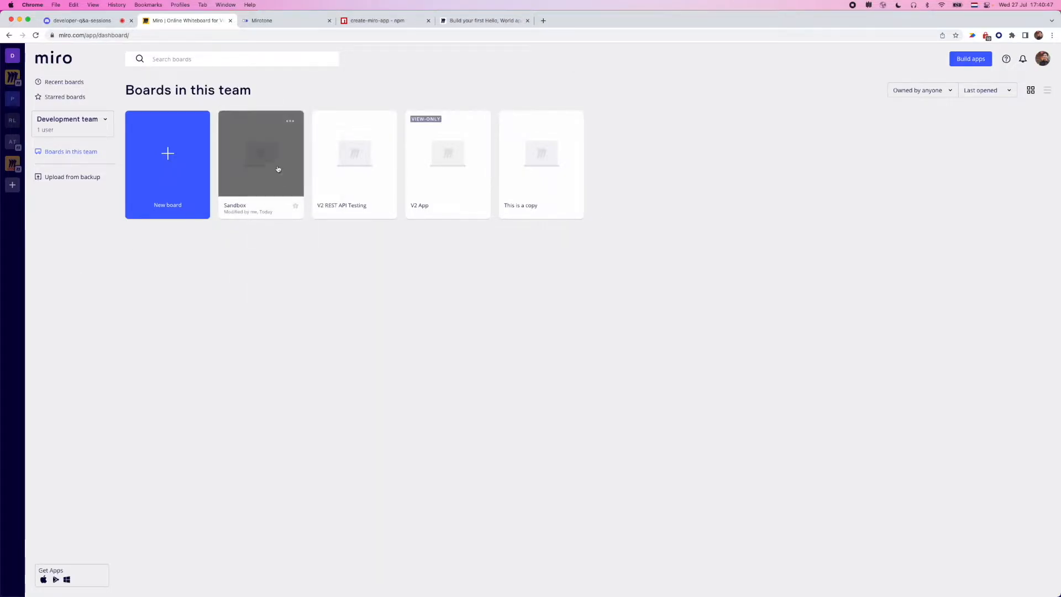
mouse_move(266, 197)
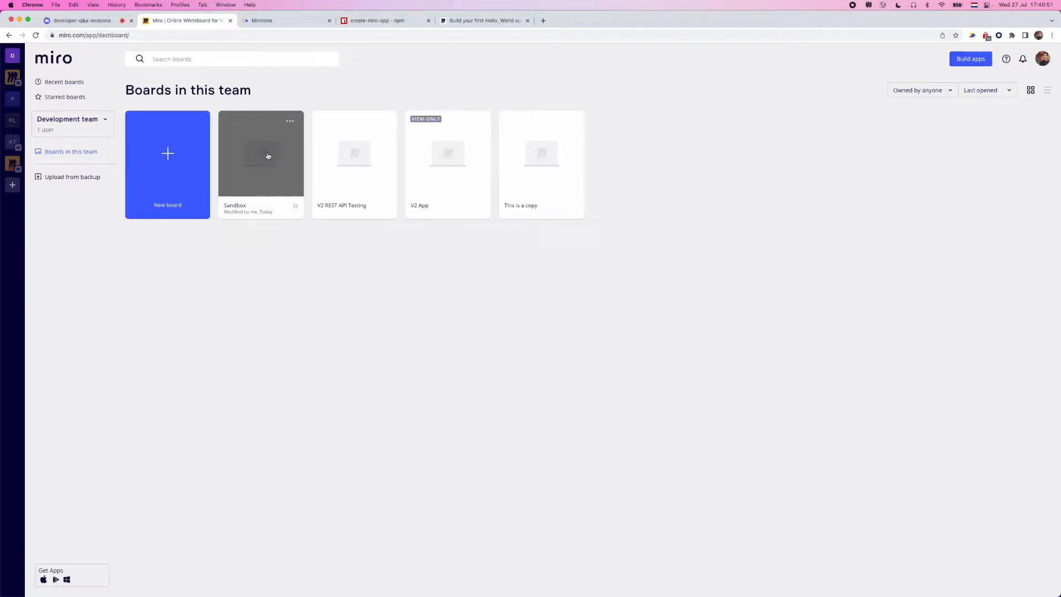
mouse_move(385, 254)
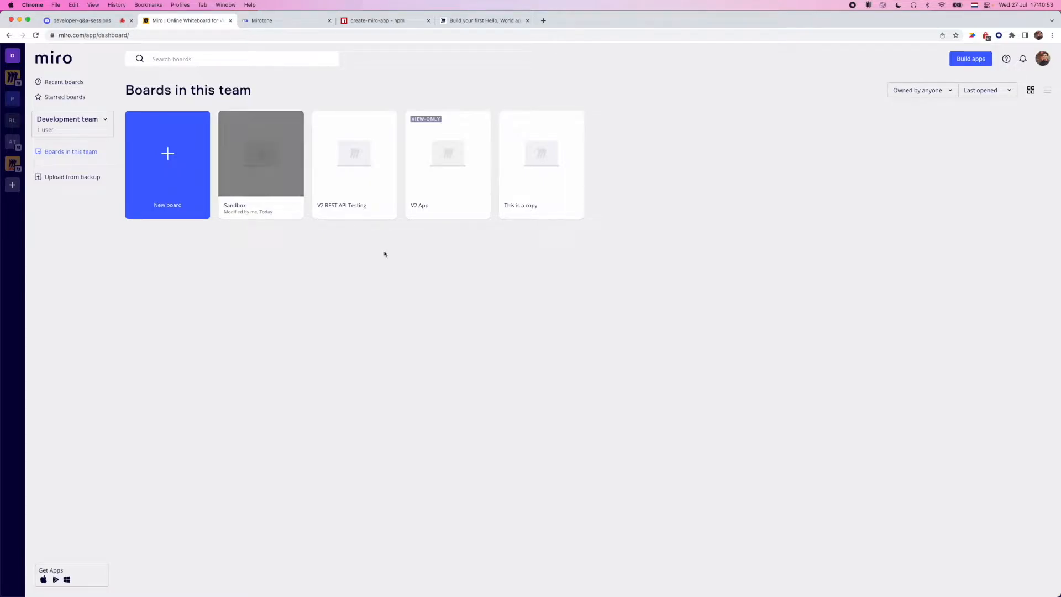
mouse_move(853, 72)
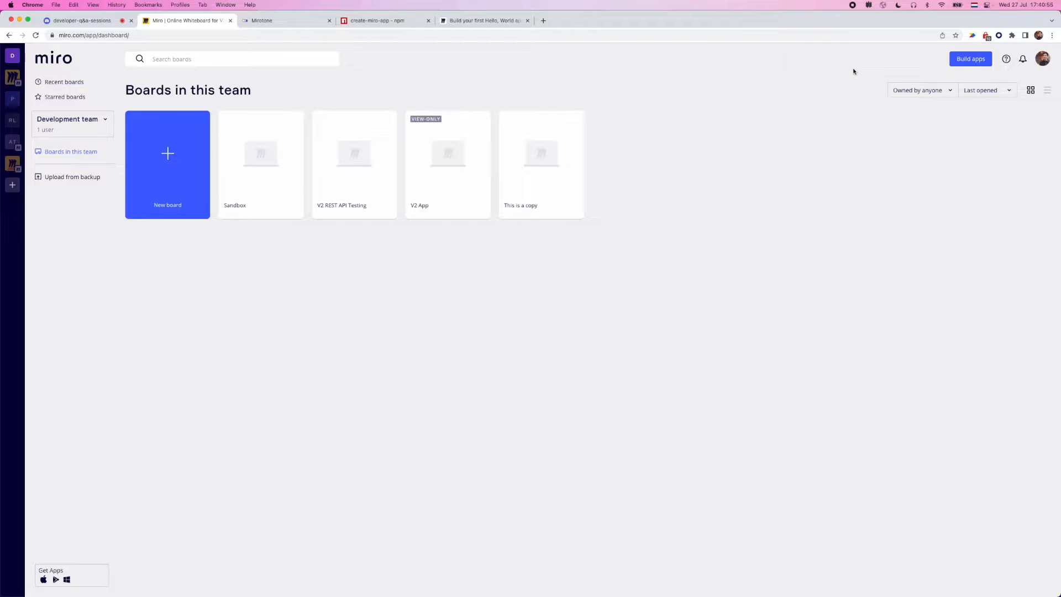
mouse_move(983, 75)
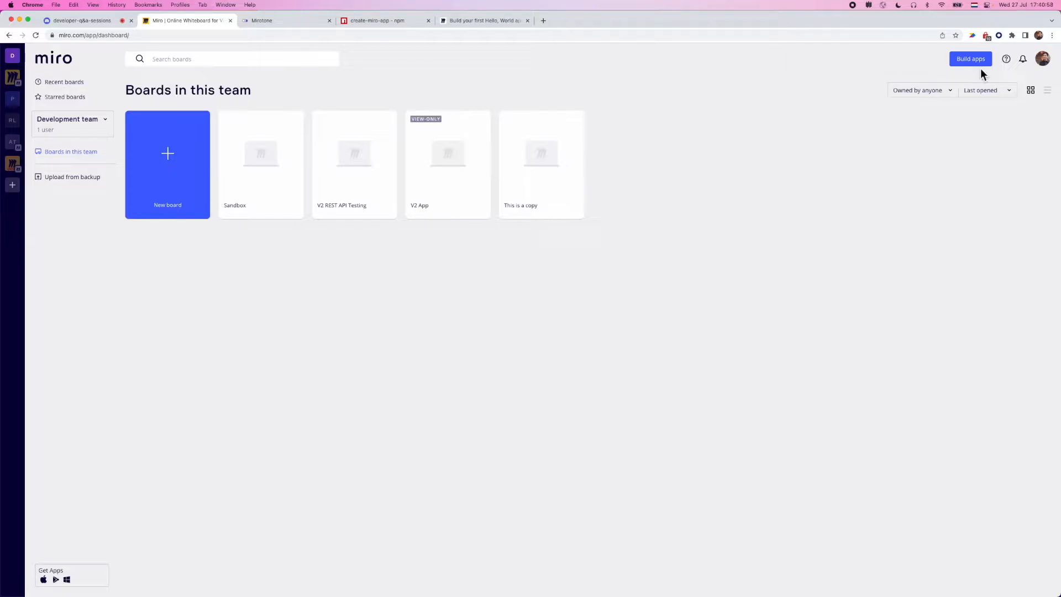
mouse_move(978, 70)
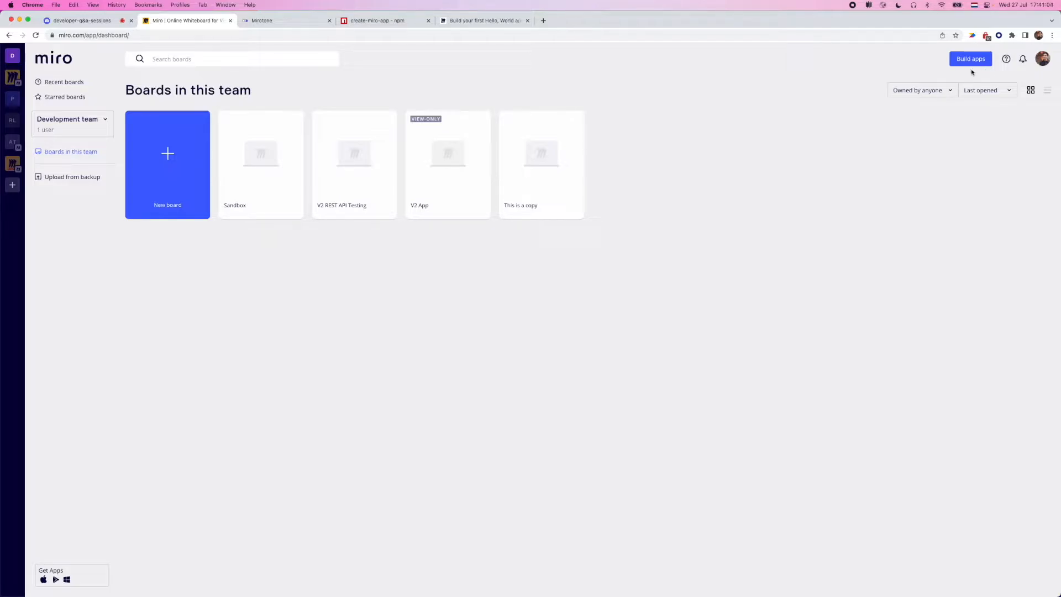
mouse_move(979, 68)
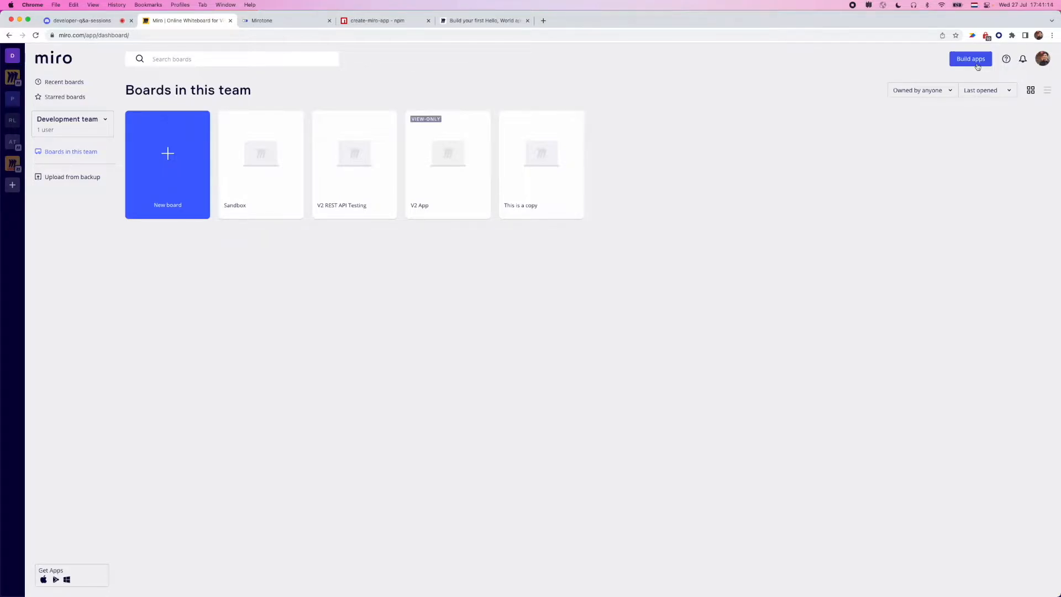
Go to Build apps' Your apps tab and accept the Developer Terms of Use.
click(970, 59)
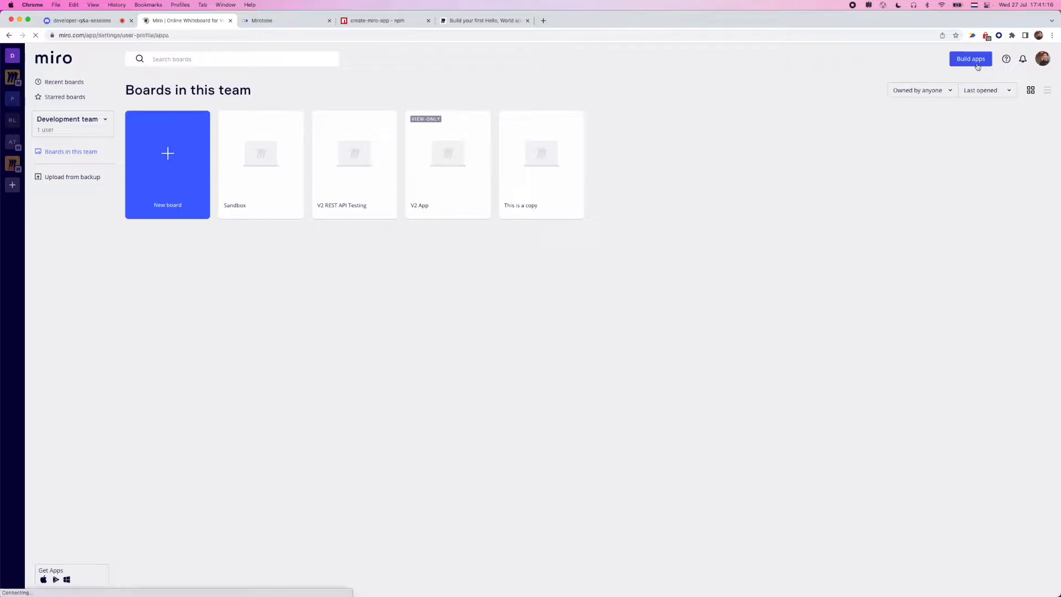
click(970, 59)
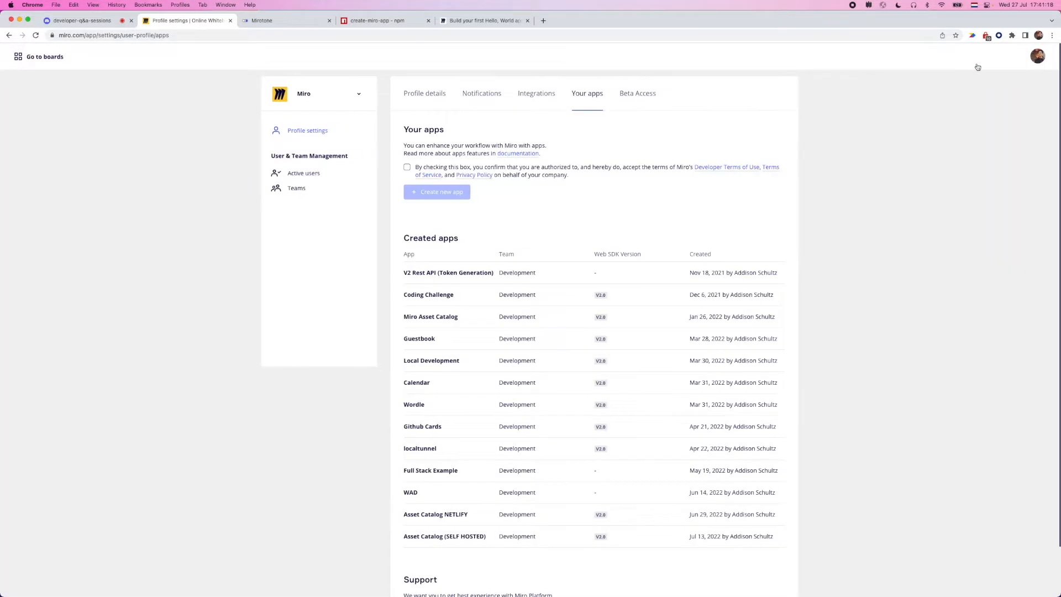
mouse_move(847, 142)
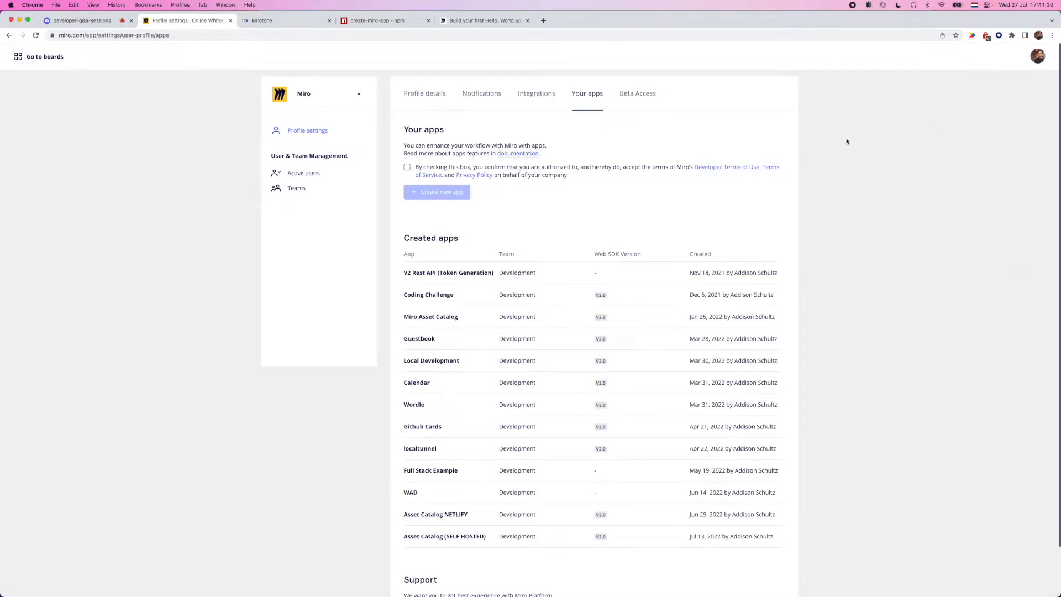
scroll(down, 3)
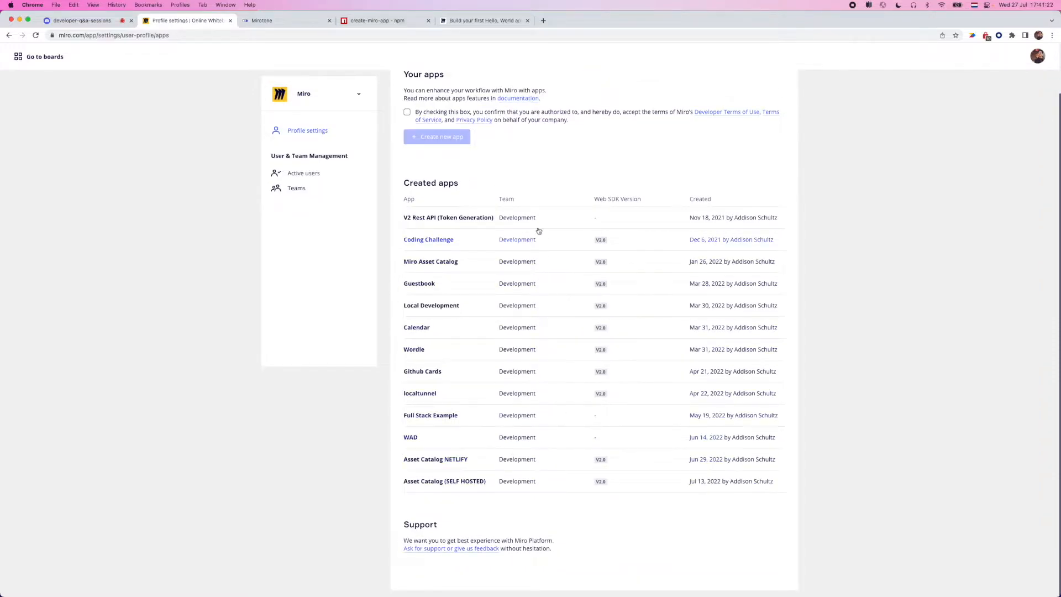
scroll(up, 3)
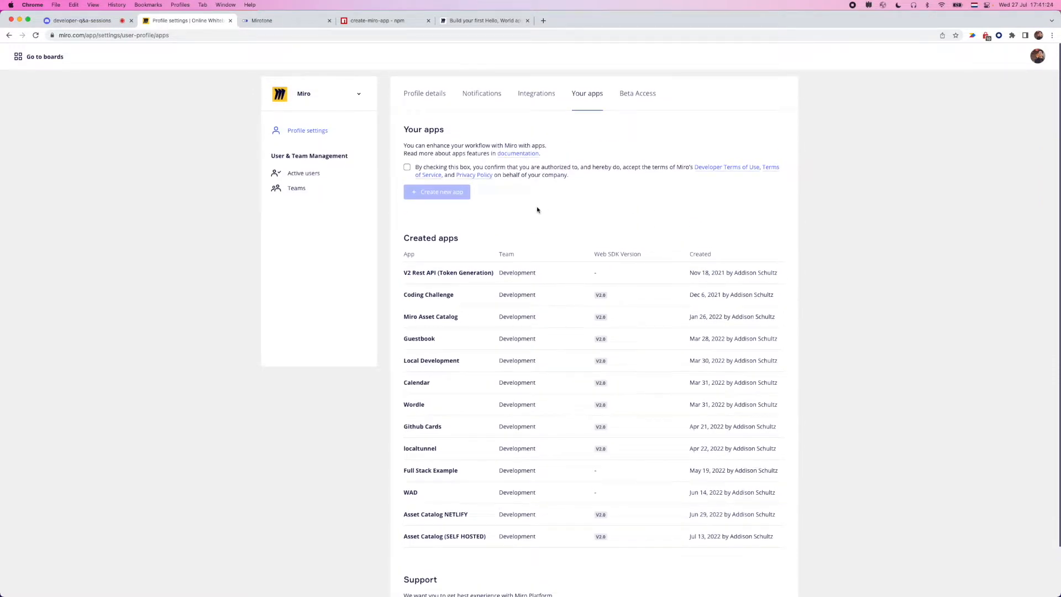
mouse_move(515, 220)
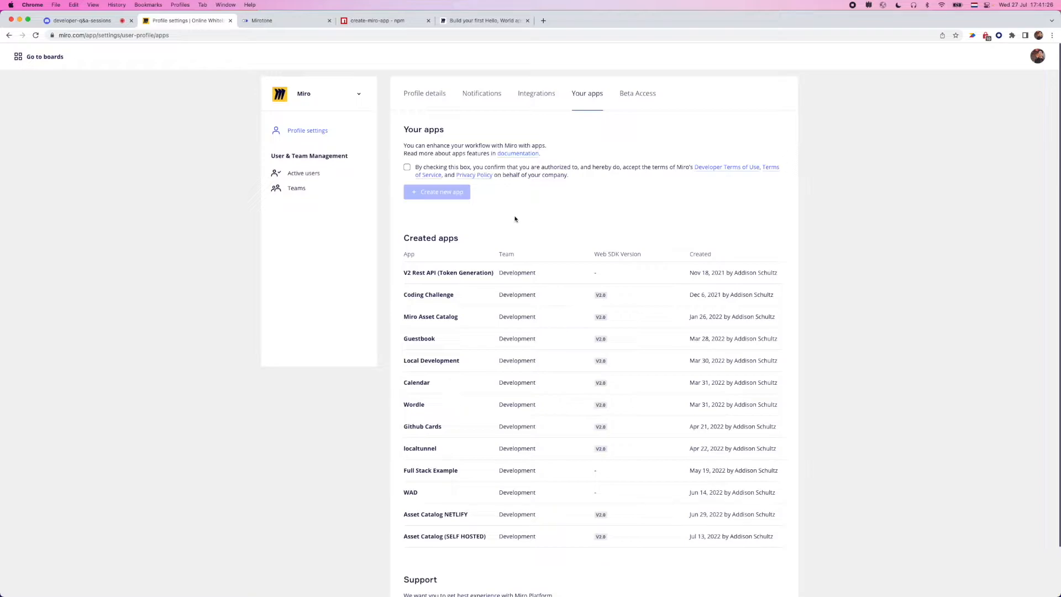
click(406, 167)
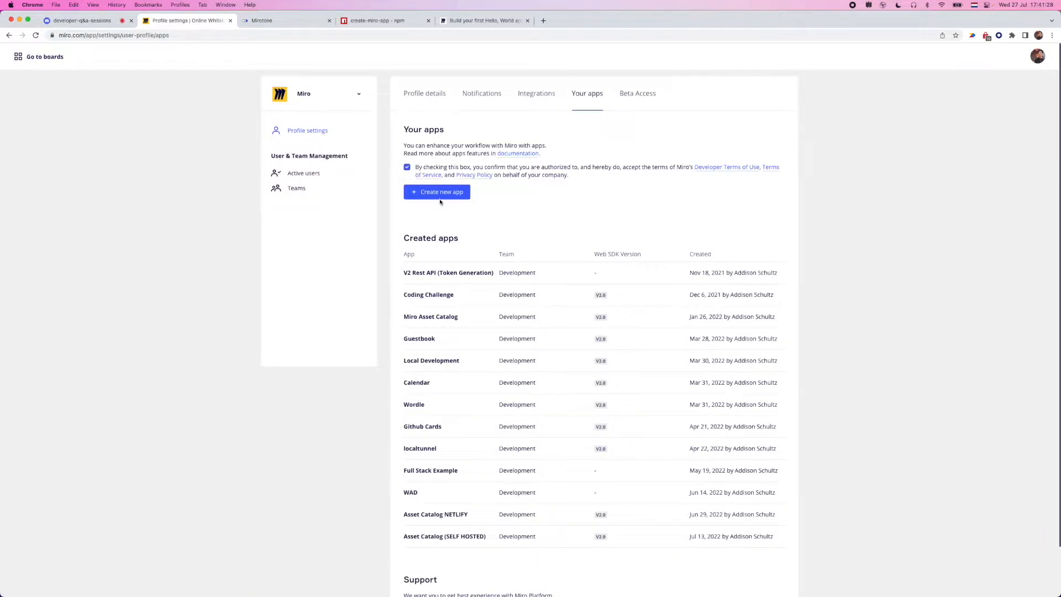
mouse_move(505, 174)
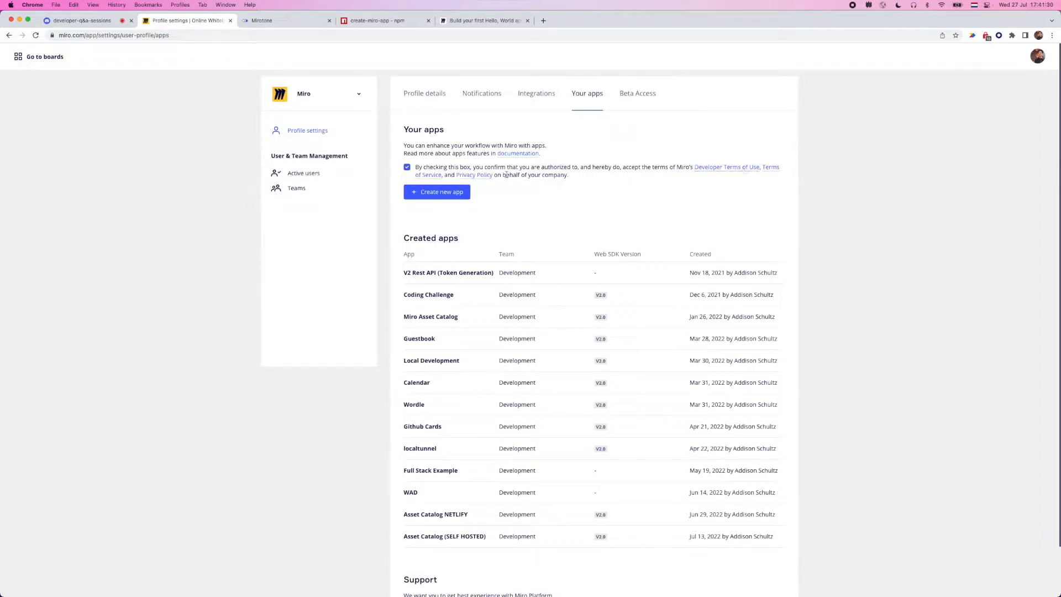
mouse_move(441, 226)
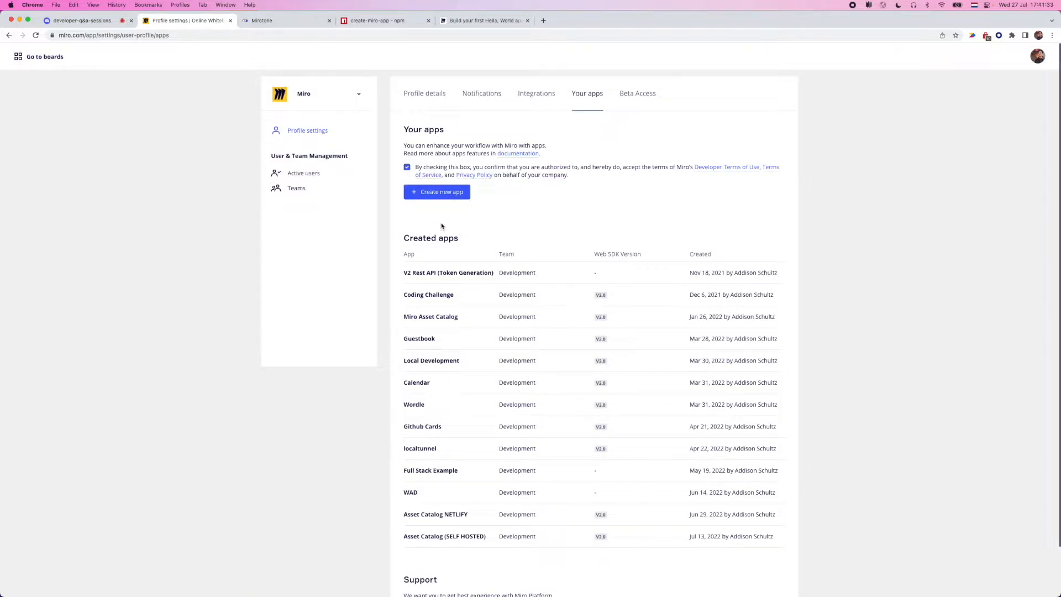
Fill the Create new app form with name 'Developer QA' and the Development team.
click(436, 192)
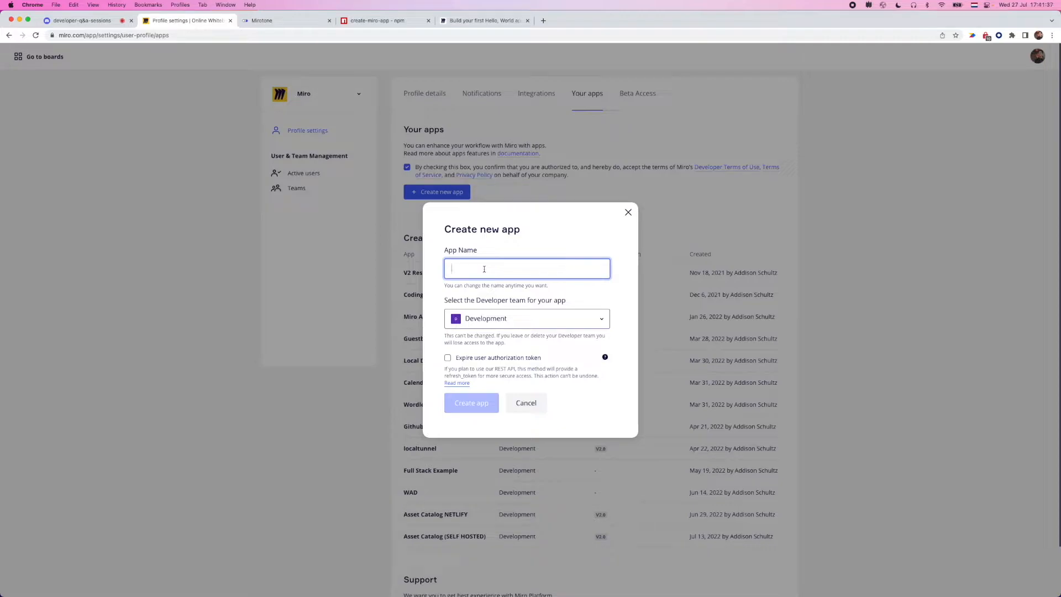
text(Devel)
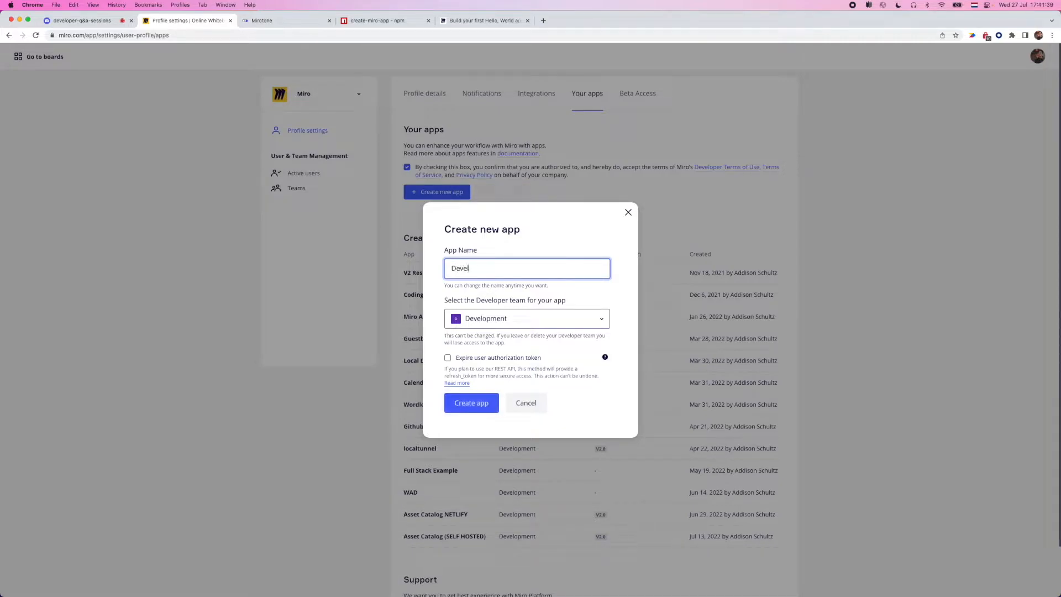
text(oper QA)
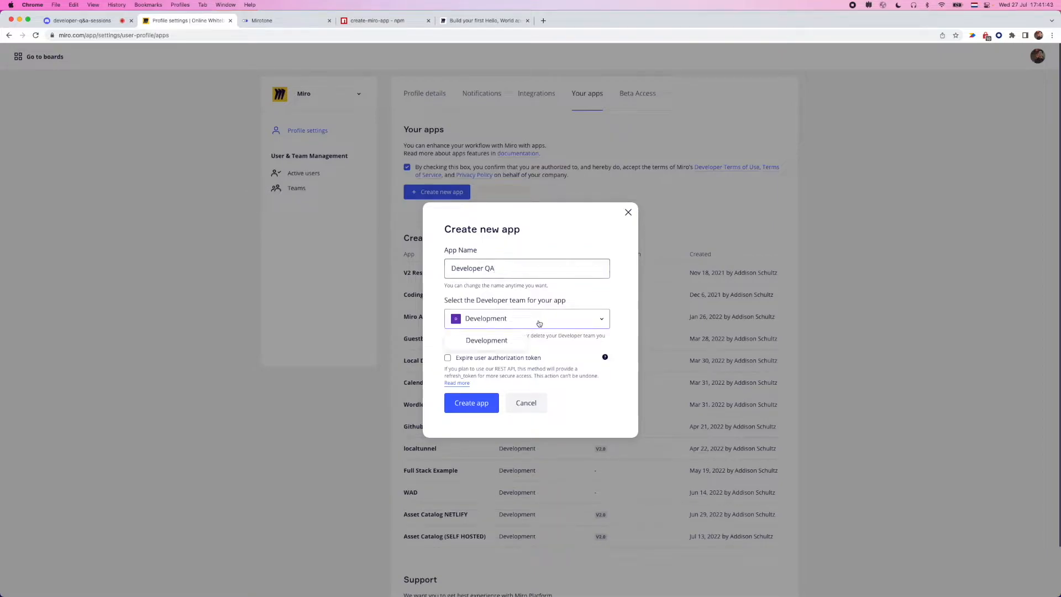
mouse_move(486, 343)
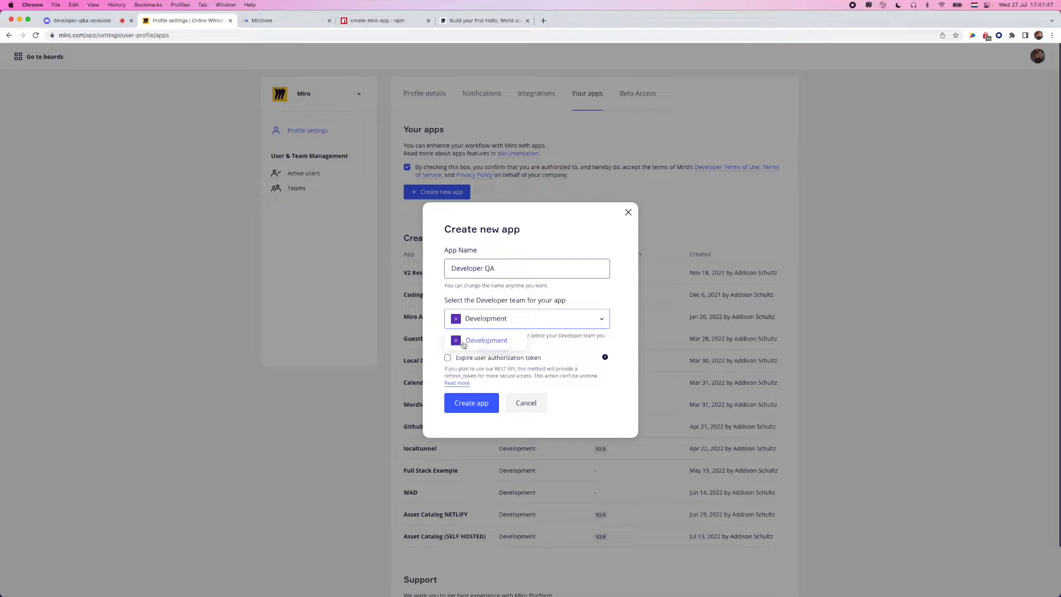
click(486, 340)
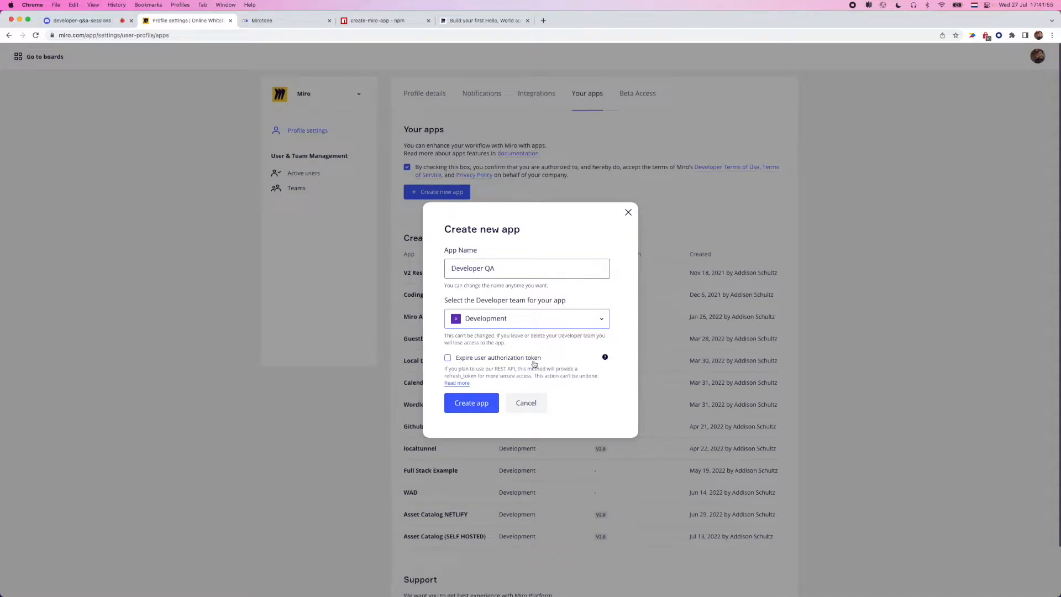
mouse_move(524, 376)
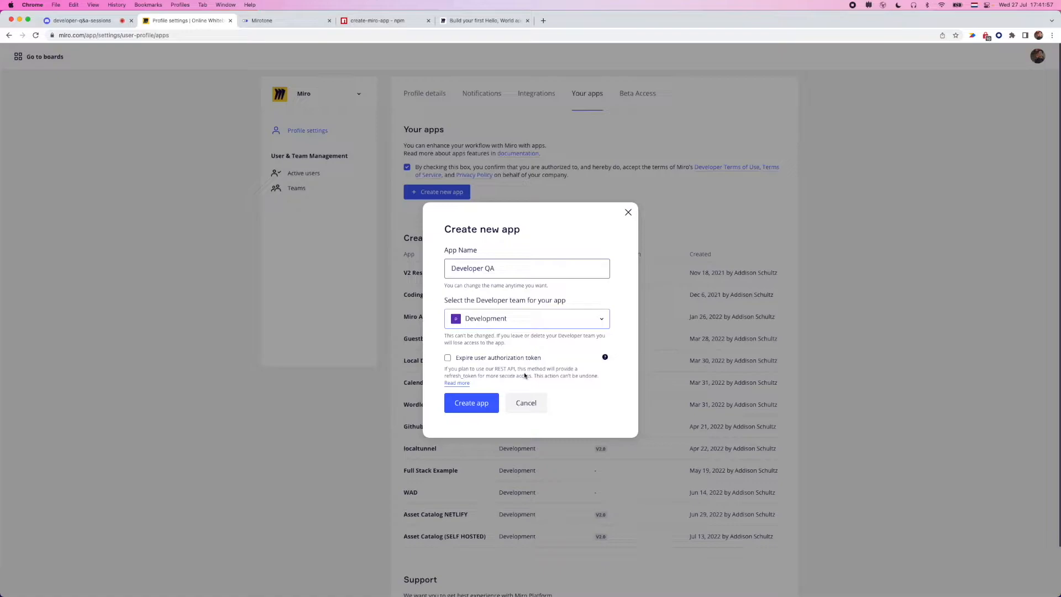
mouse_move(506, 375)
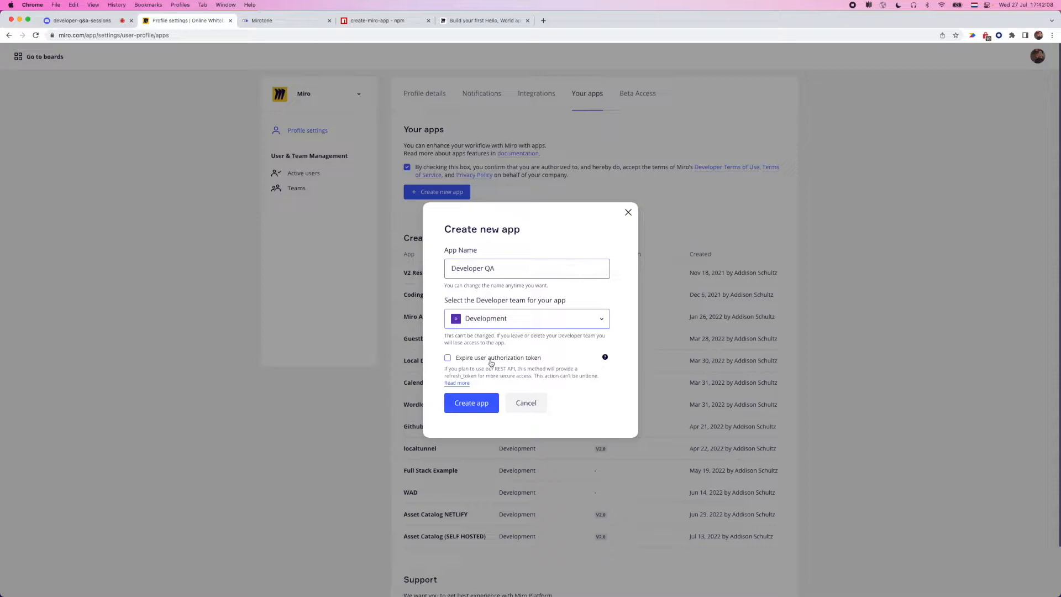
mouse_move(480, 395)
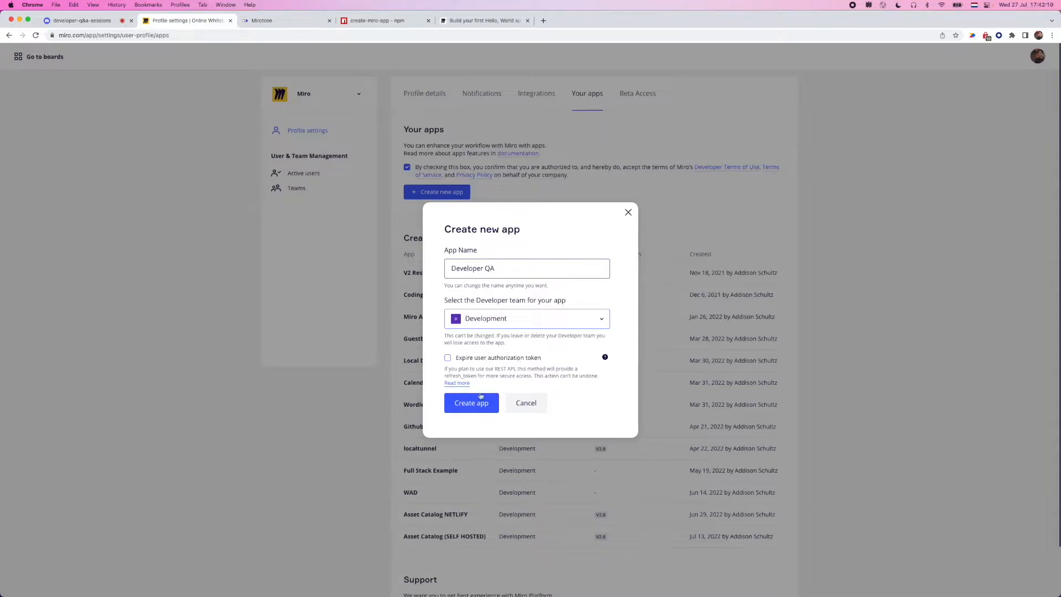
mouse_move(482, 402)
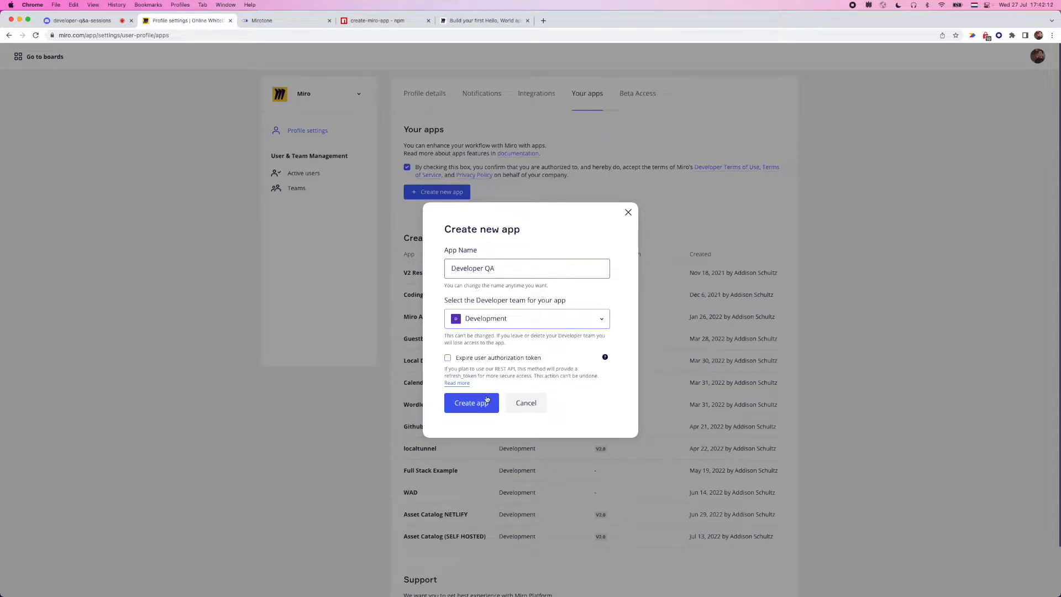
mouse_move(486, 403)
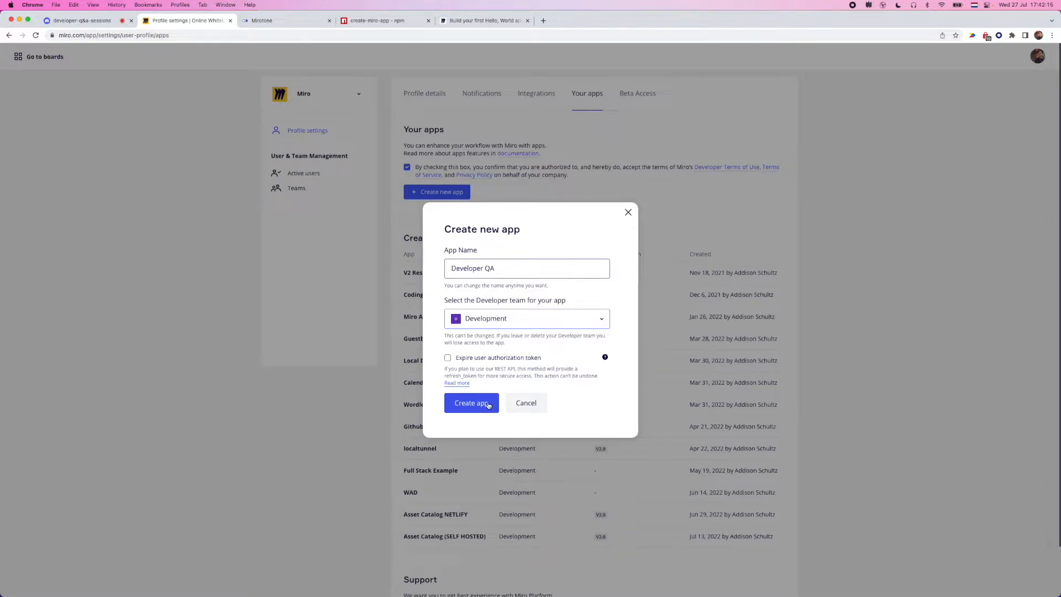
click(471, 403)
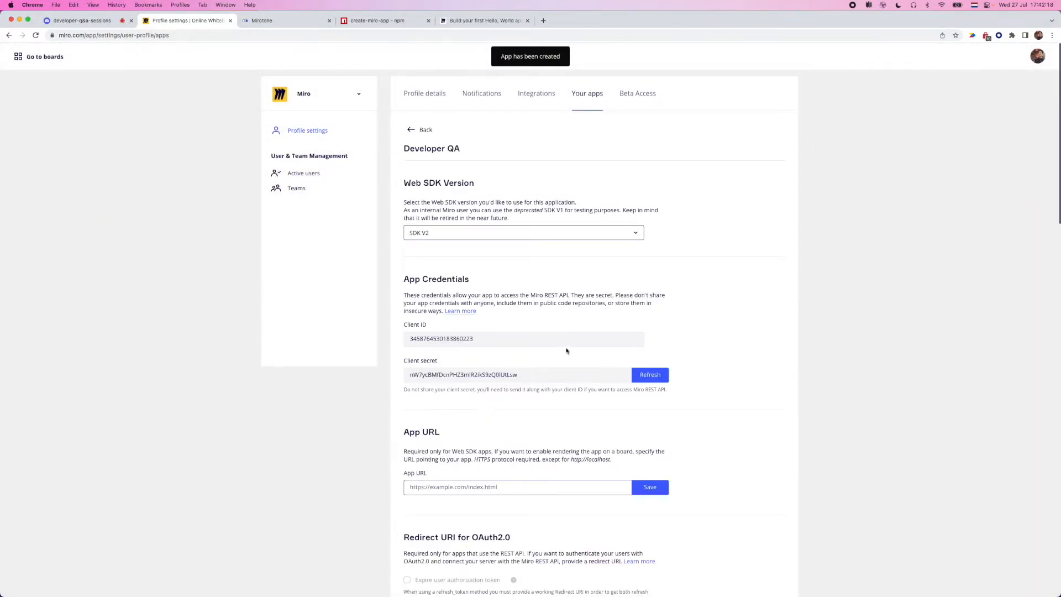
mouse_move(568, 345)
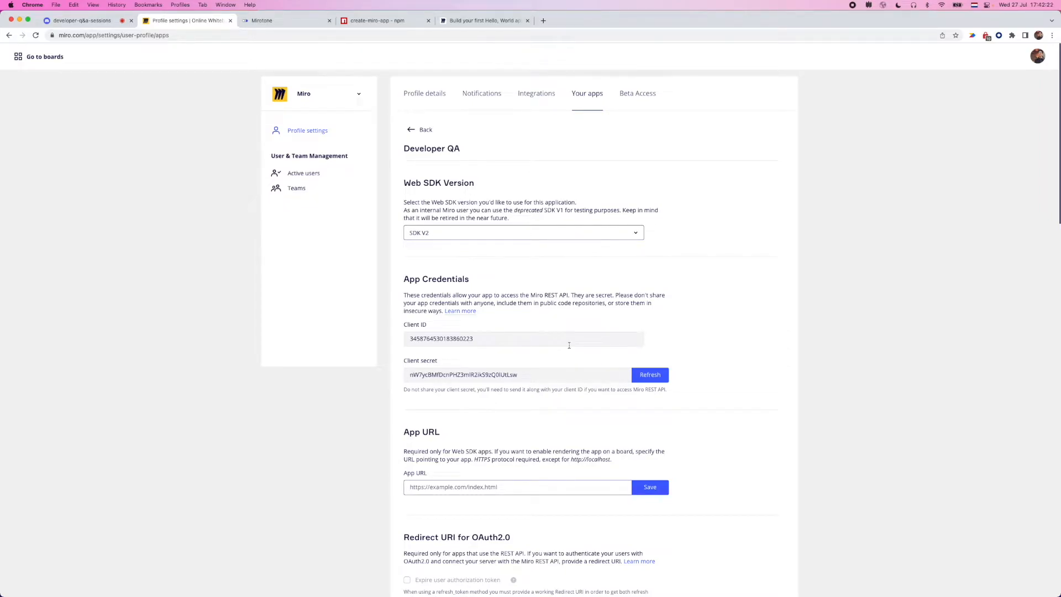
mouse_move(588, 261)
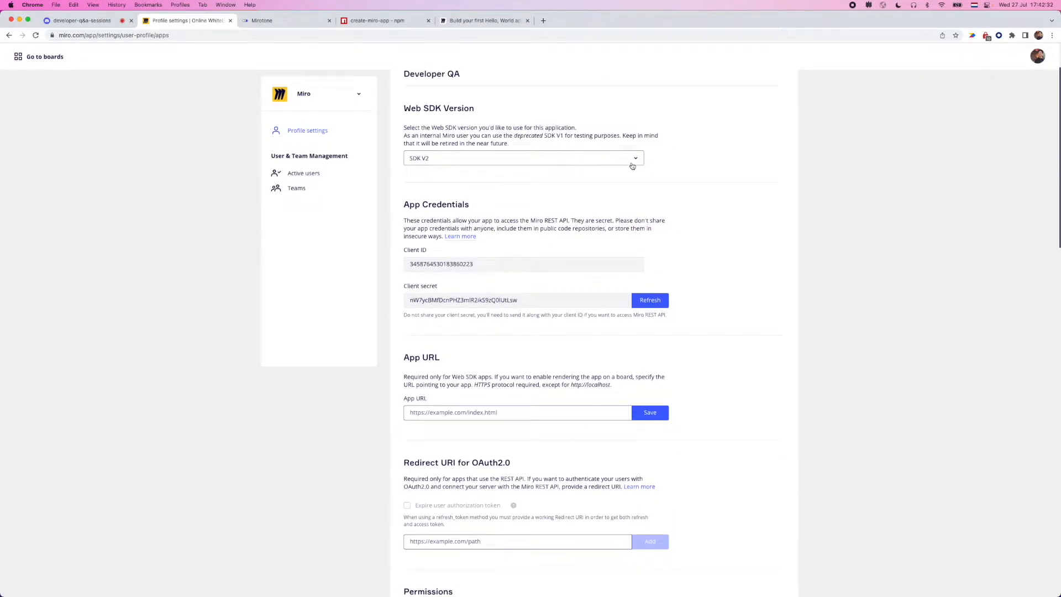
scroll(down, 3)
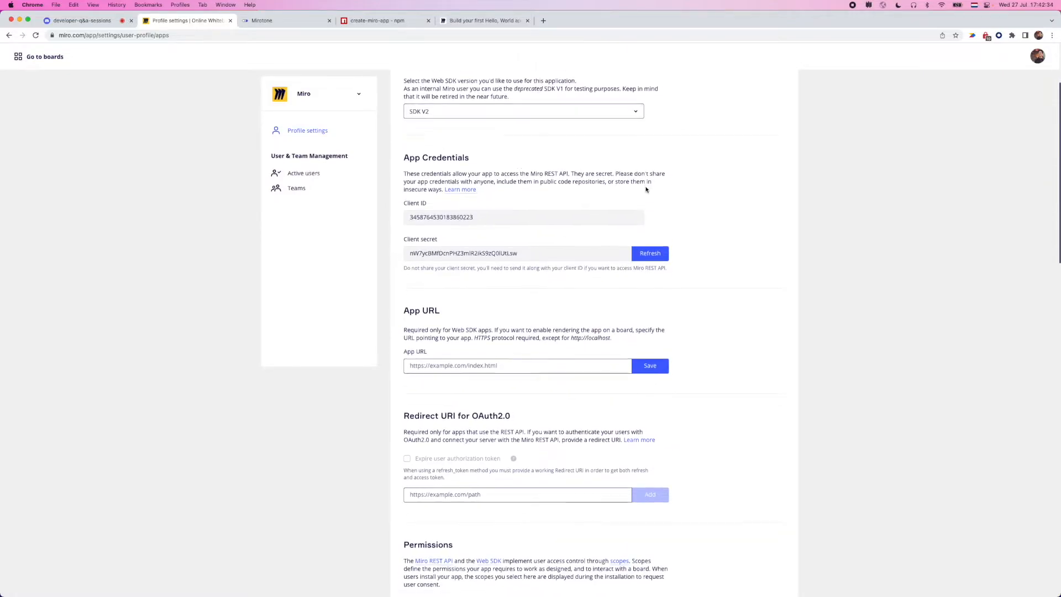
scroll(down, 3)
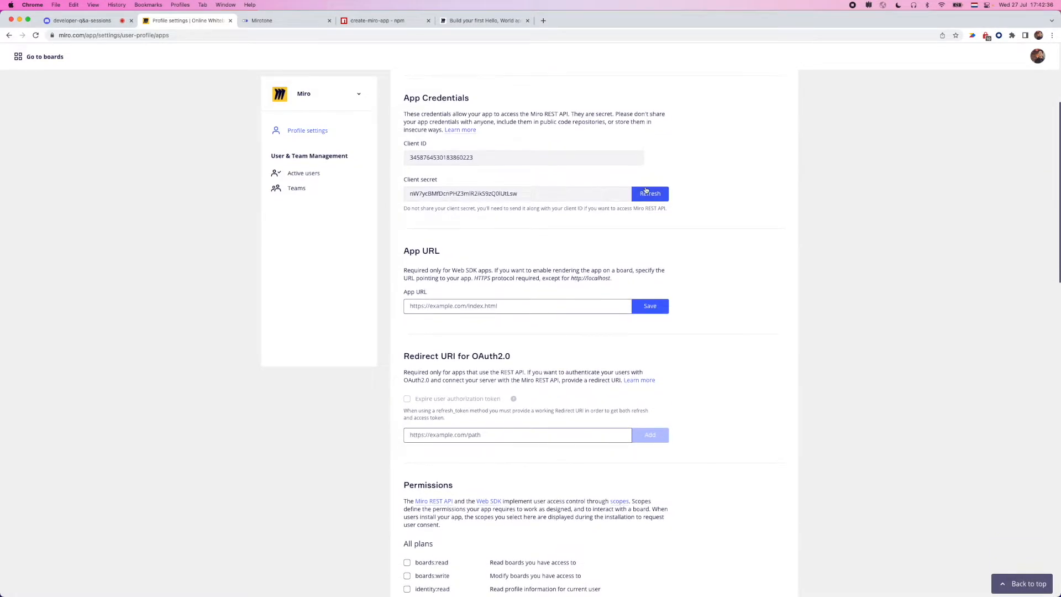
mouse_move(418, 105)
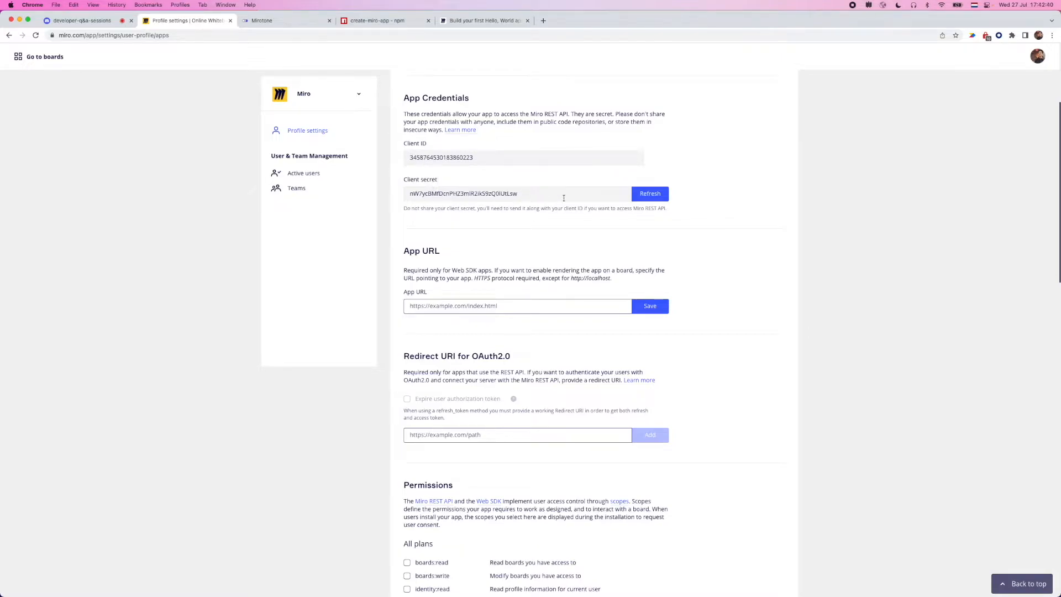
mouse_move(532, 116)
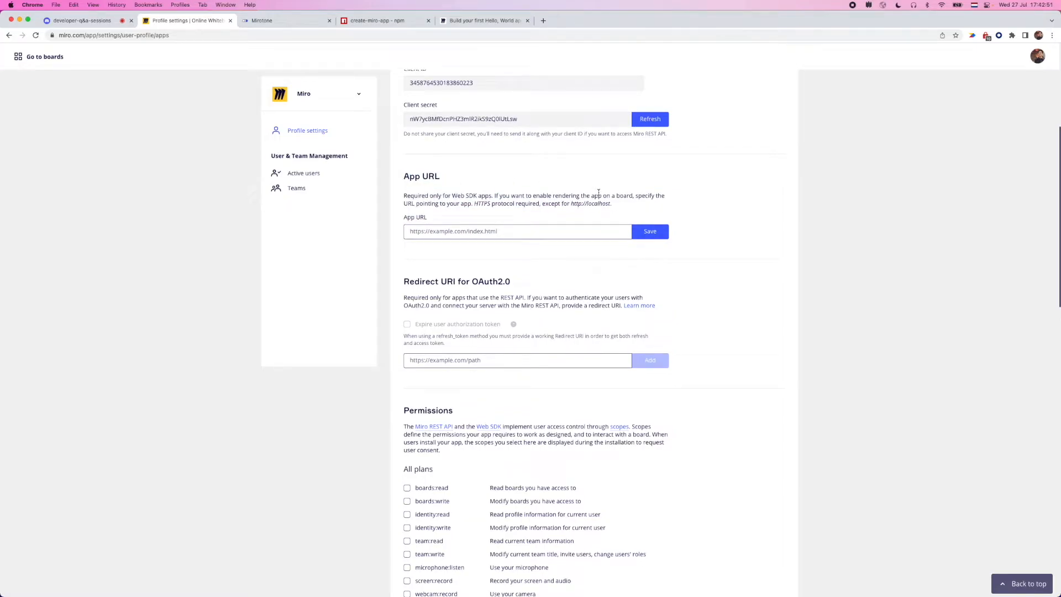
mouse_move(448, 183)
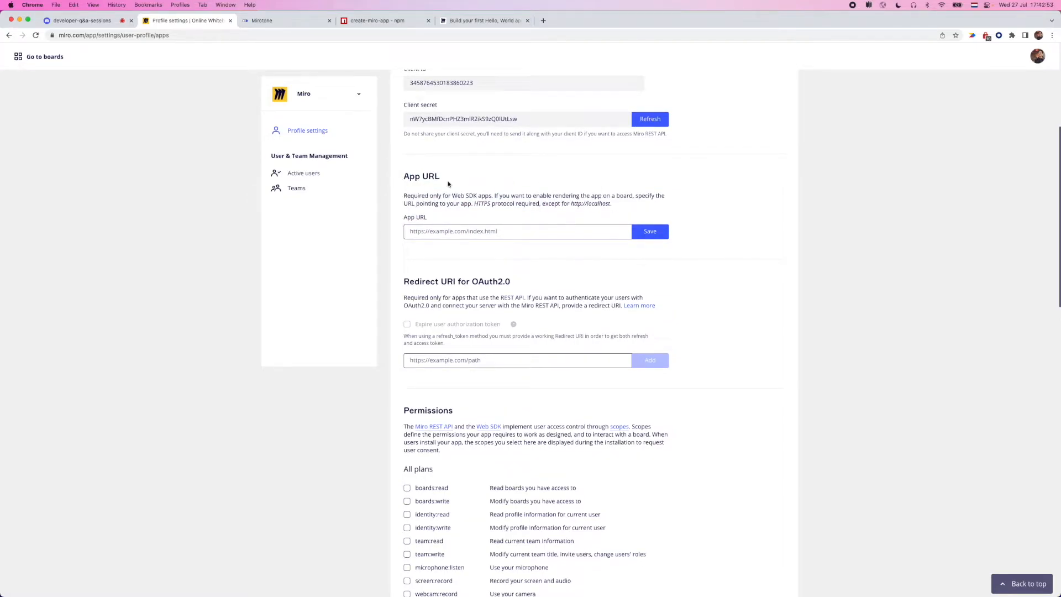
click(518, 231)
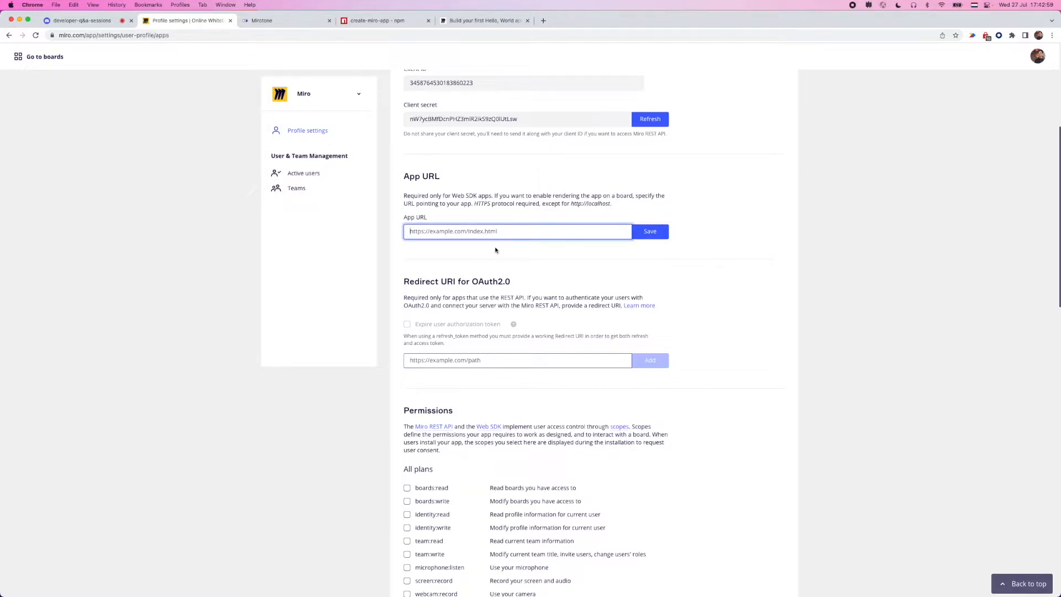
click(649, 231)
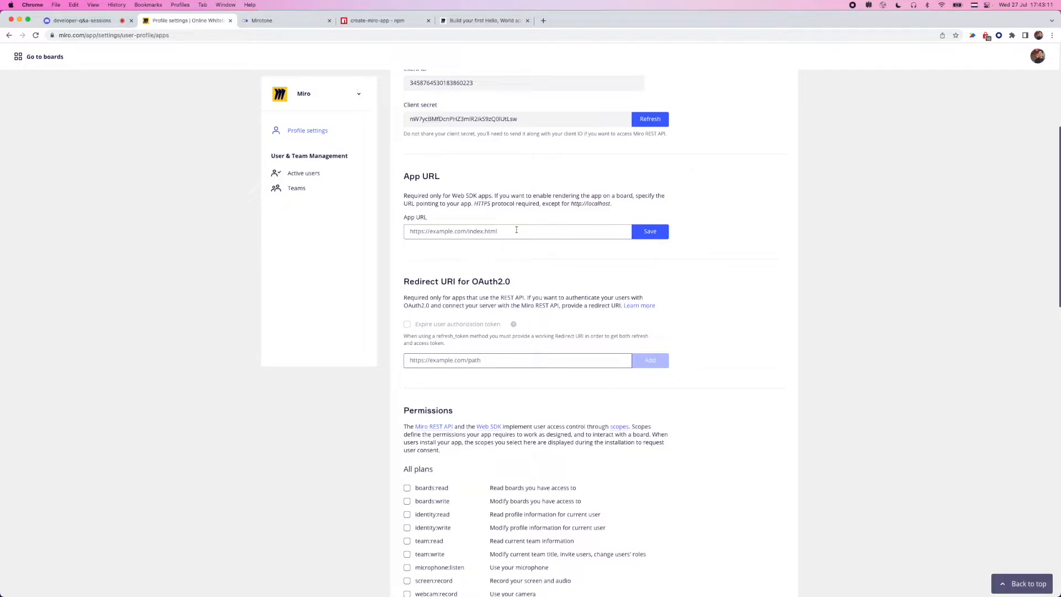
mouse_move(549, 225)
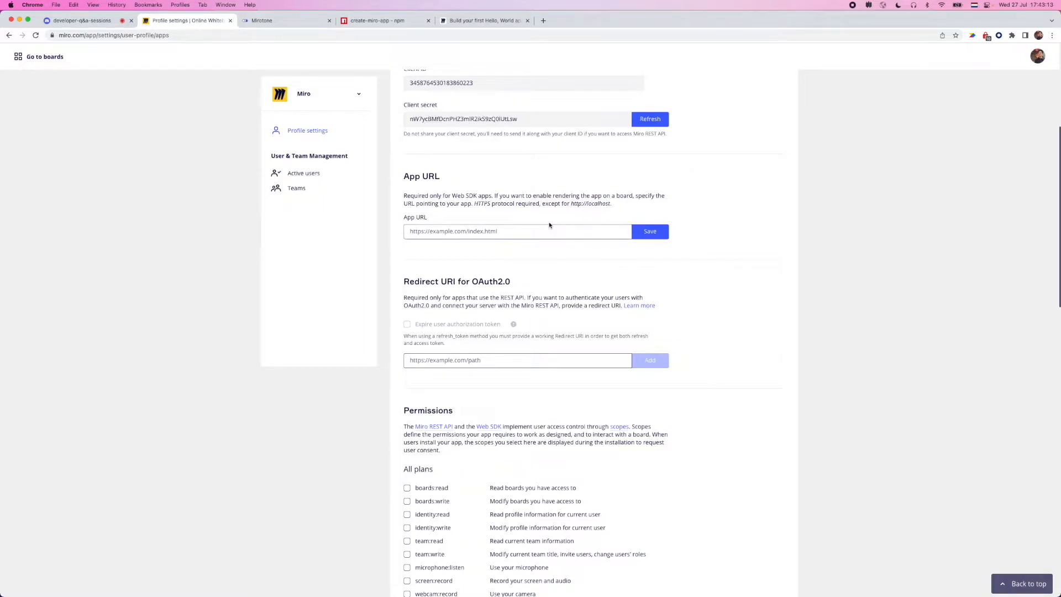
scroll(down, 3)
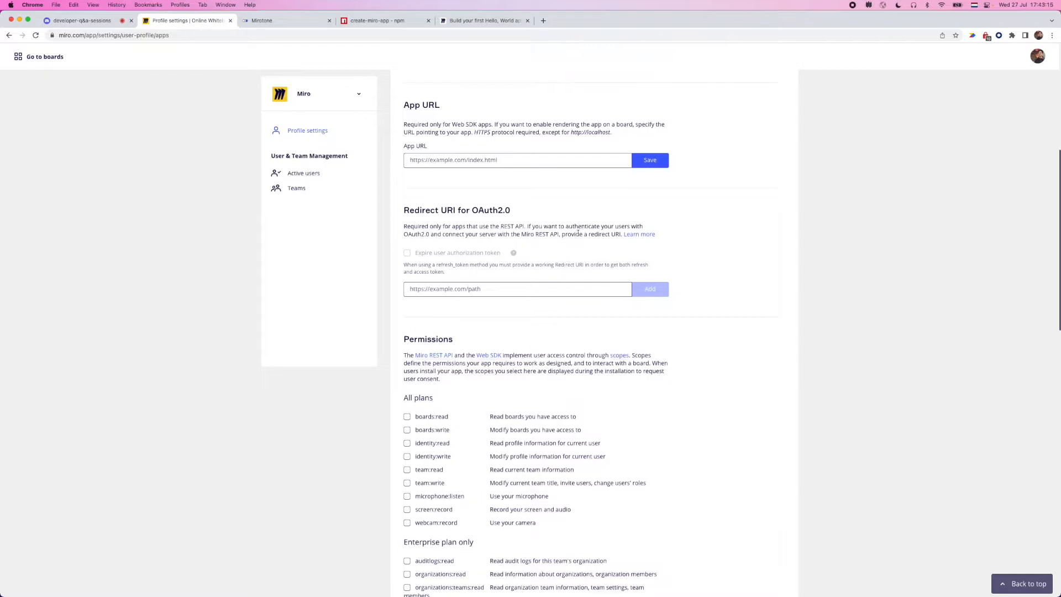
scroll(down, 3)
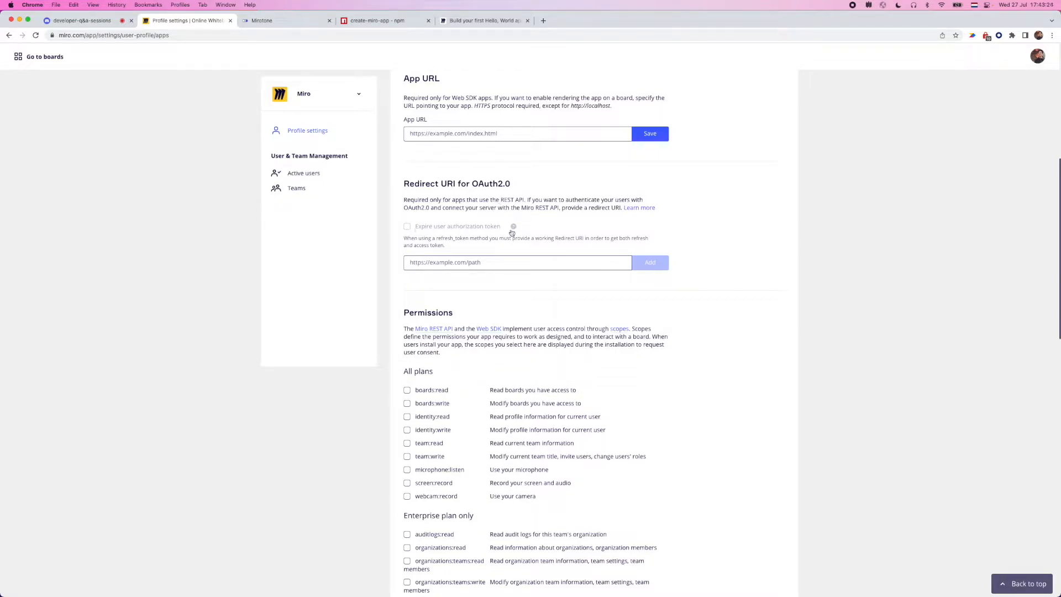
mouse_move(401, 234)
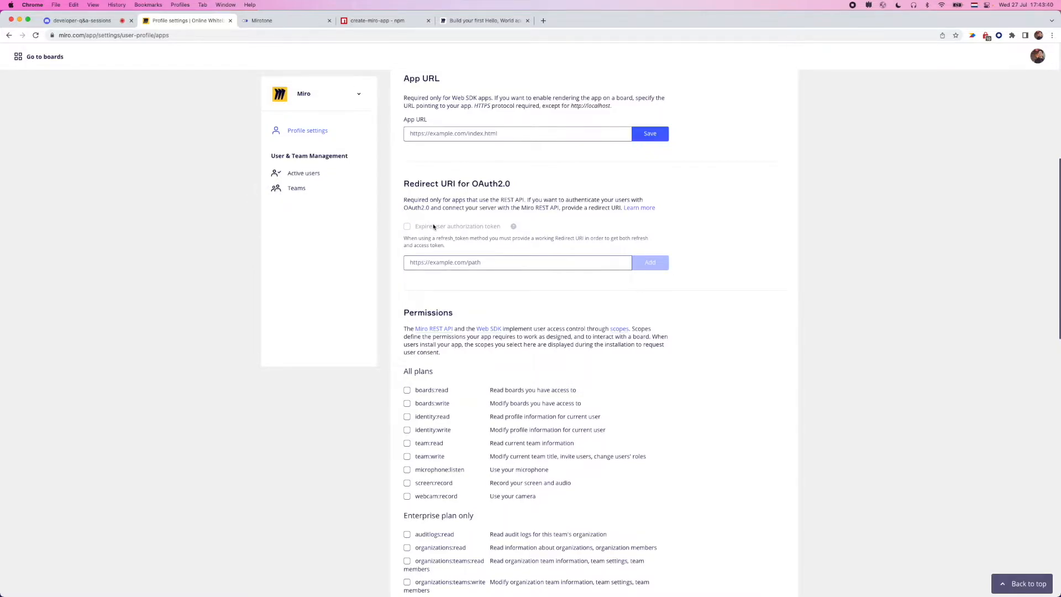
Enable the boards:read and boards:write scopes for Developer QA and let them auto-save.
scroll(down, 3)
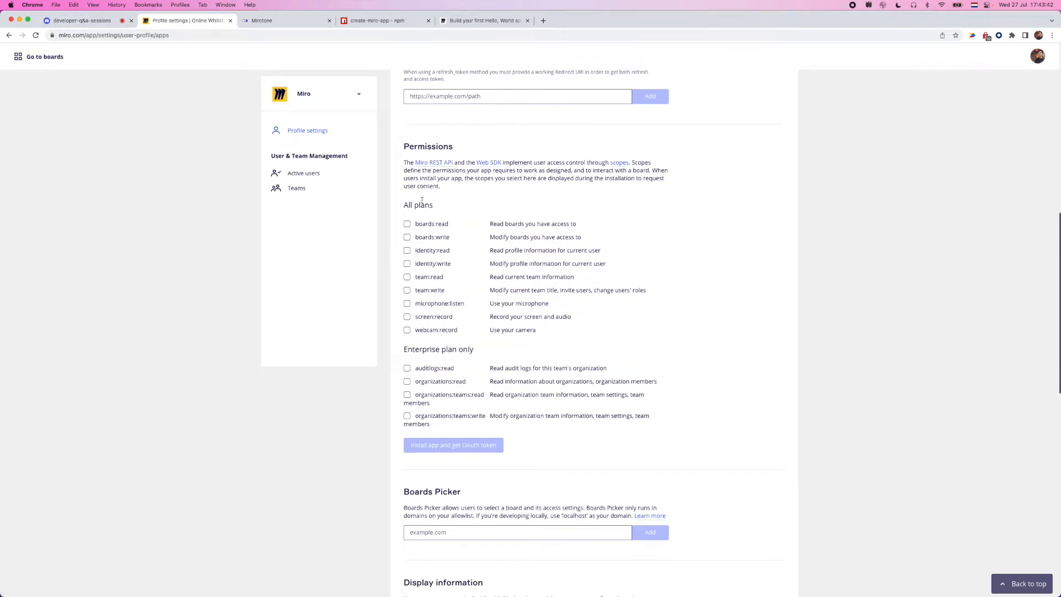
mouse_move(421, 201)
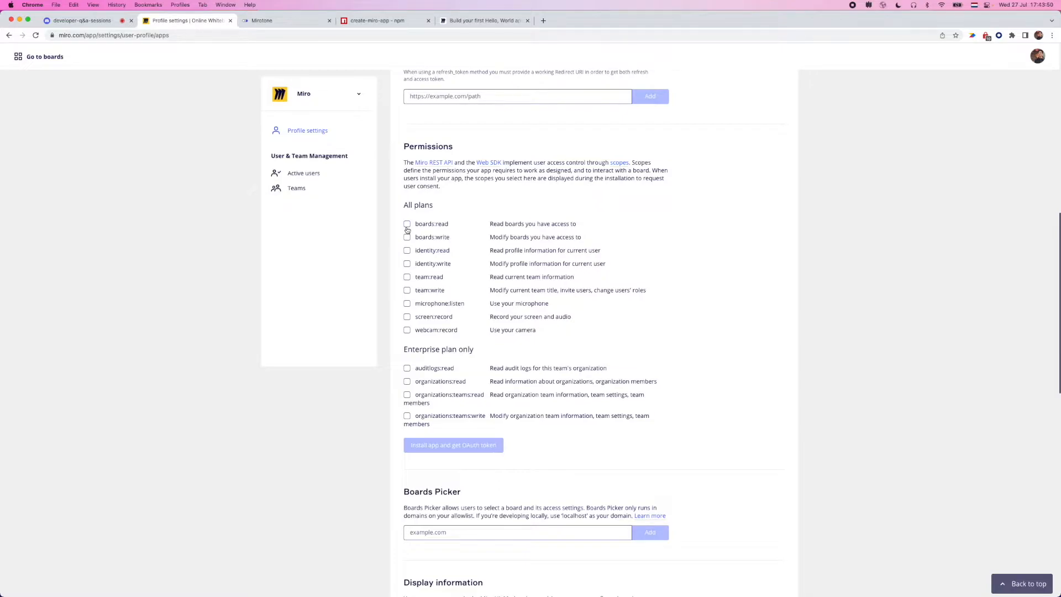
click(407, 224)
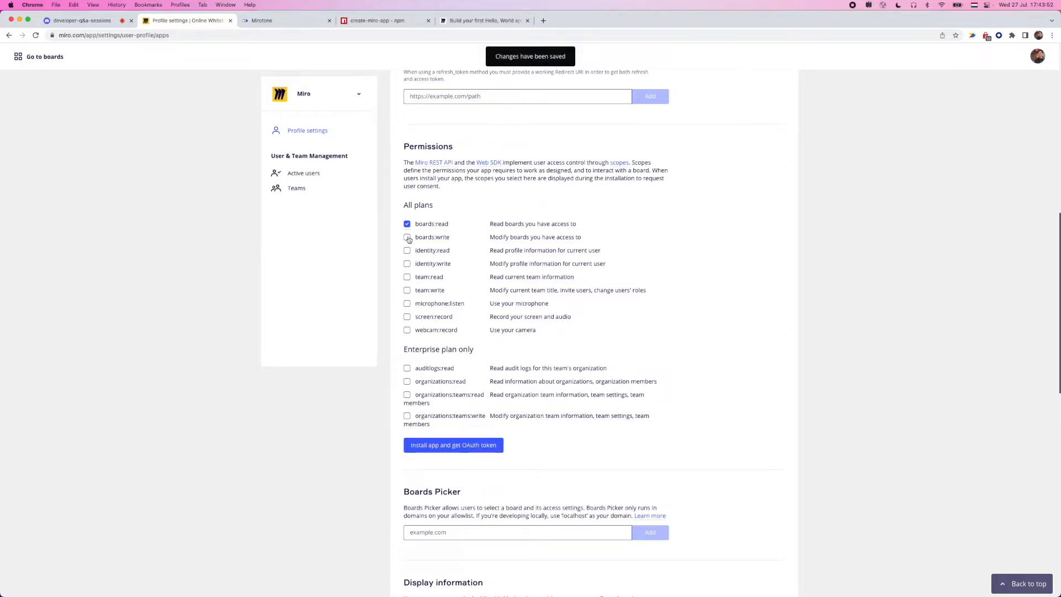
click(407, 237)
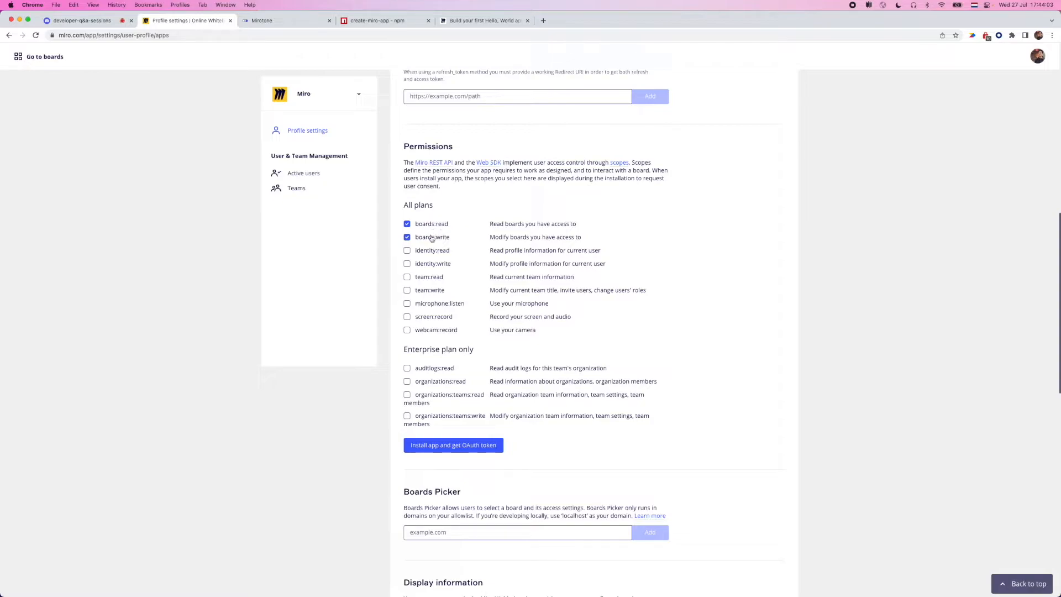
mouse_move(437, 259)
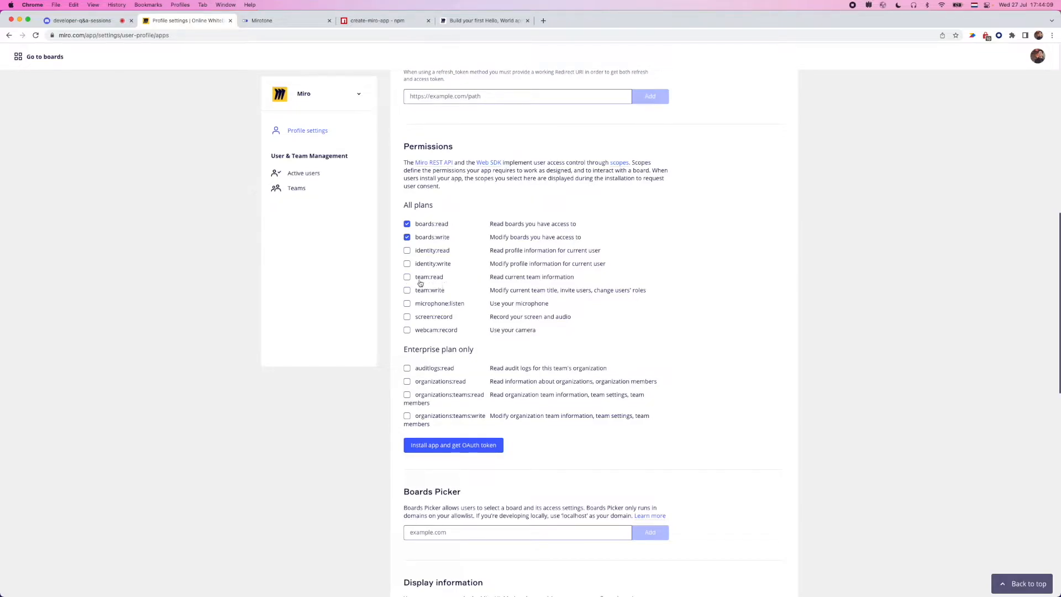
mouse_move(431, 295)
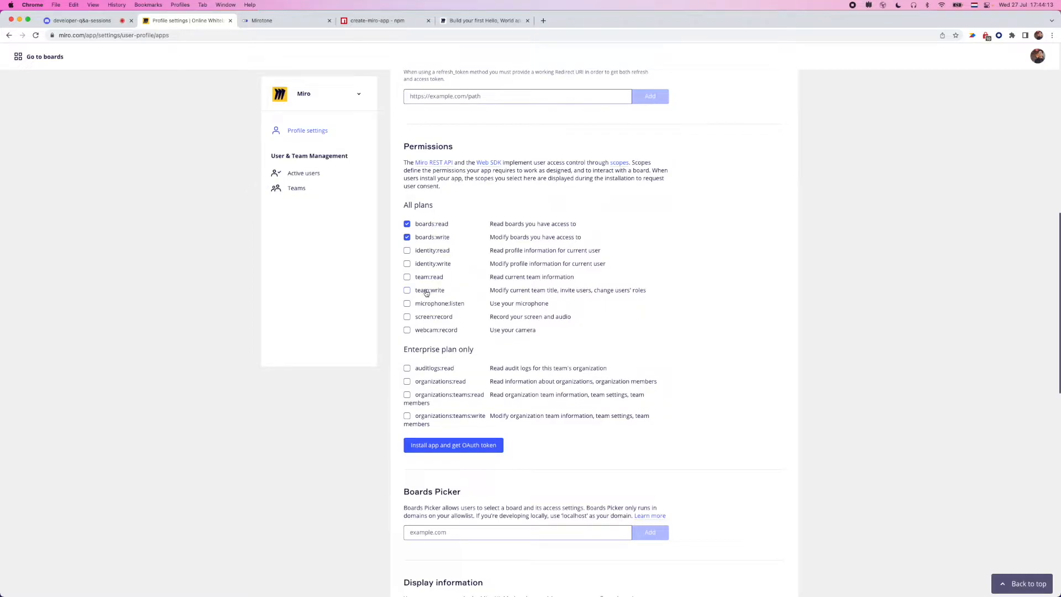
mouse_move(520, 311)
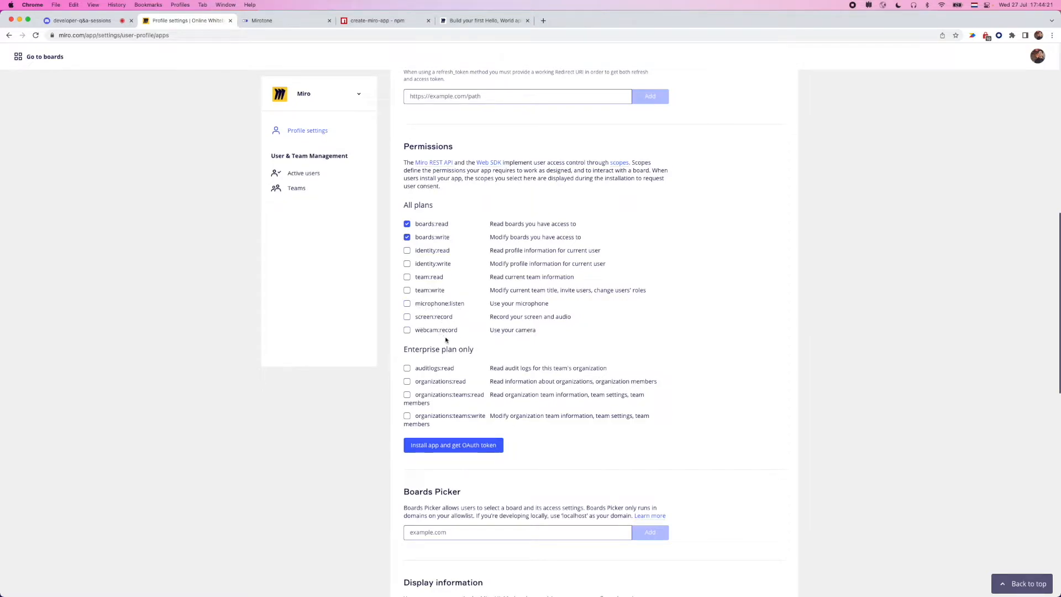
mouse_move(461, 316)
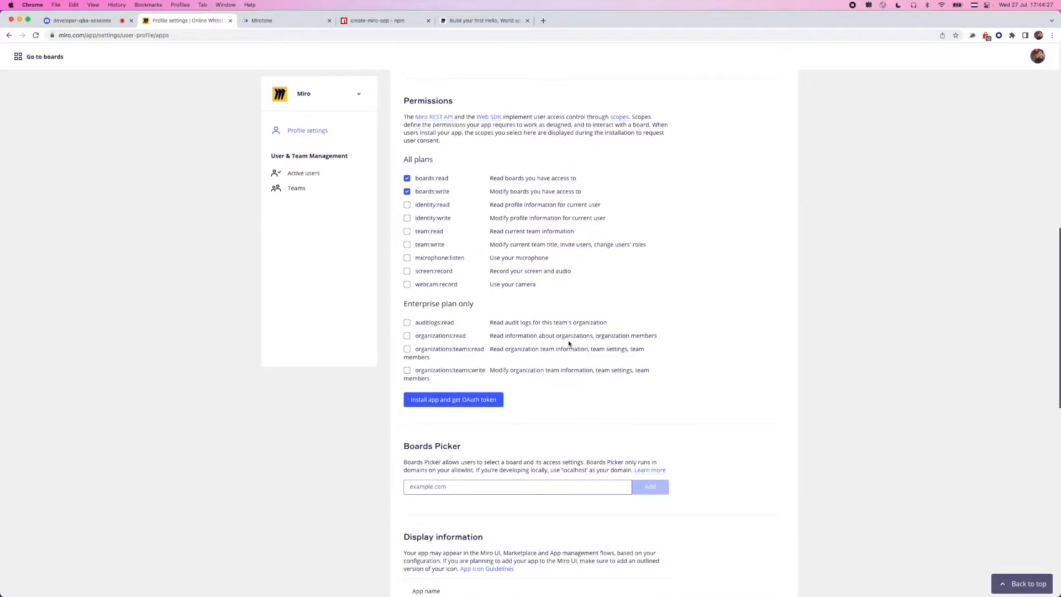
scroll(down, 3)
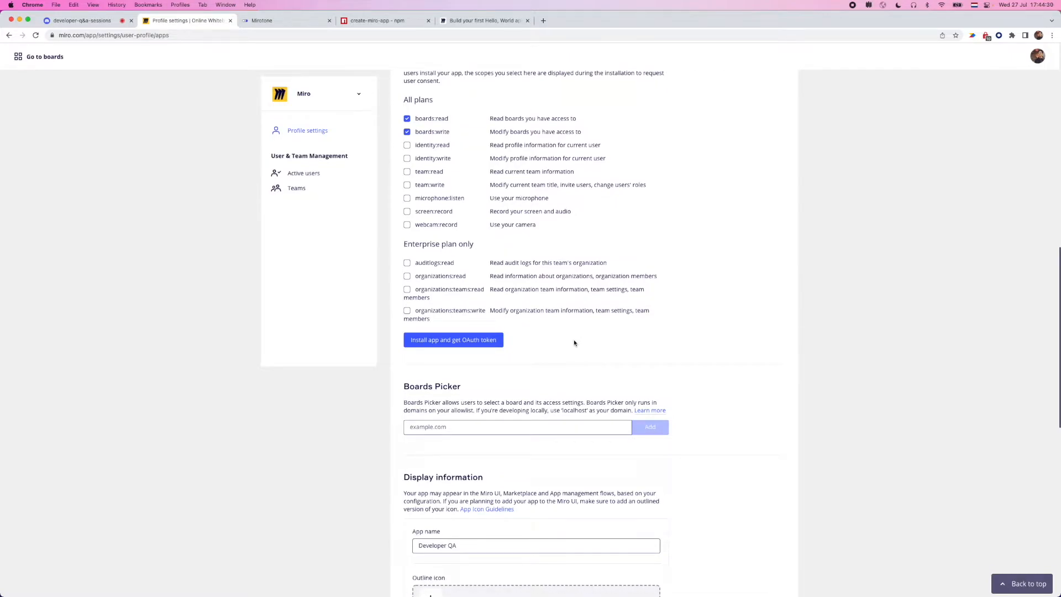
scroll(up, 3)
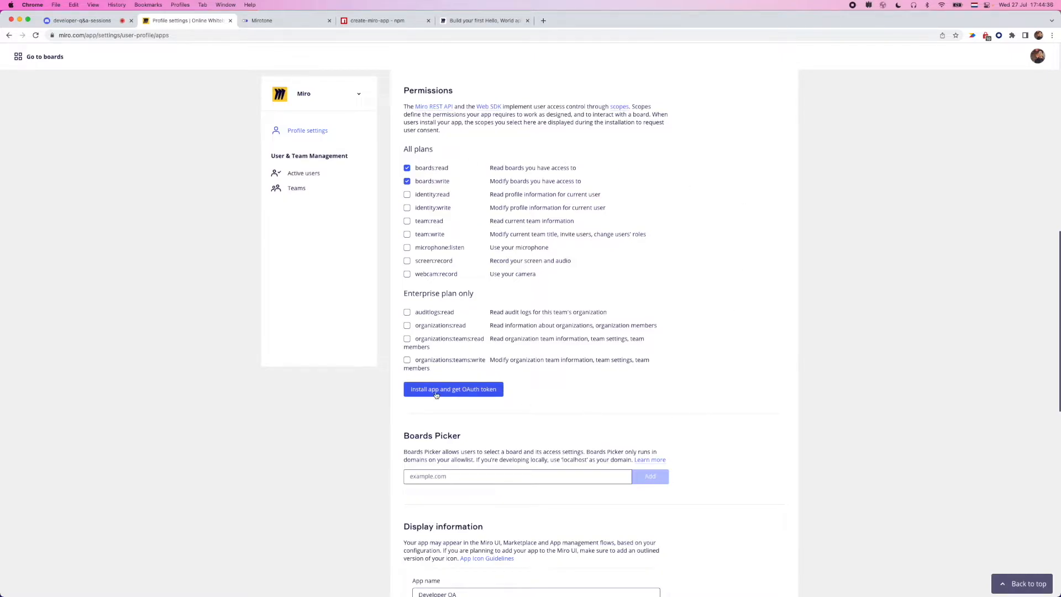
Install and authorize Developer QA for the Development team, then close the token confirmation.
click(453, 389)
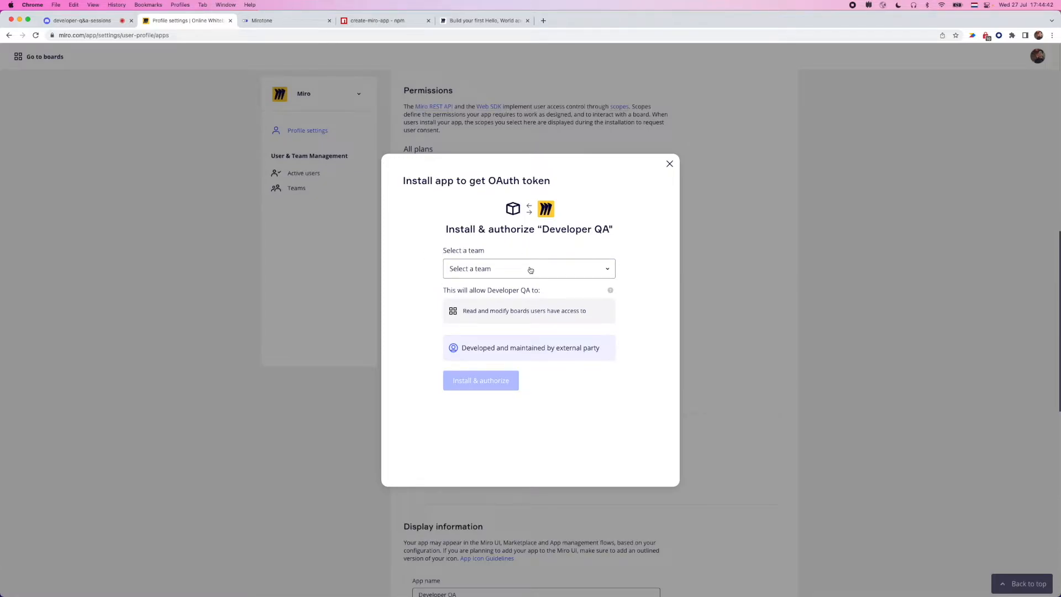
click(529, 269)
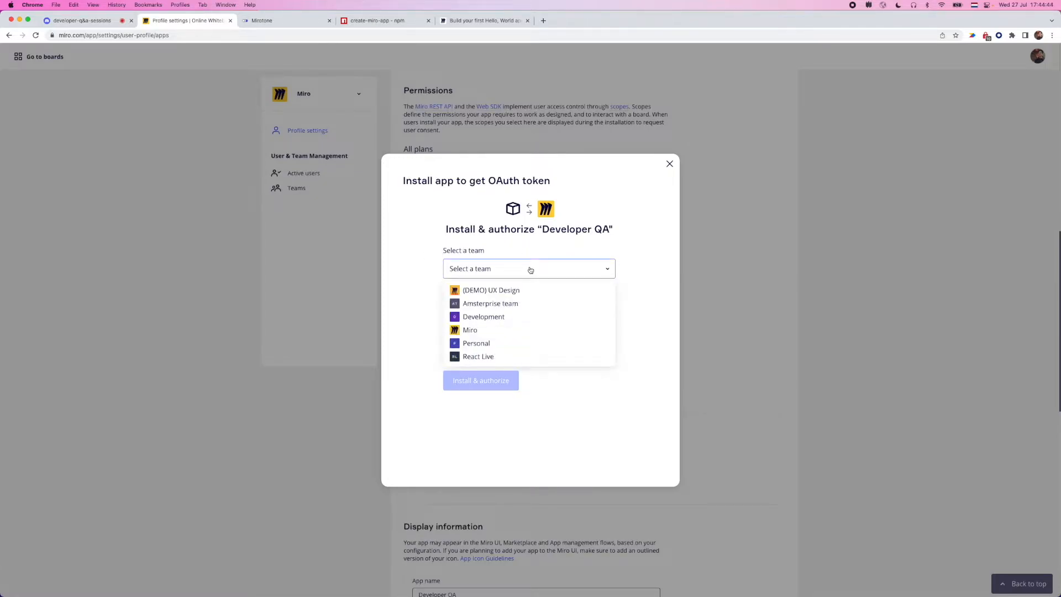
click(484, 316)
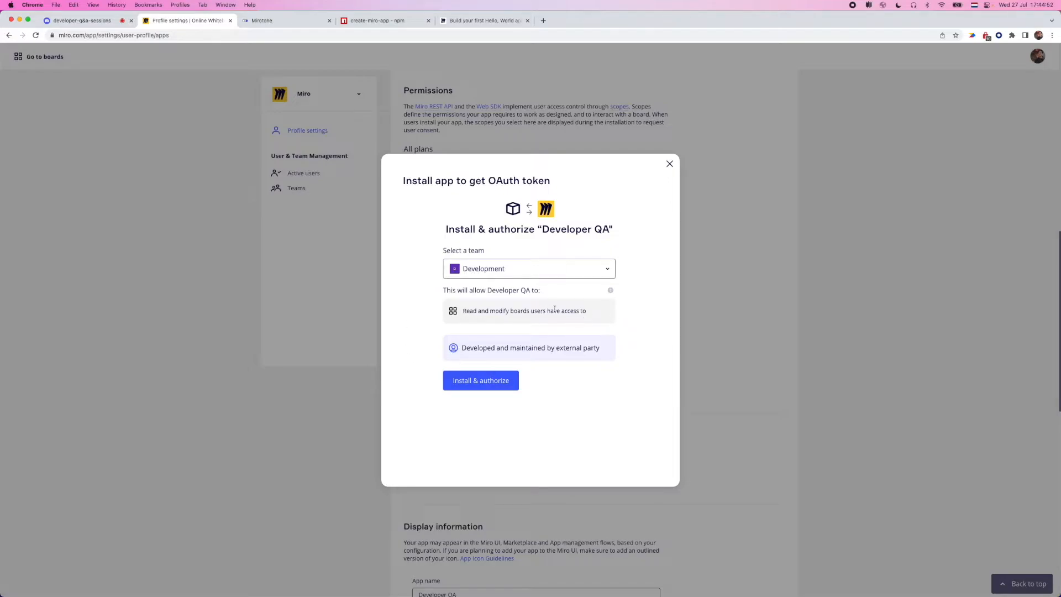
click(480, 380)
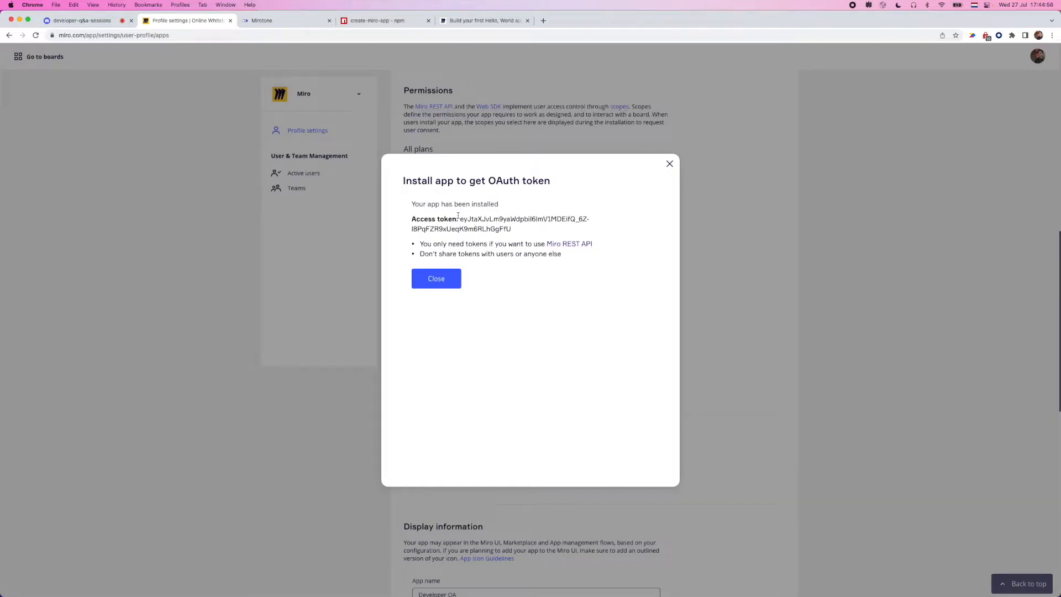
mouse_move(436, 278)
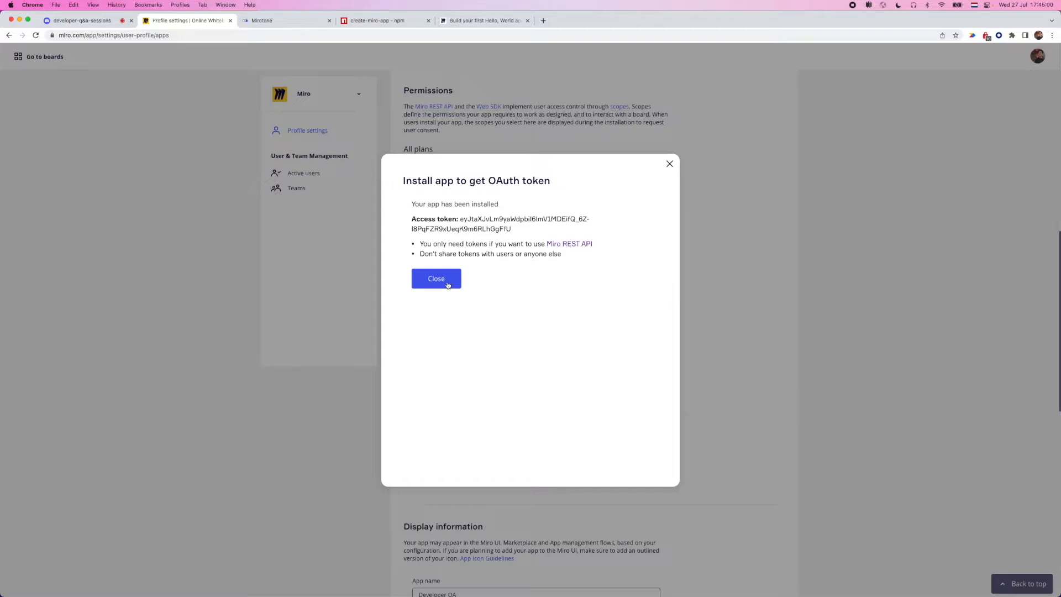
click(437, 278)
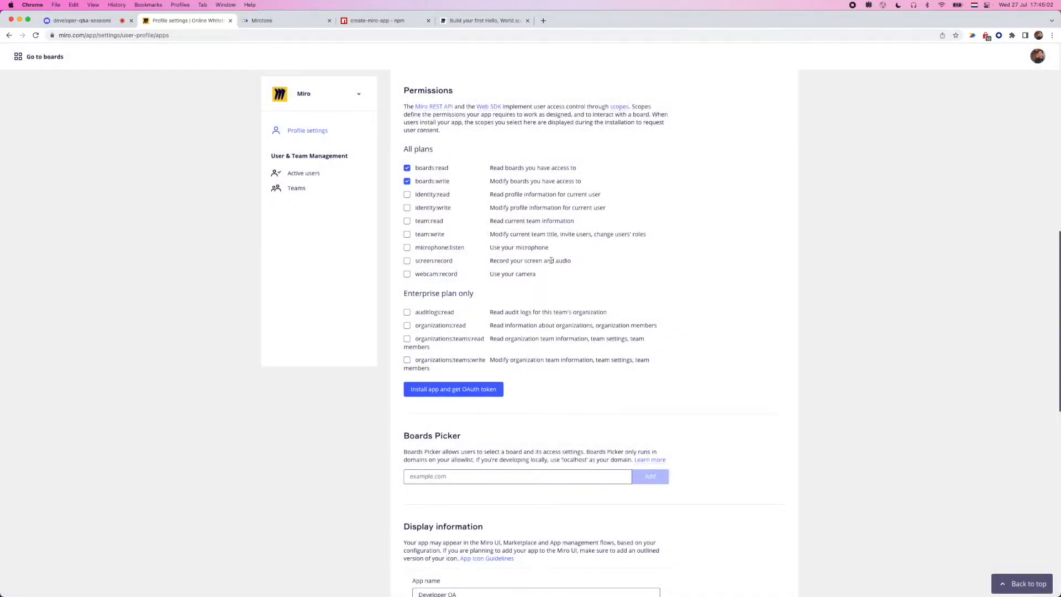
scroll(down, 3)
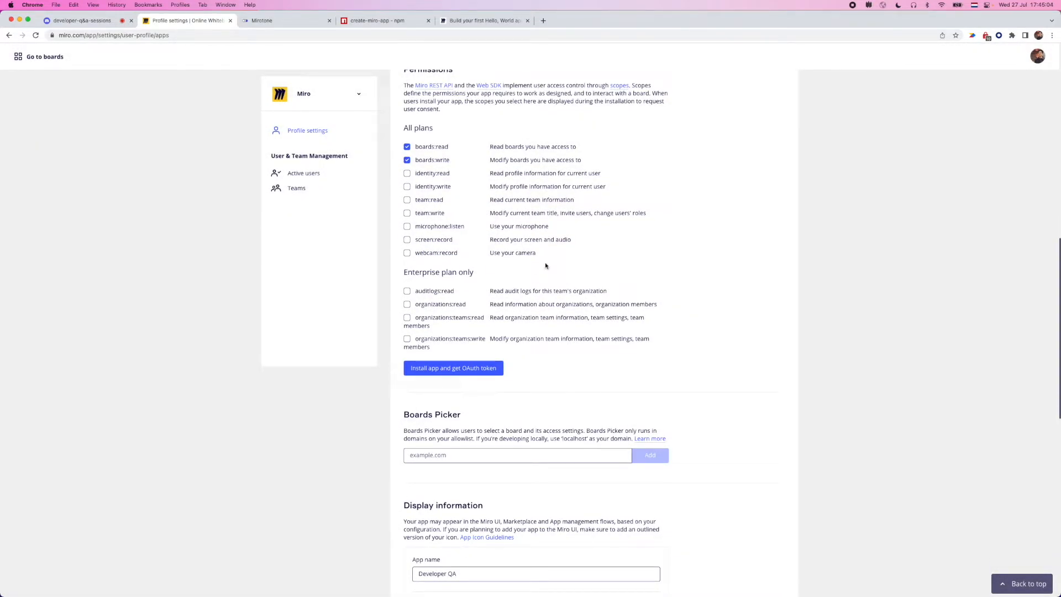
Open the Sandbox board from Go to boards and browse its apps list.
click(44, 57)
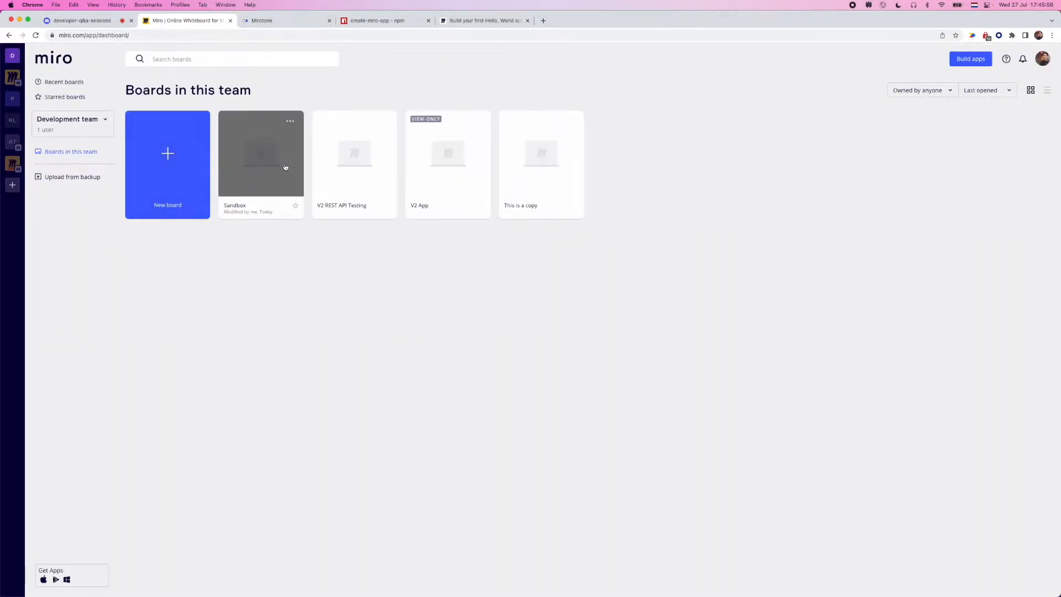
click(261, 153)
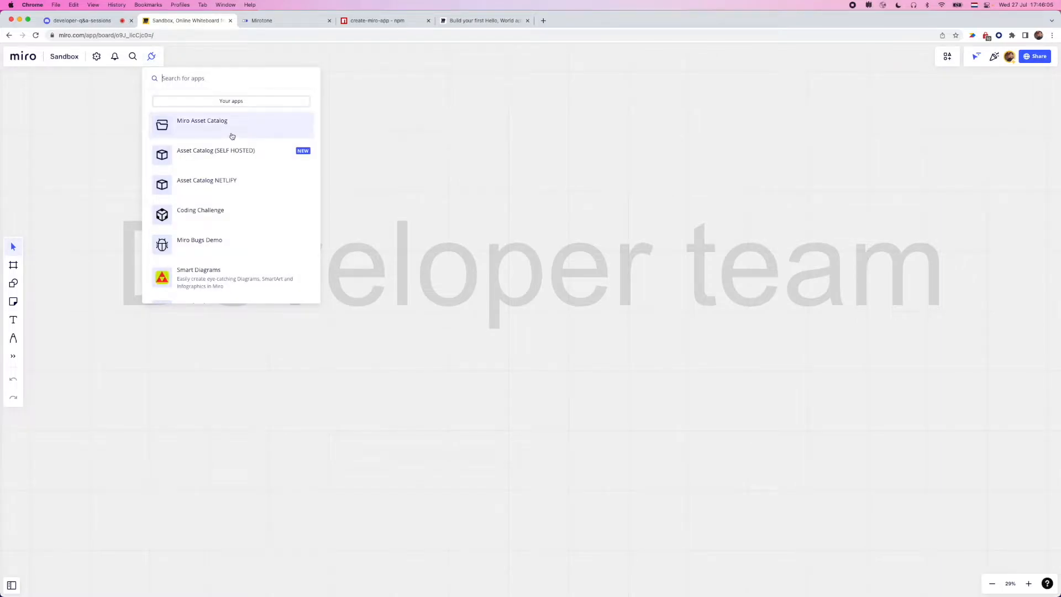
scroll(down, 3)
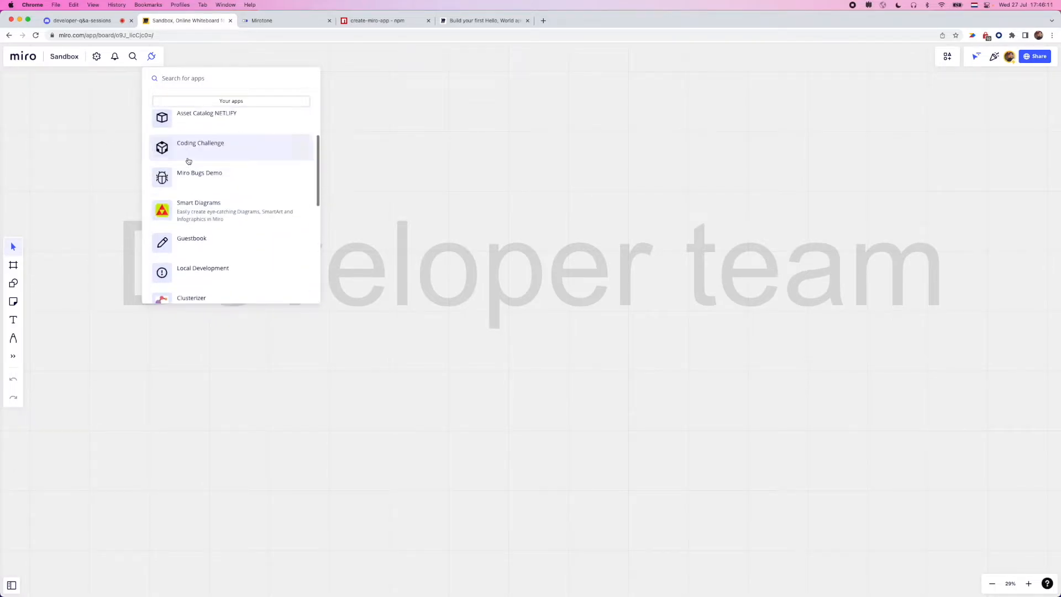
click(377, 21)
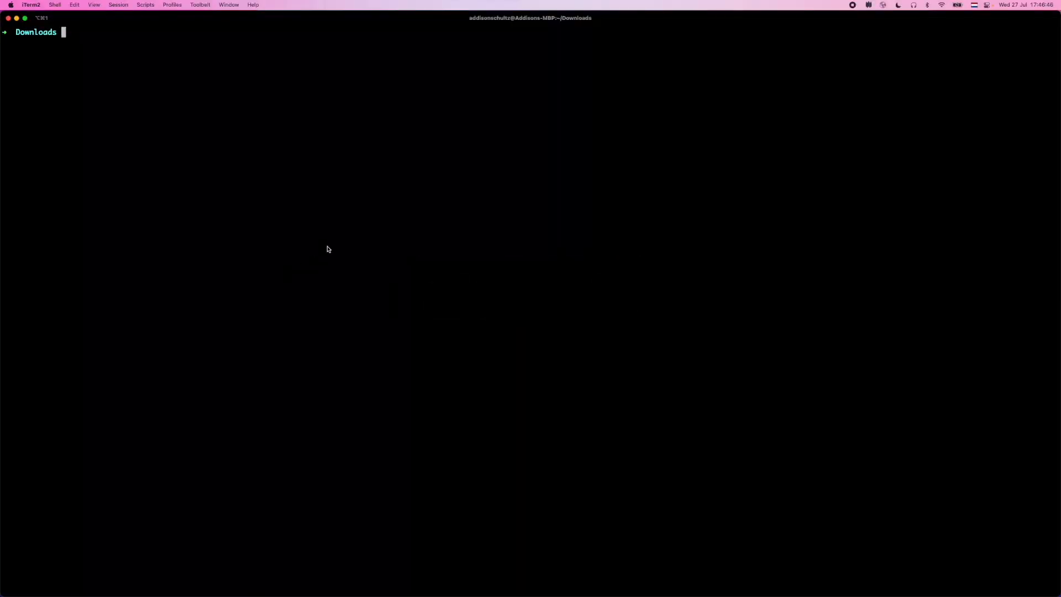
mouse_move(328, 247)
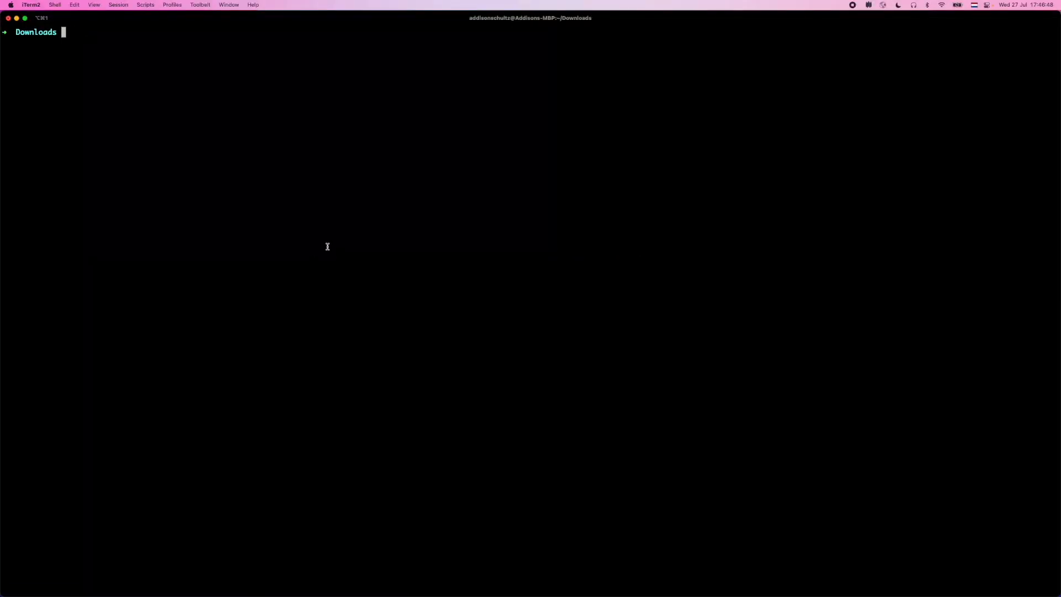
Run npx create-miro-app and name the new app developer-qa.
text(npx create-miro-app)
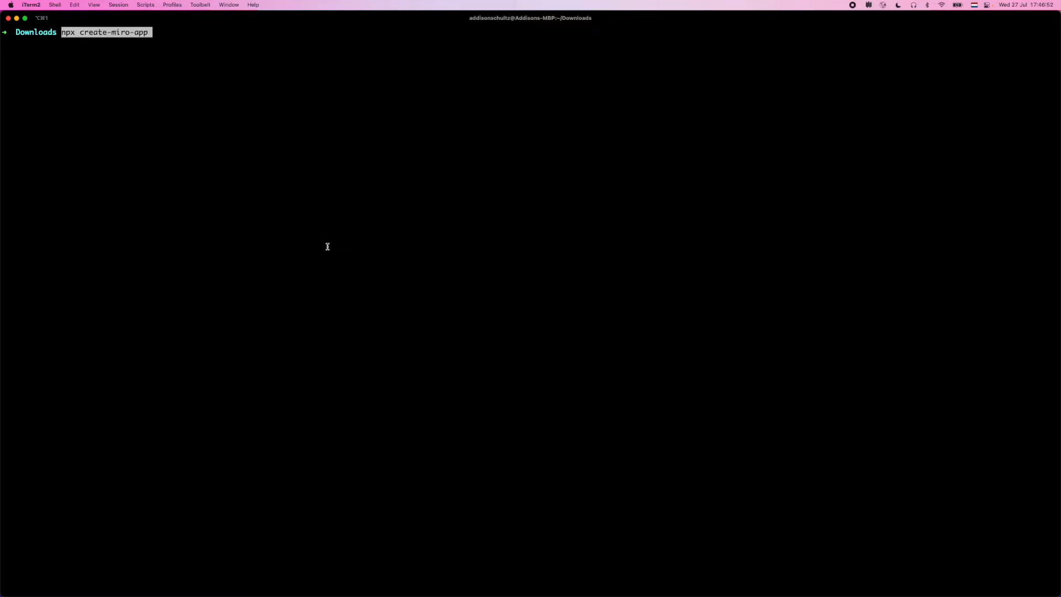
key(Return)
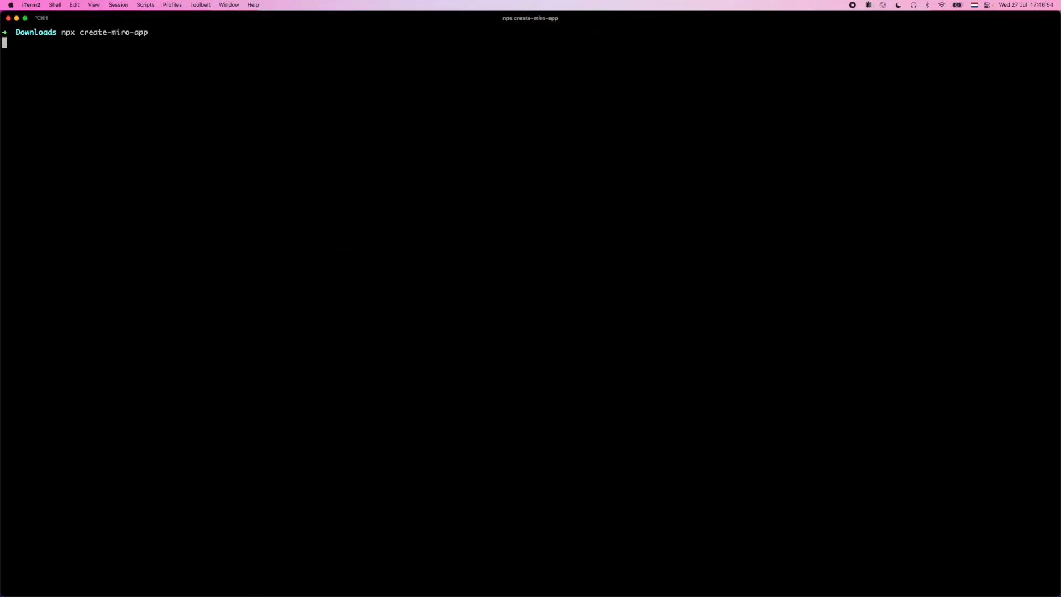
key(Return)
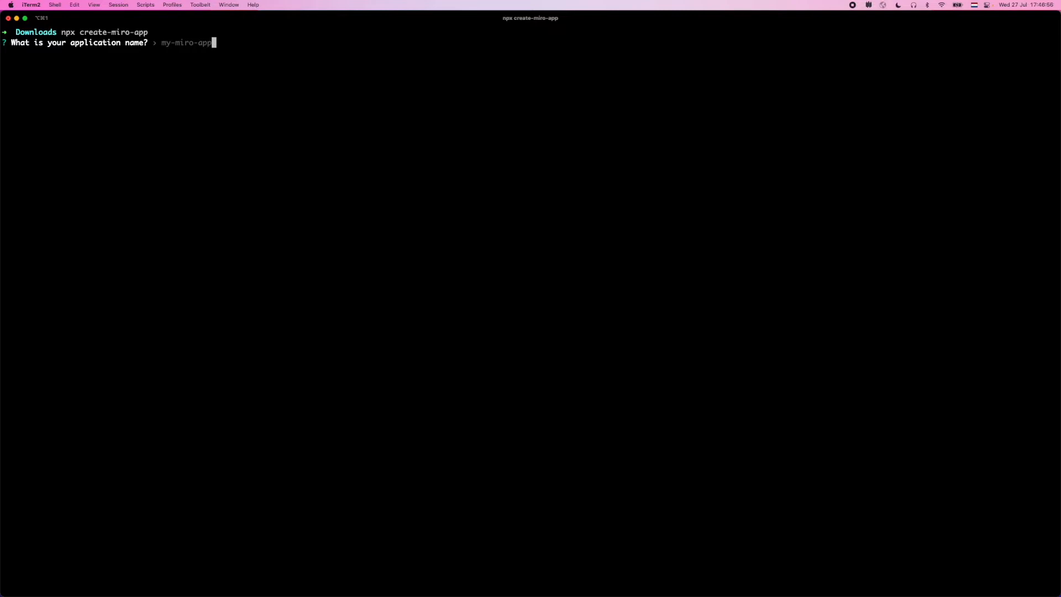
text(developer)
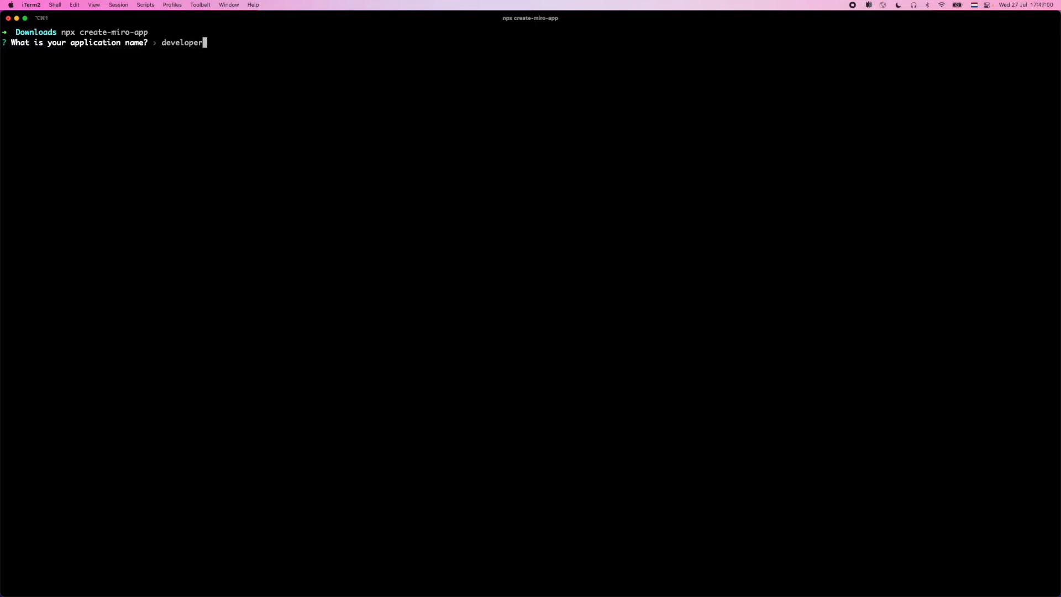
text(-qa)
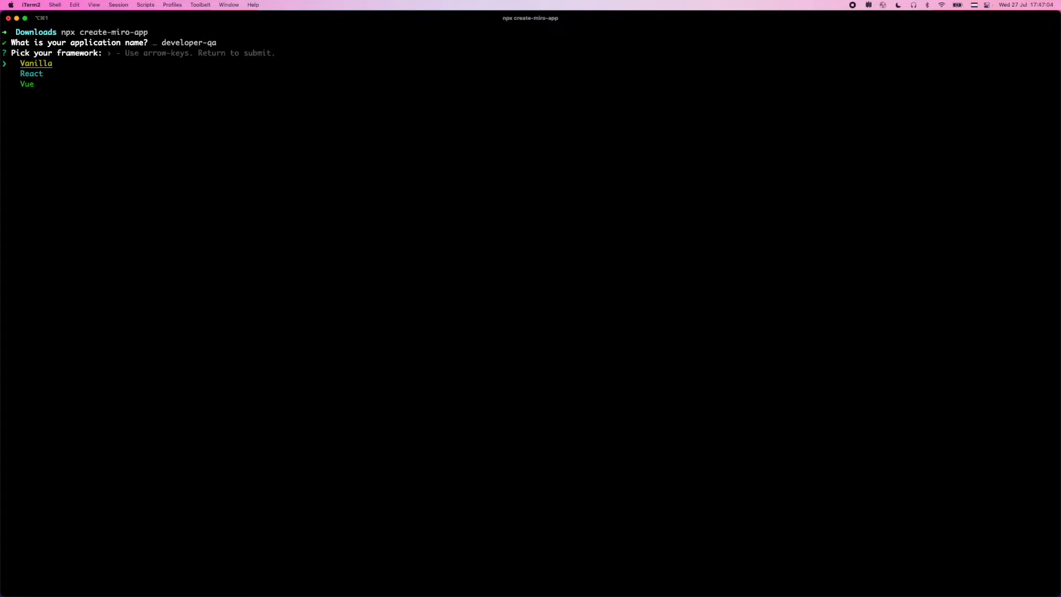
Choose React as the framework and TypeScript as the flavour to generate the app.
key(Down)
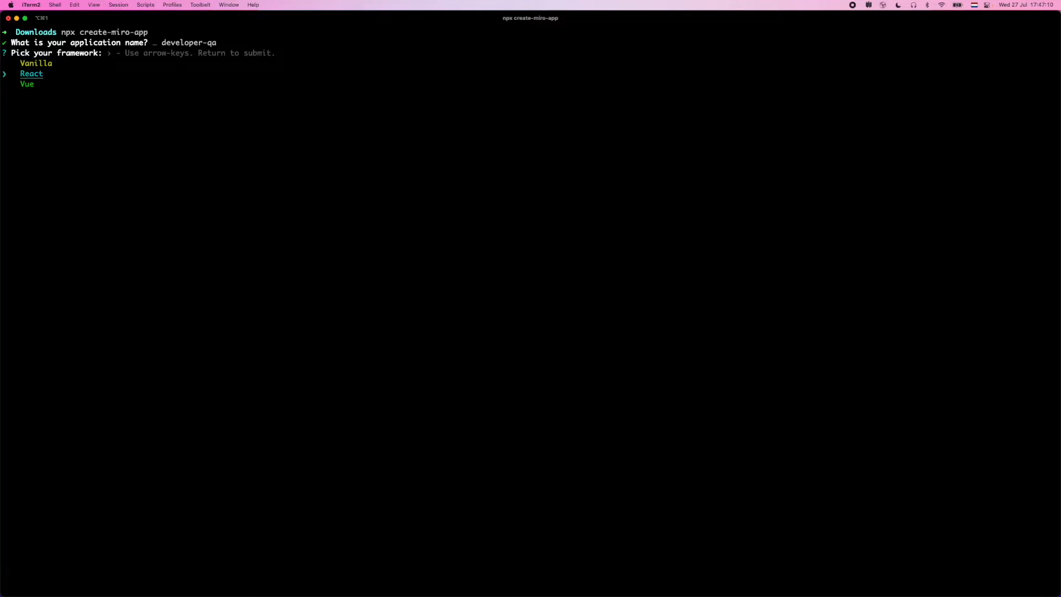
key(up)
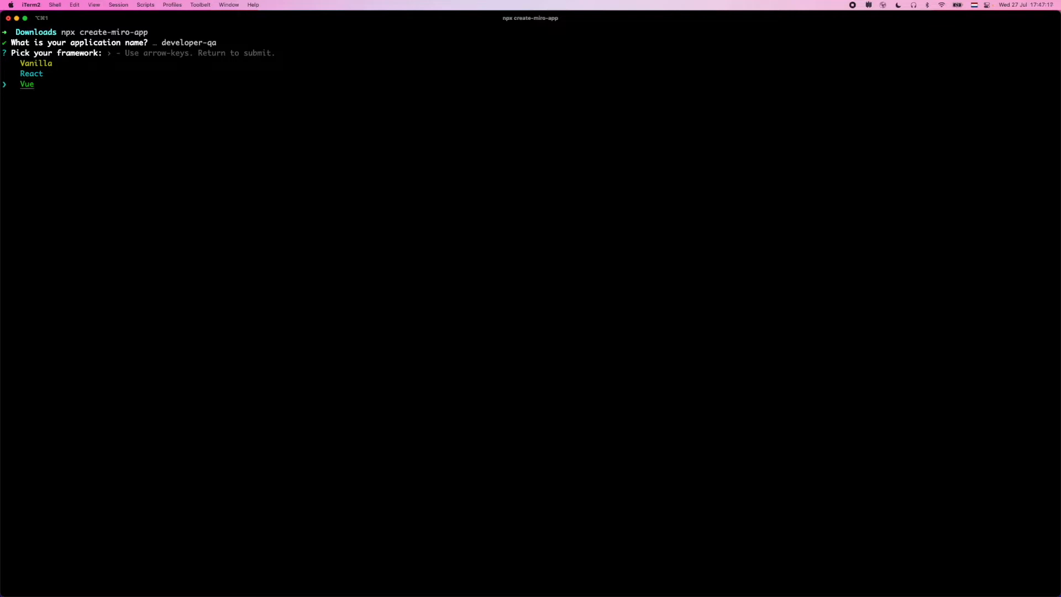
key(Return)
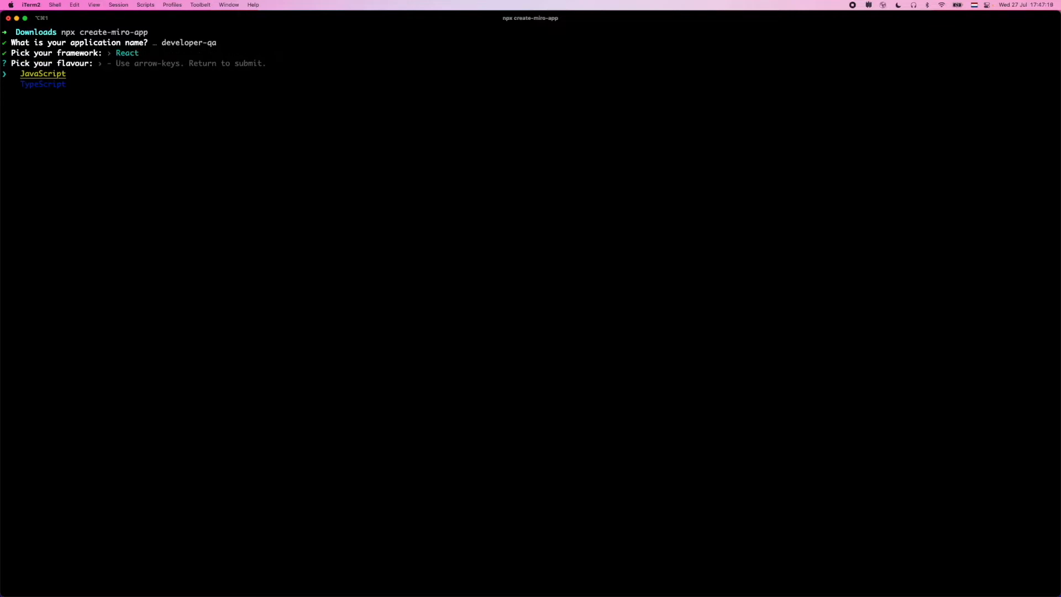
key(Down)
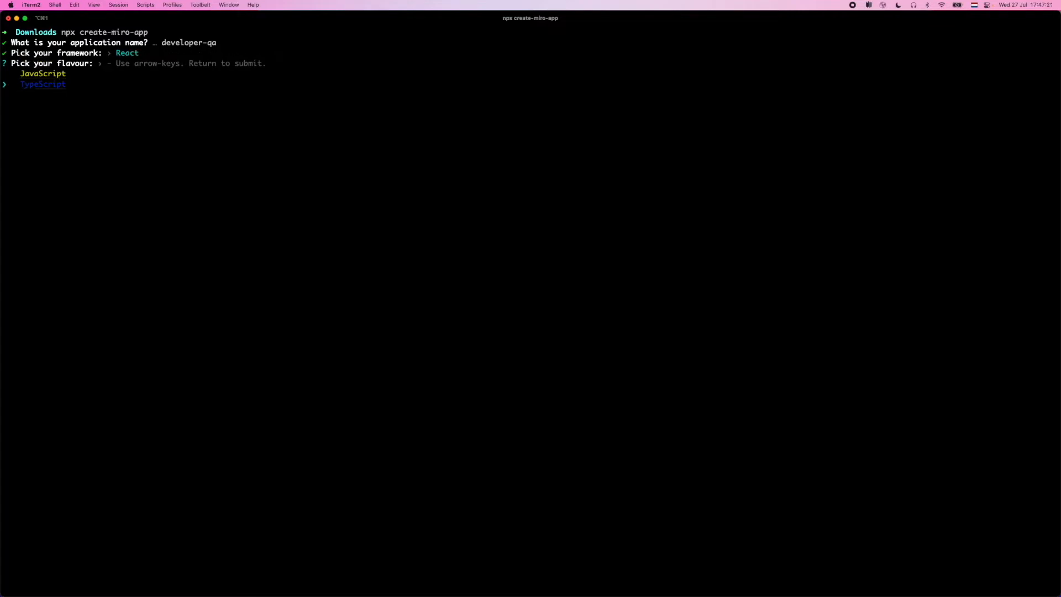
key(up)
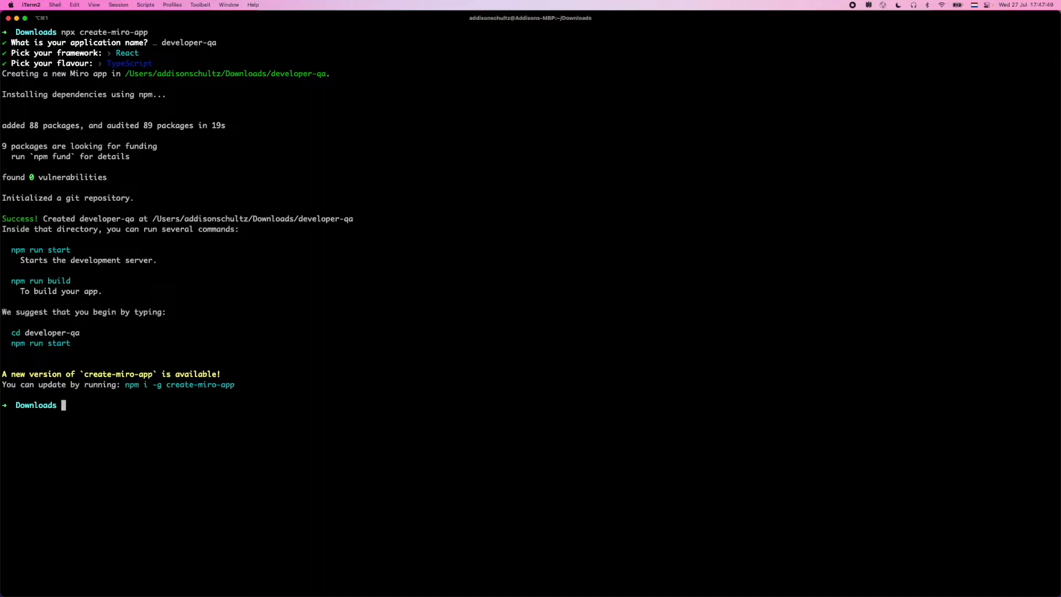
Run cd developer-qa, then 'code .' to open the project in VS Code.
text(cd developer-qa)
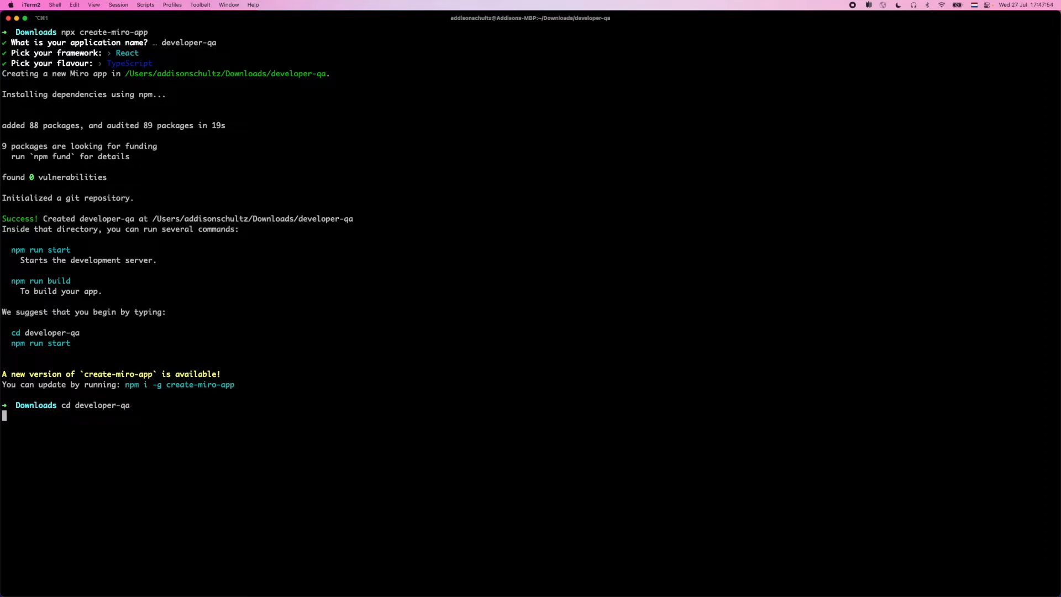
key(Return)
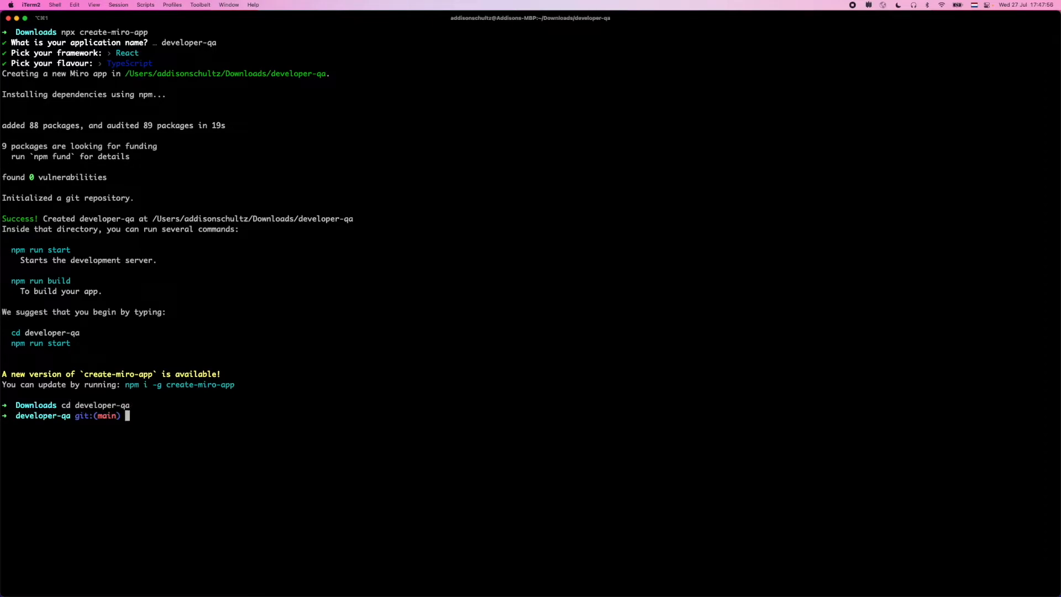
text(code .)
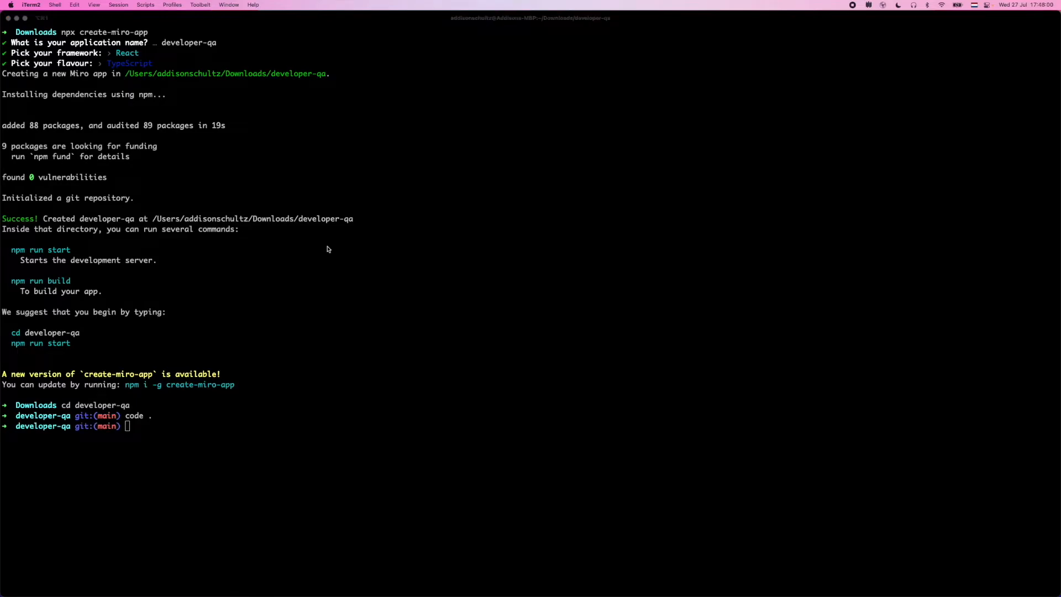
key(Return)
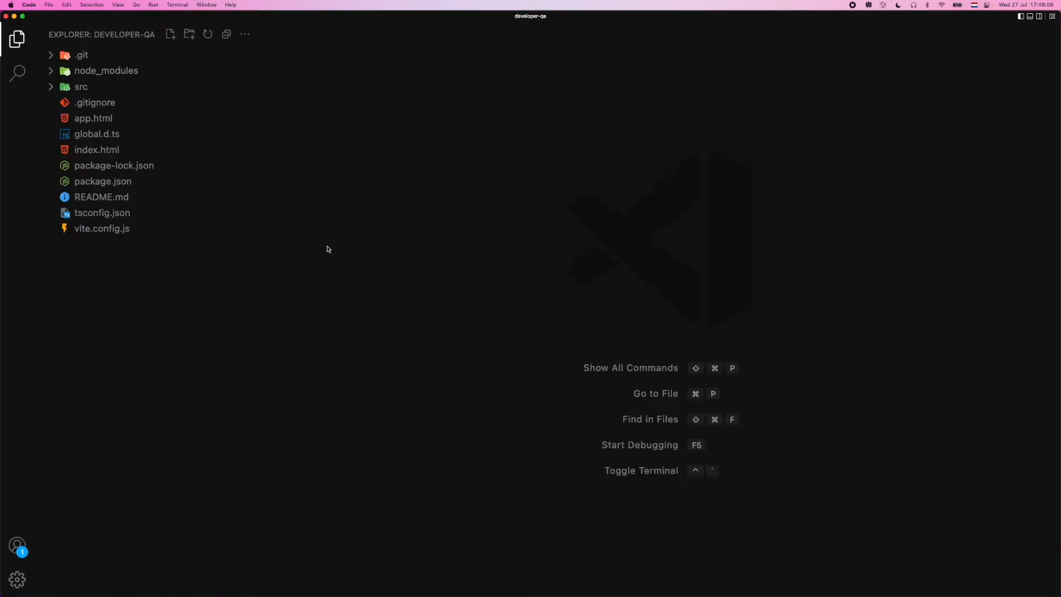
mouse_move(587, 68)
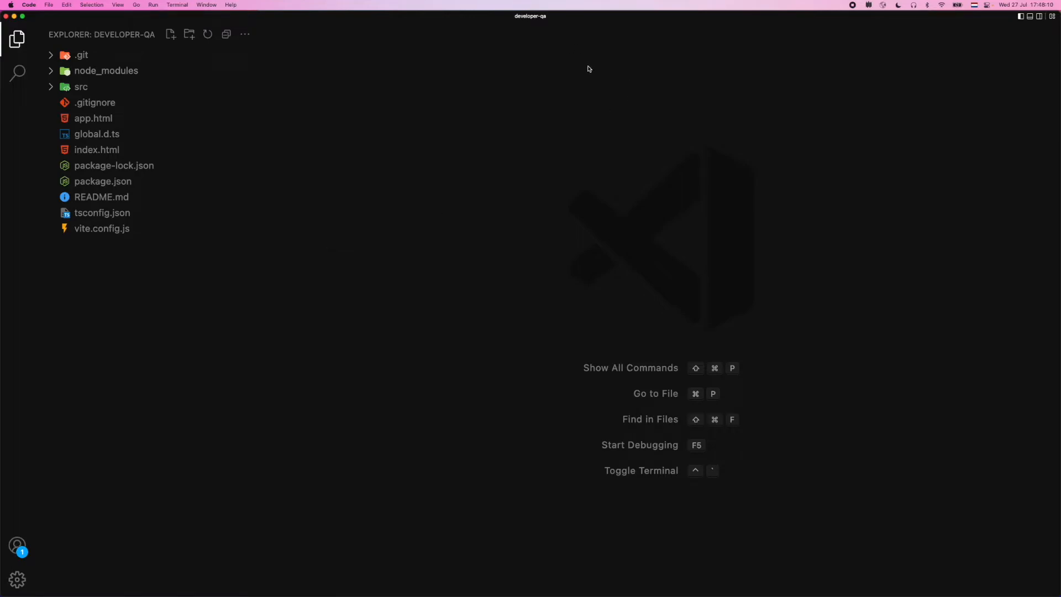
mouse_move(325, 32)
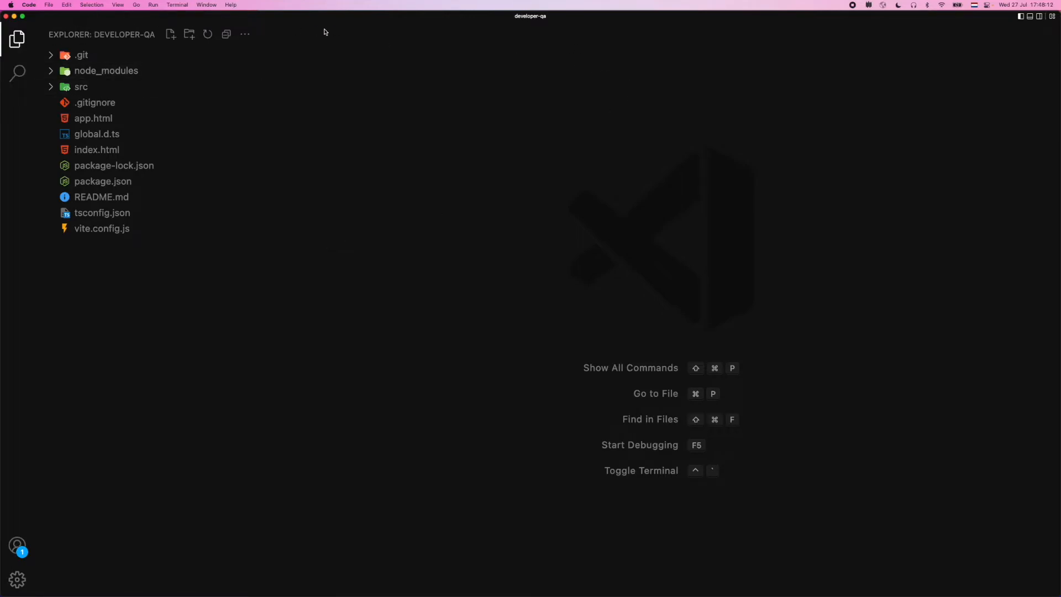
Expand src in the Explorer and view app.tsx's Hello, World sticky-note code.
click(94, 102)
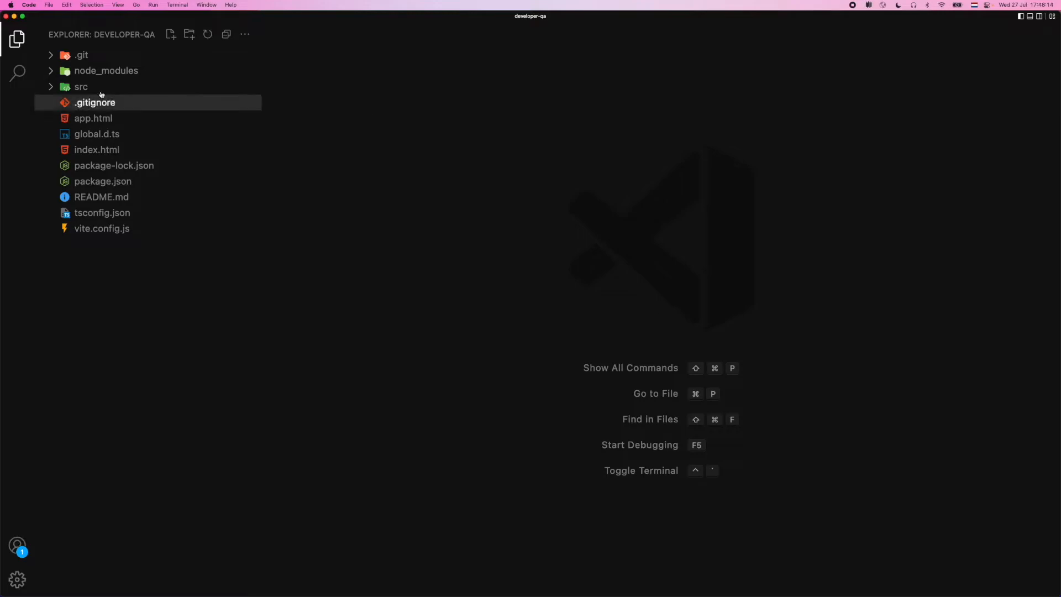
click(81, 87)
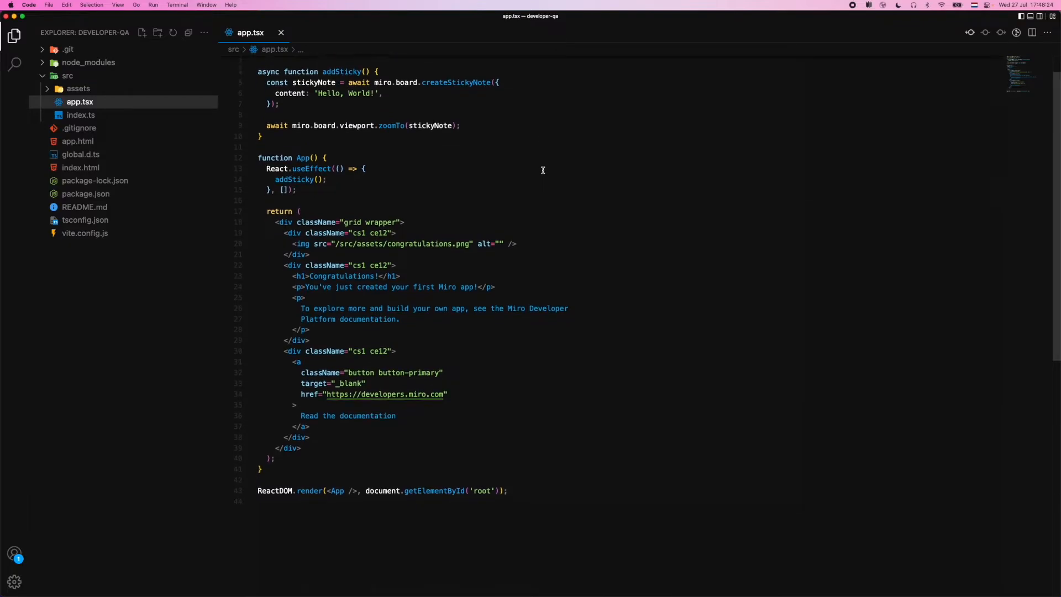
scroll(up, 3)
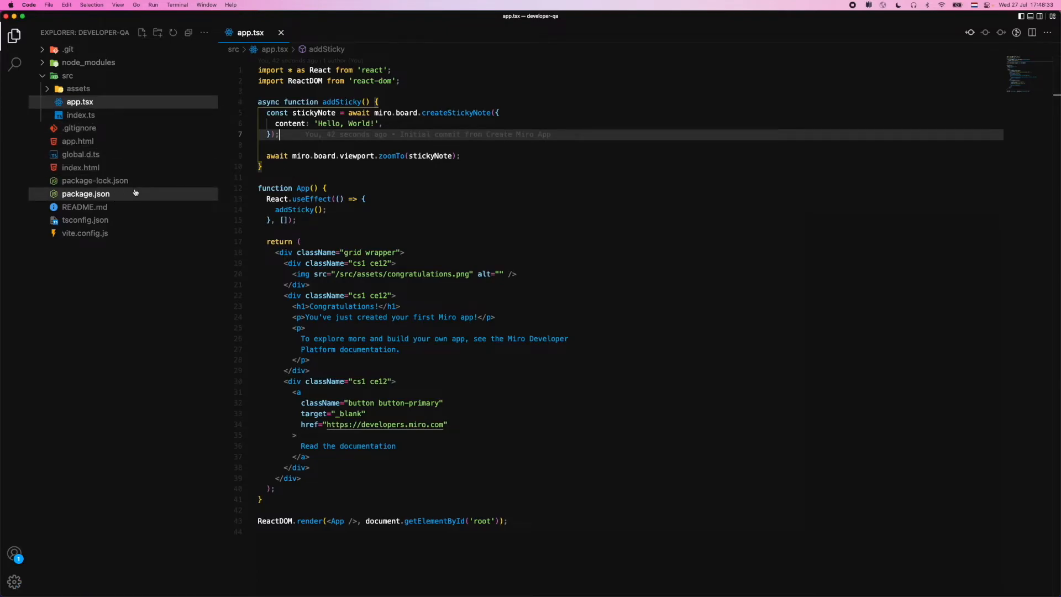
click(85, 193)
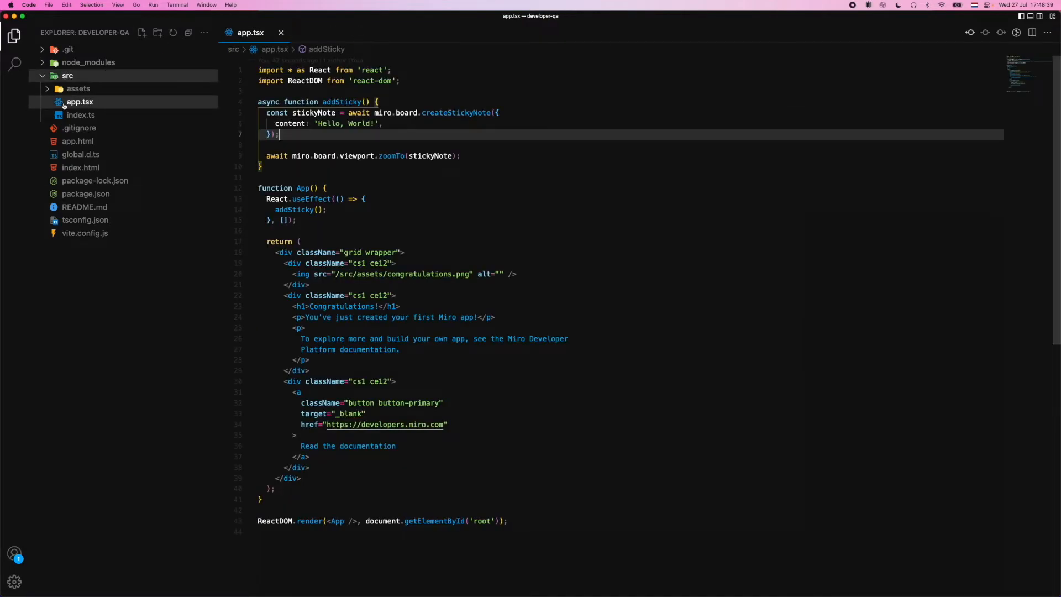
click(280, 33)
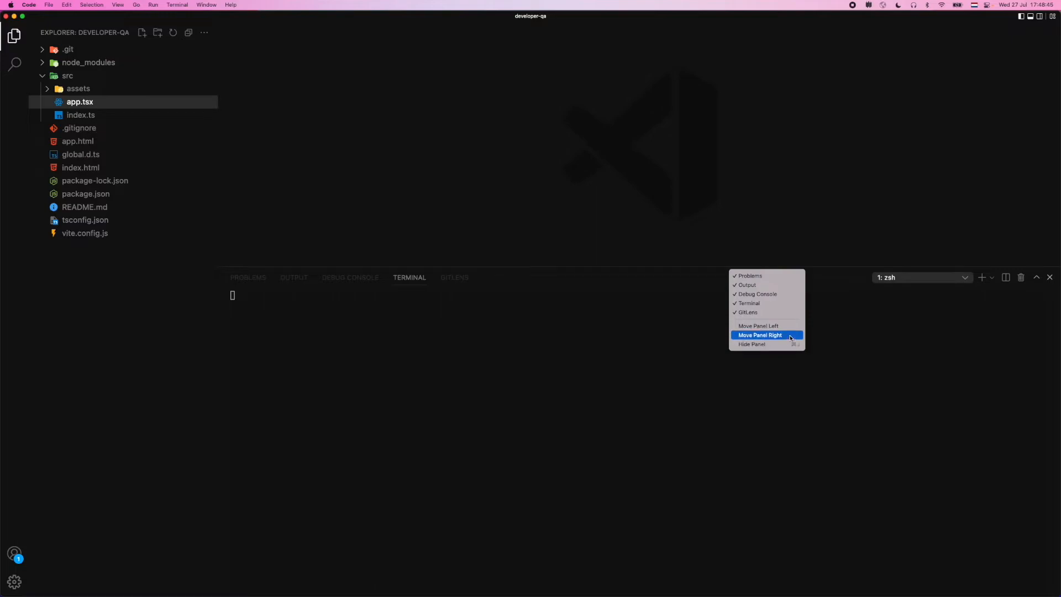
Move the terminal panel to the right and run yarn to install dependencies.
click(760, 335)
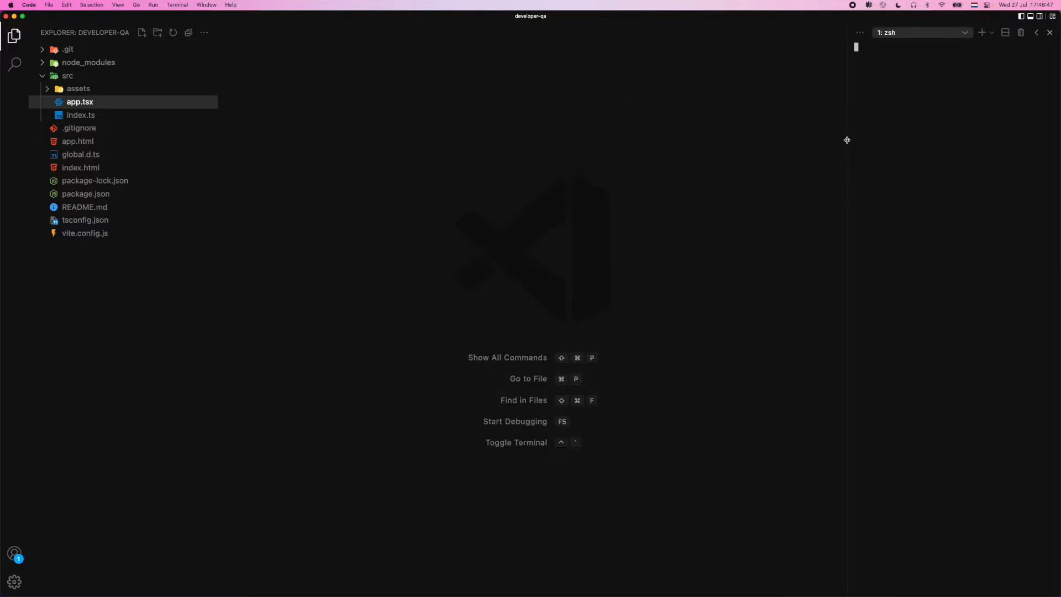
text(yarn)
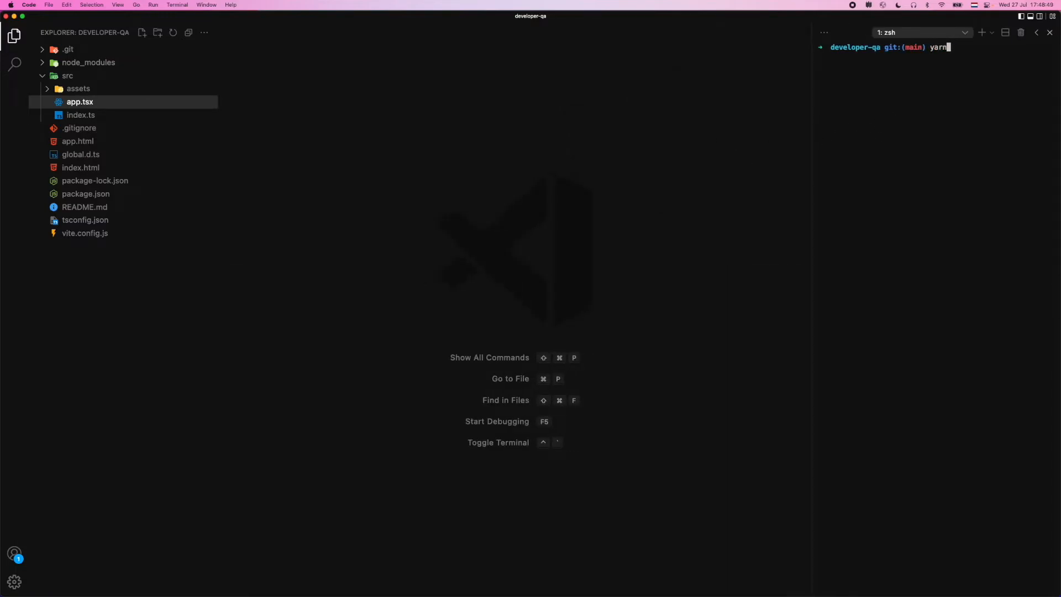
key(Return)
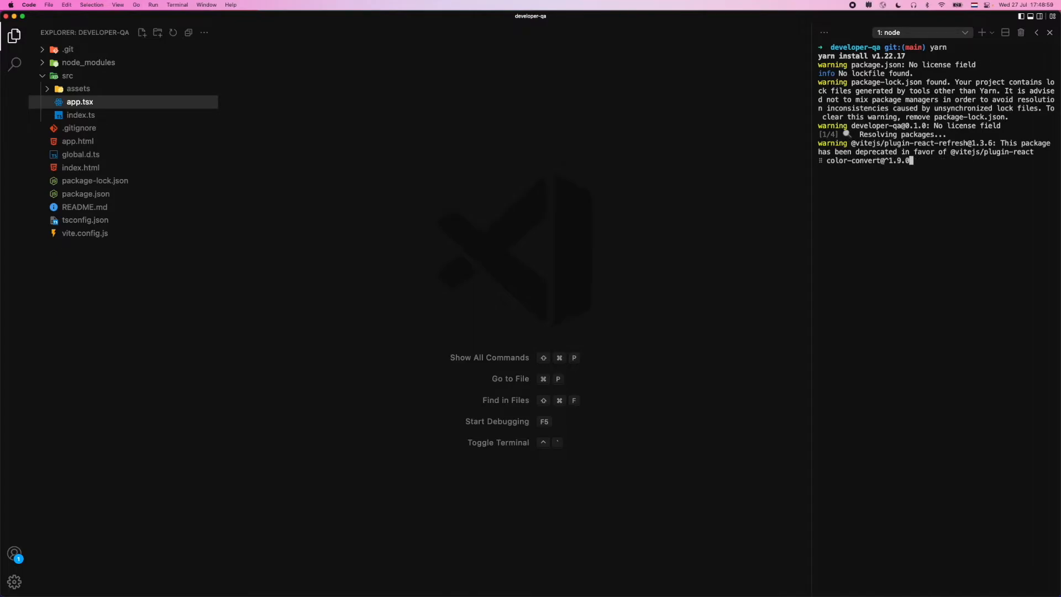
Open package.json to see the mirotone dependency, then clear the terminal.
text(pa)
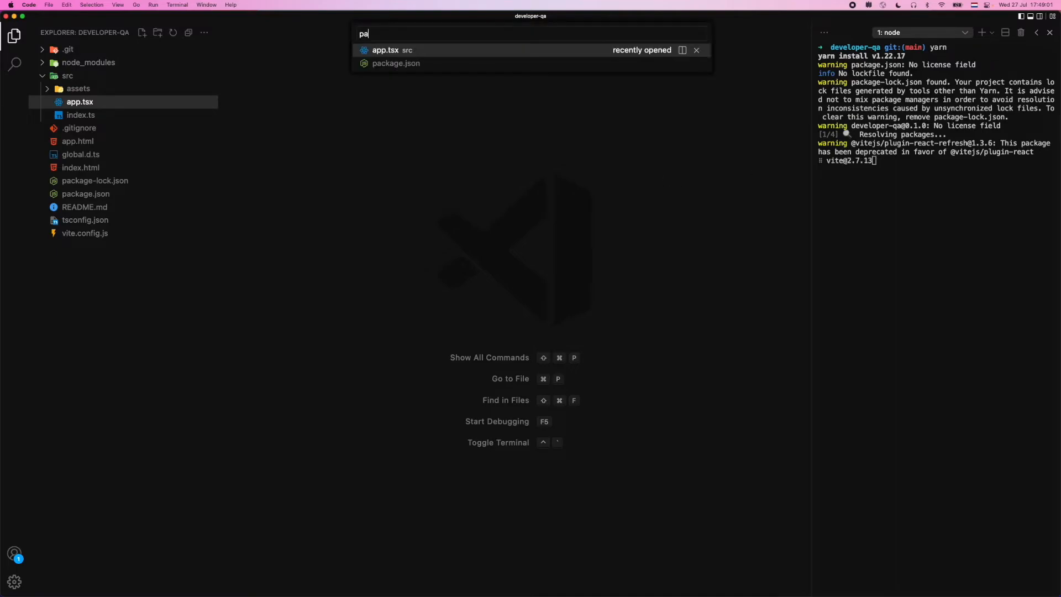
click(395, 63)
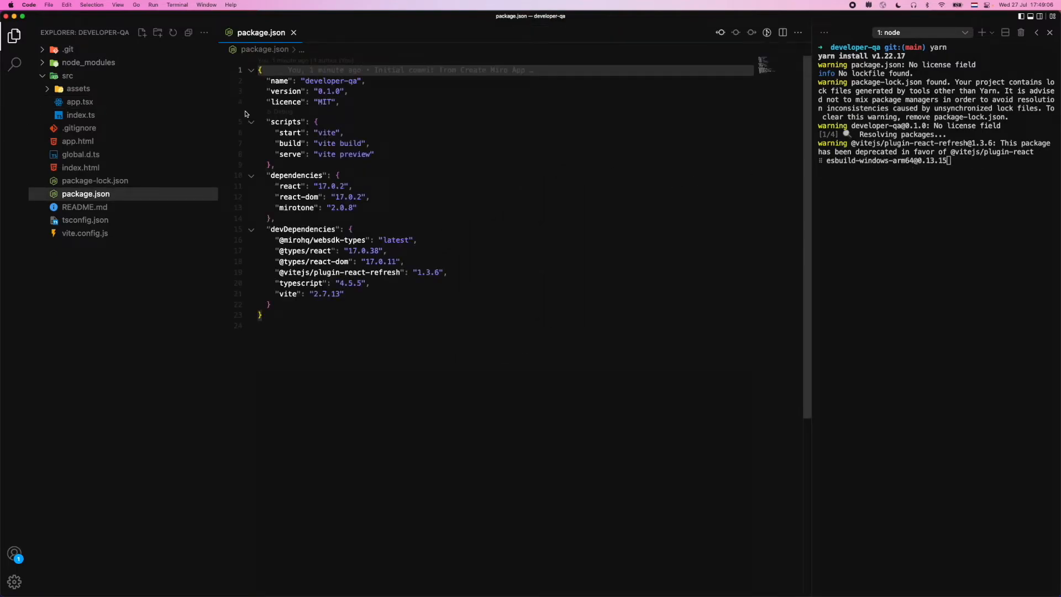
click(331, 132)
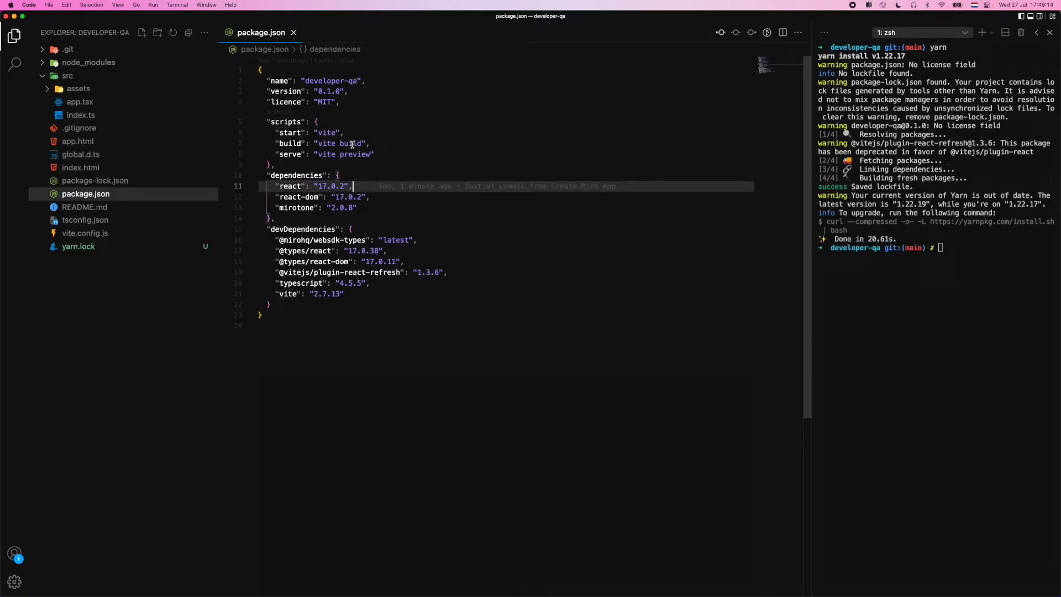
text(cl)
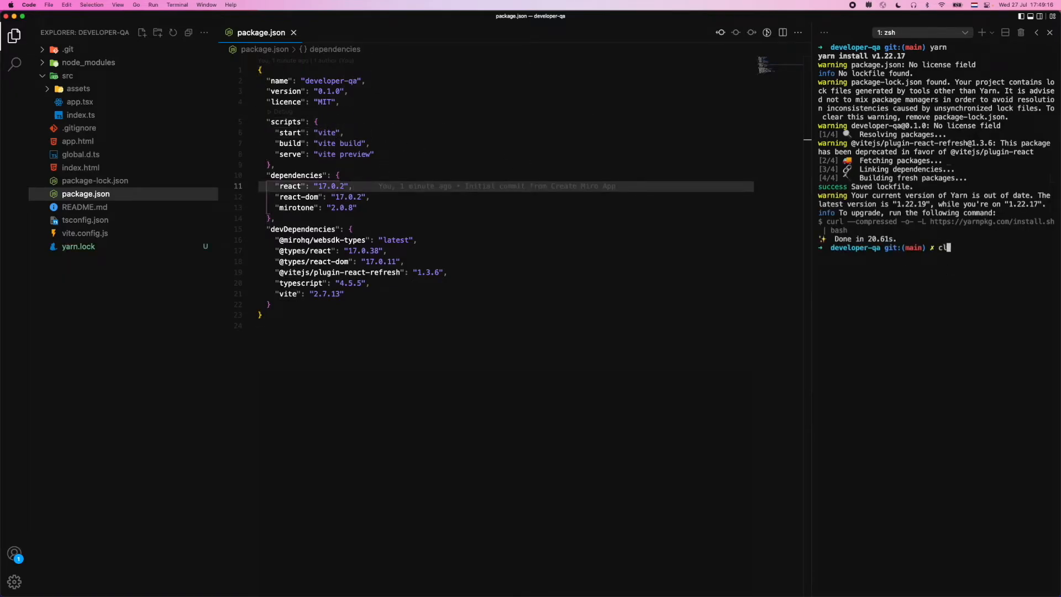
key(Return)
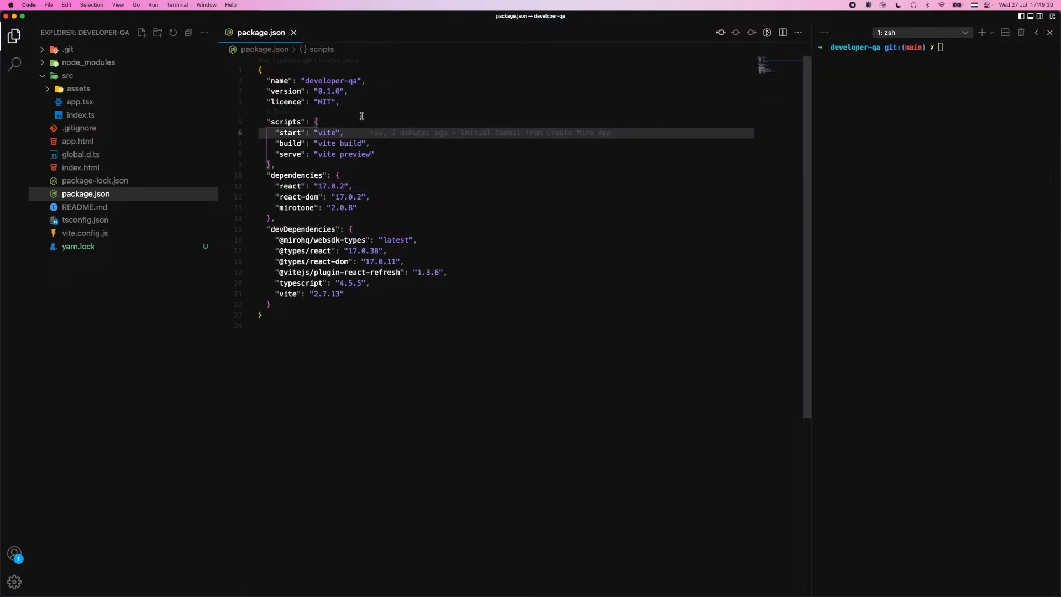
Close package.json and run 'yarn start' to launch the local dev server.
click(293, 33)
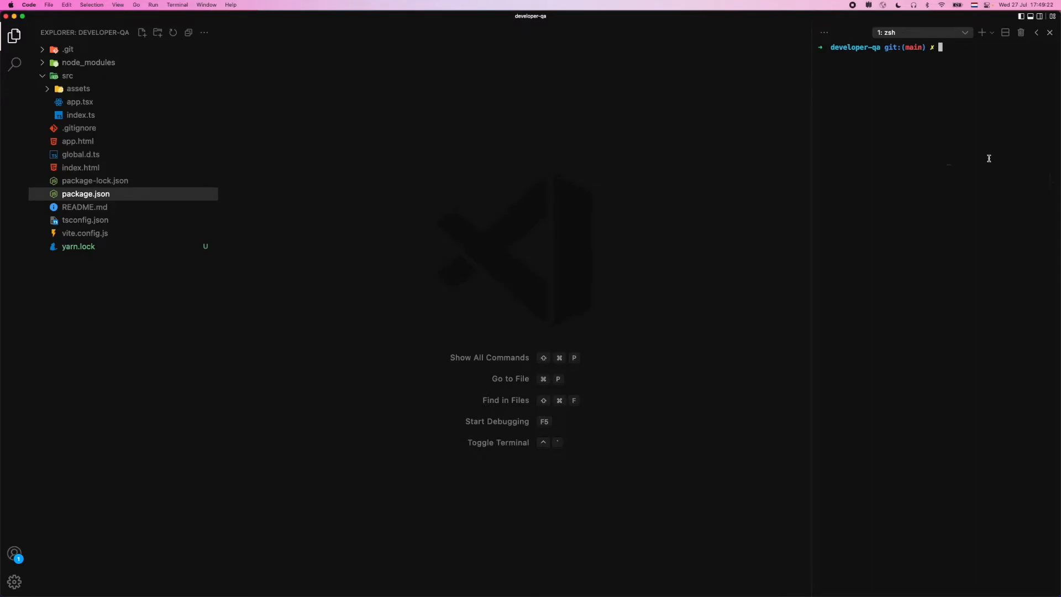
text(yarn)
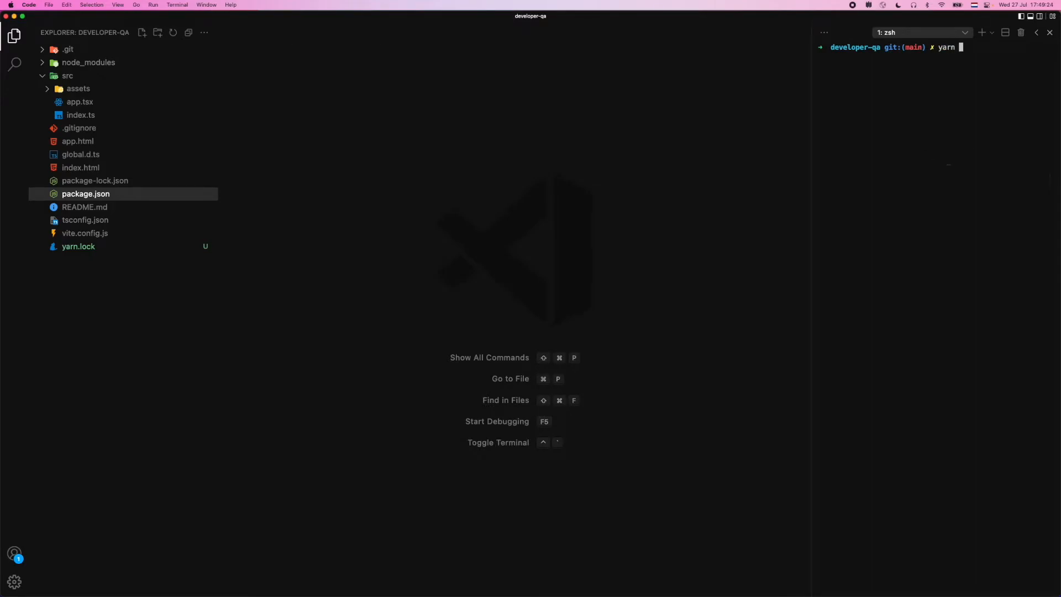
text(start)
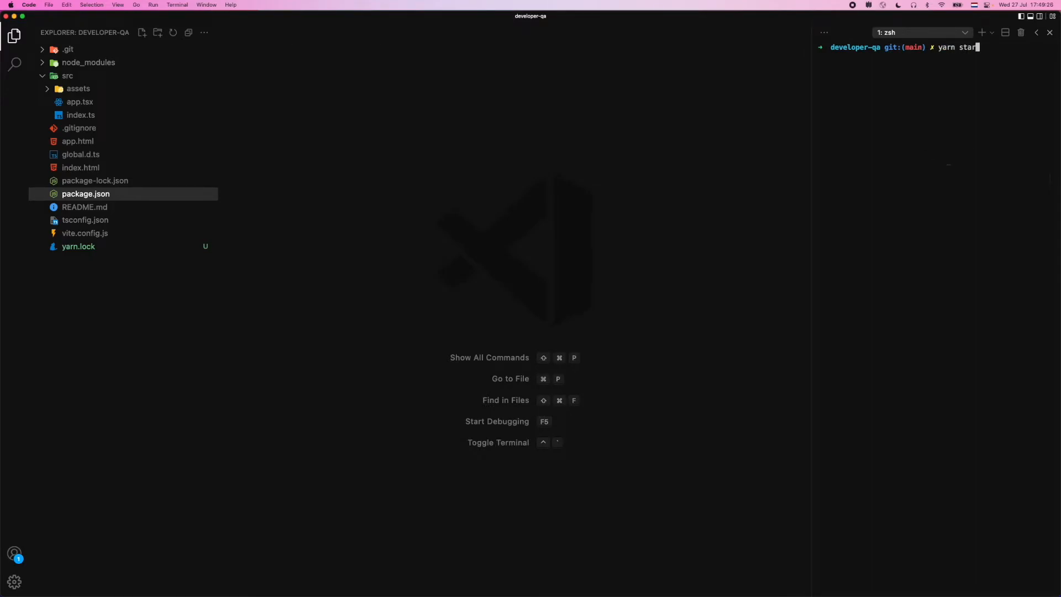
key(Return)
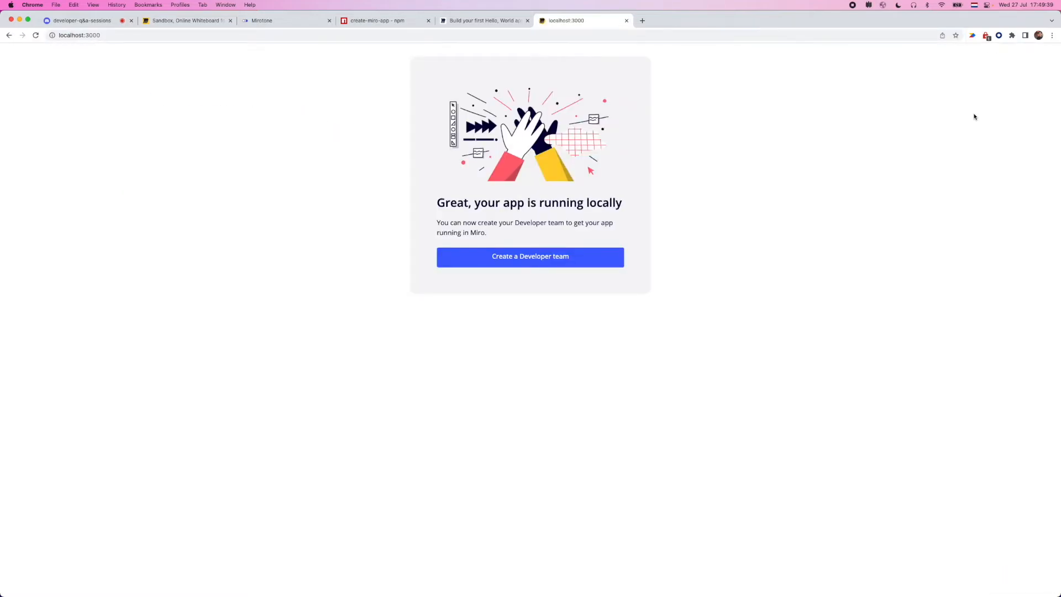
mouse_move(673, 234)
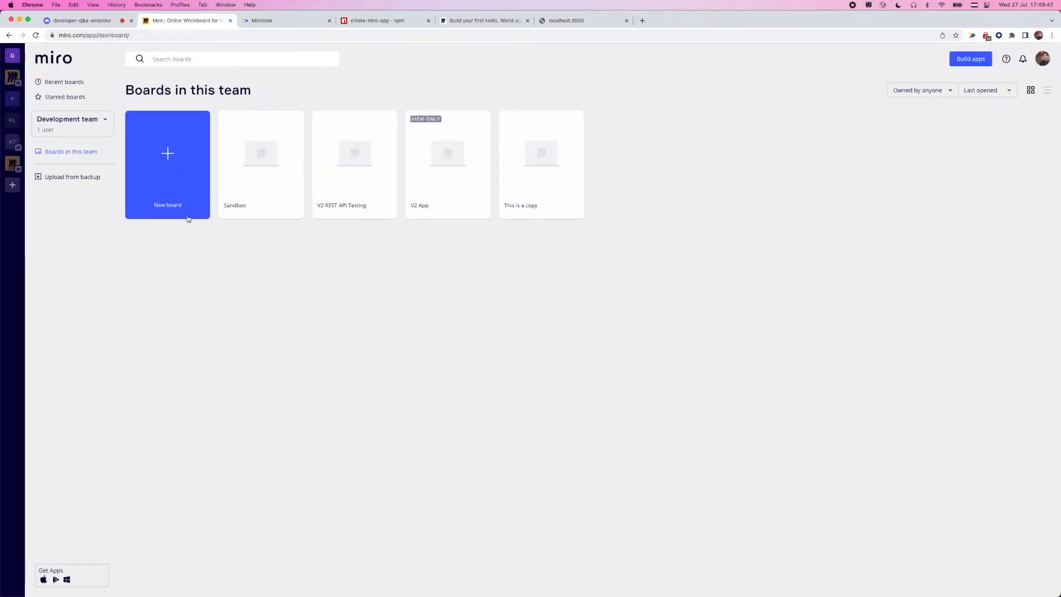
Open Miro's Your apps page via Build apps on the dashboard.
click(971, 59)
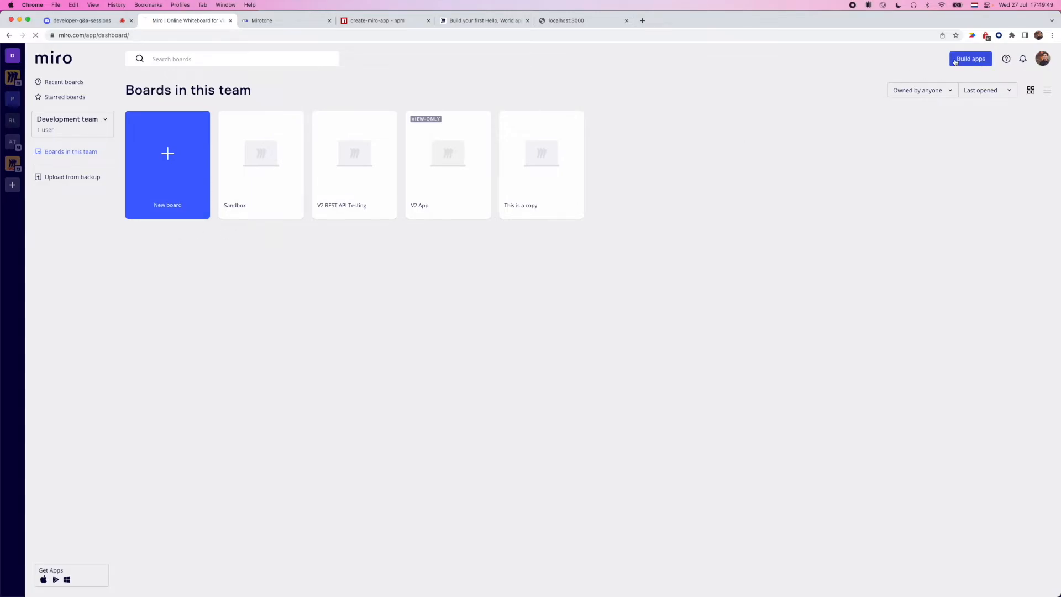
click(970, 59)
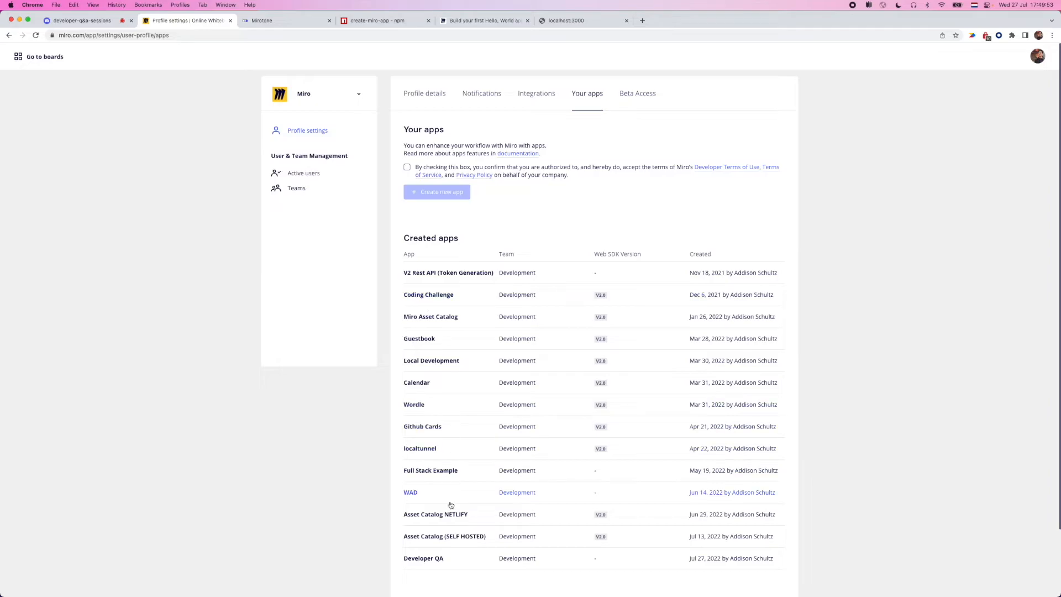
click(424, 557)
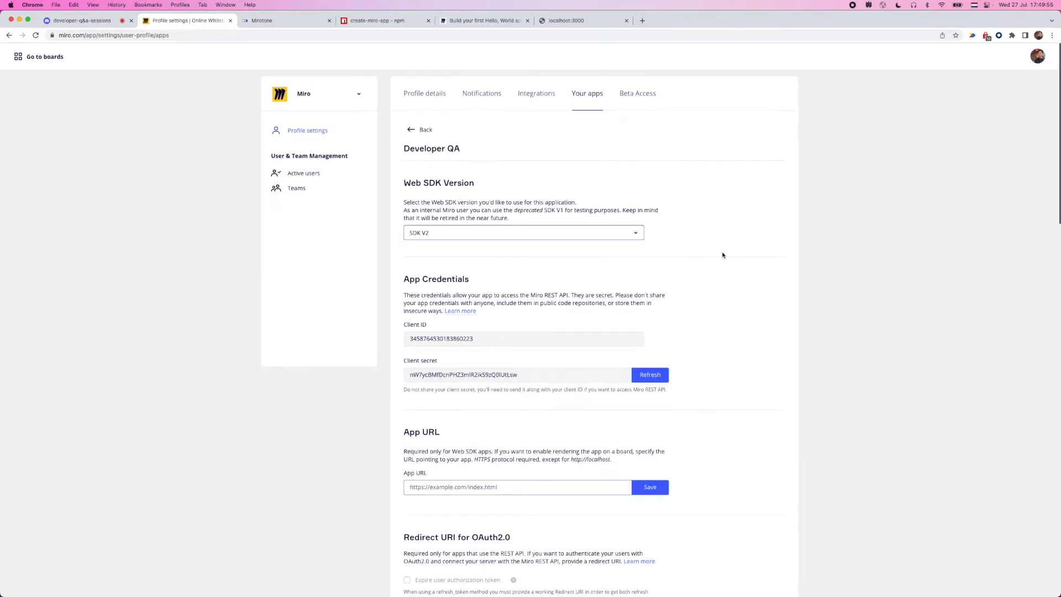
scroll(down, 3)
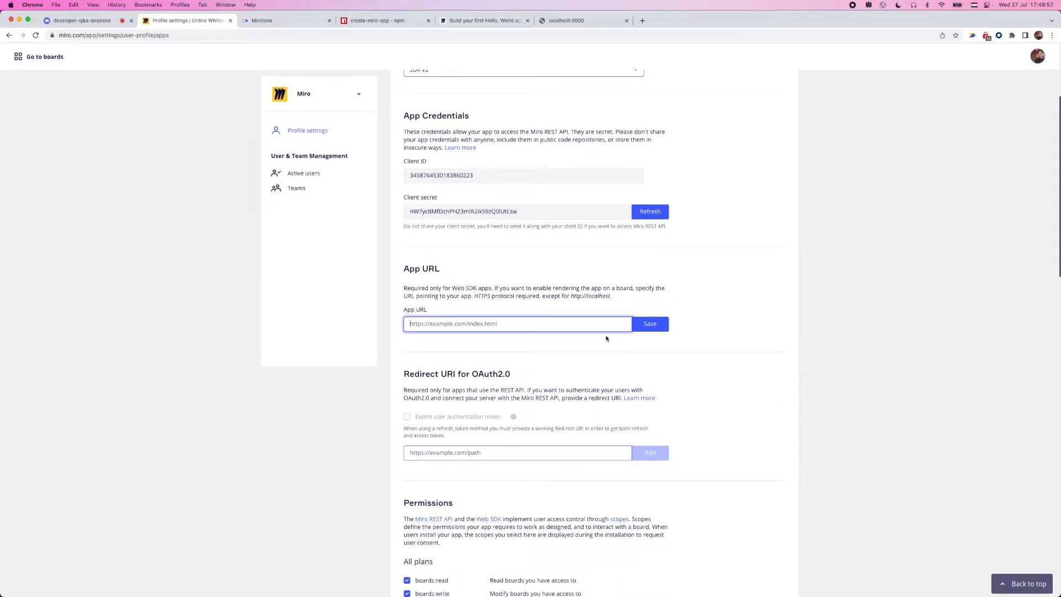
click(648, 324)
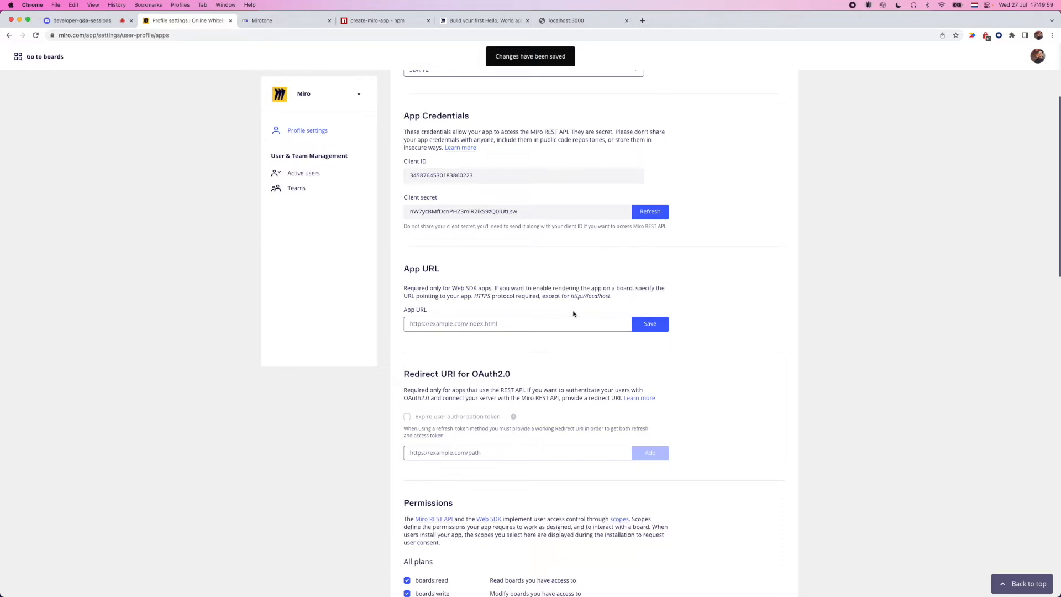
click(518, 323)
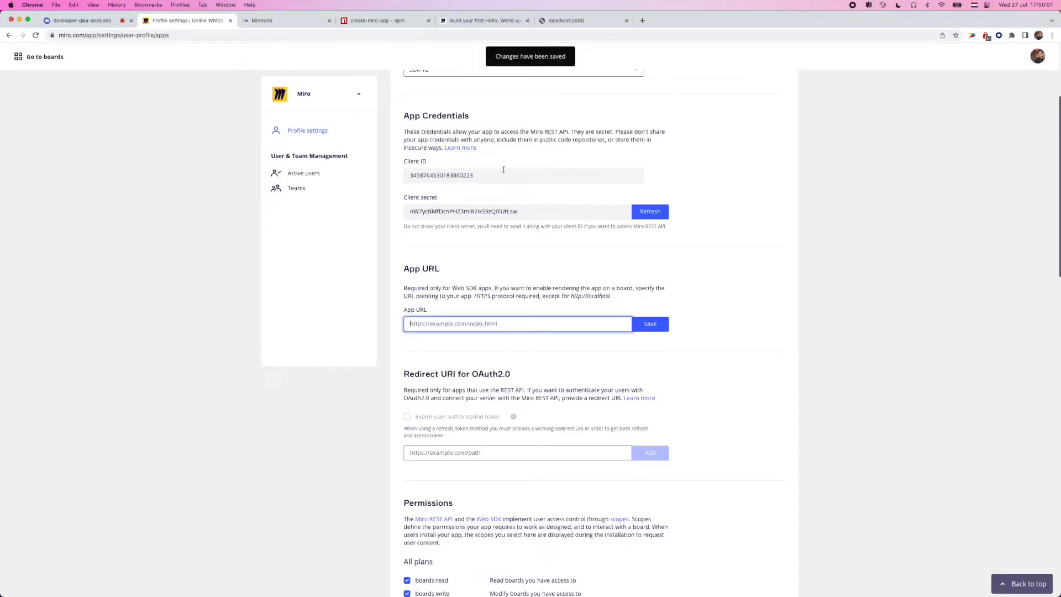
text(http://localhost:3000)
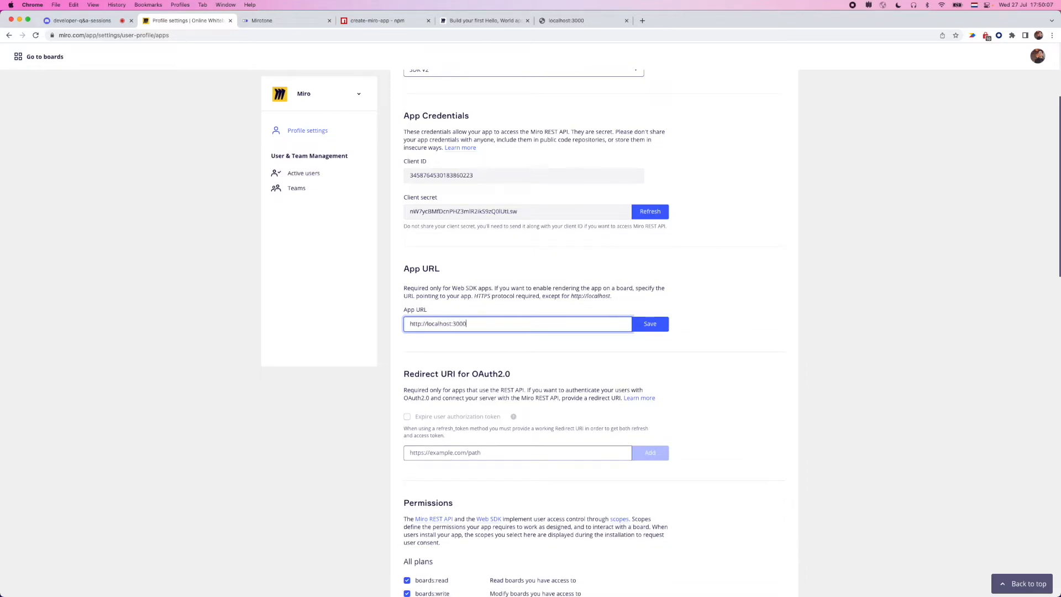
click(649, 323)
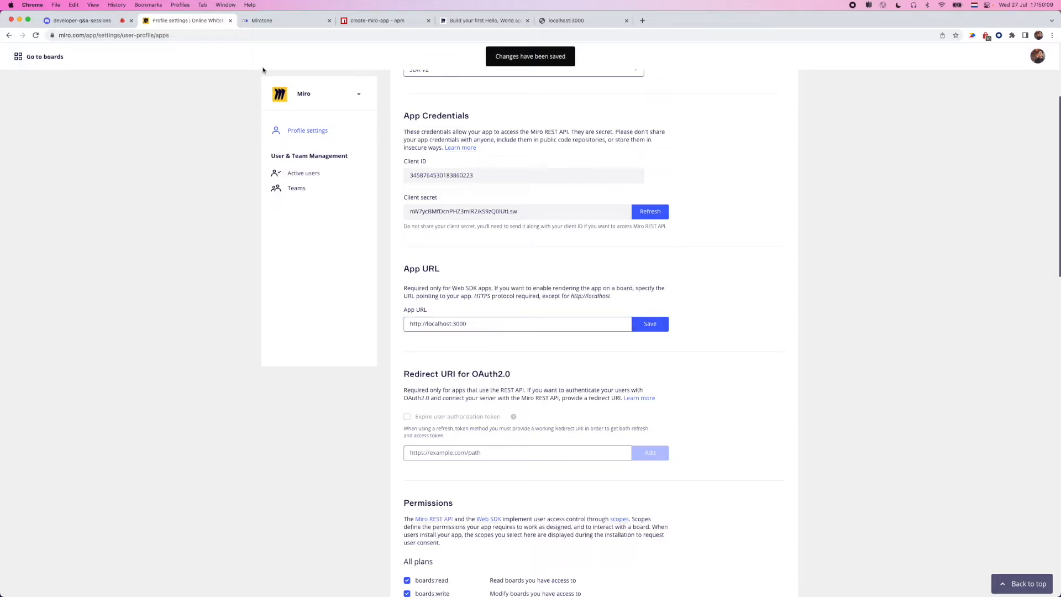
scroll(down, 3)
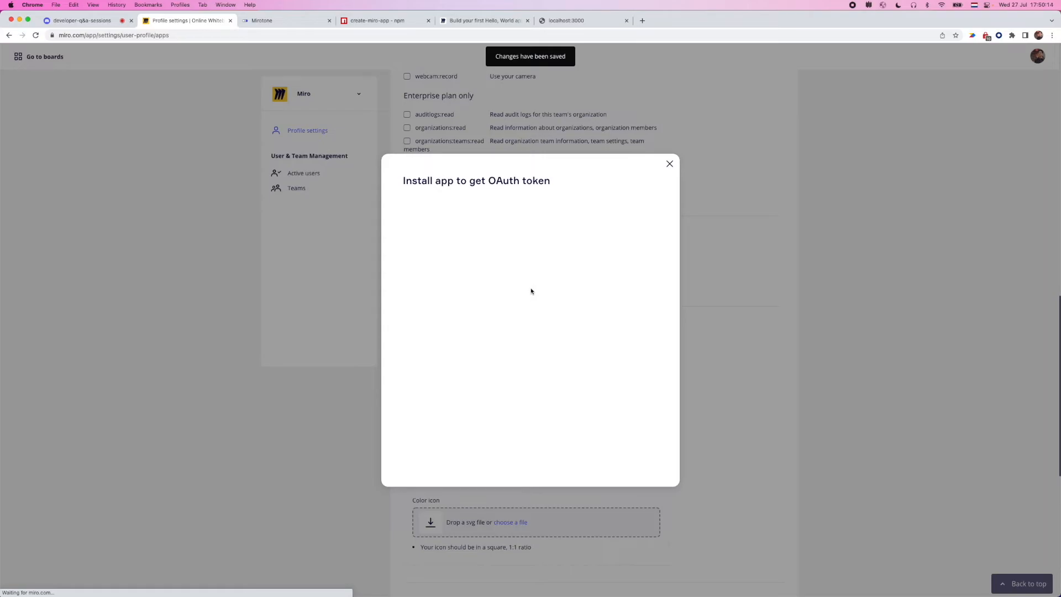
mouse_move(527, 254)
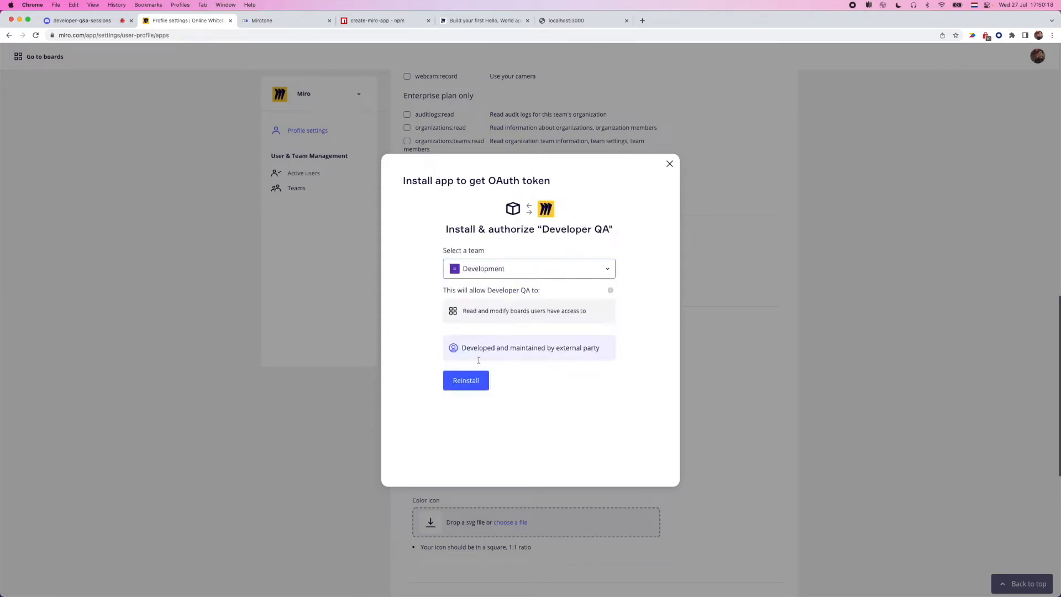
Reinstall Developer QA on the Development team, then go to boards.
click(670, 164)
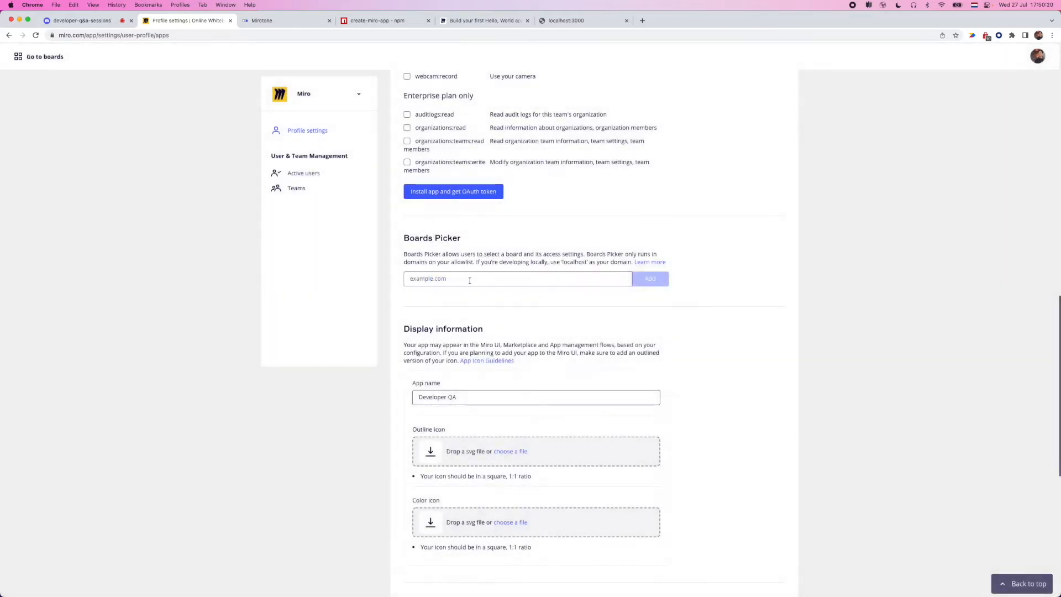
scroll(up, 3)
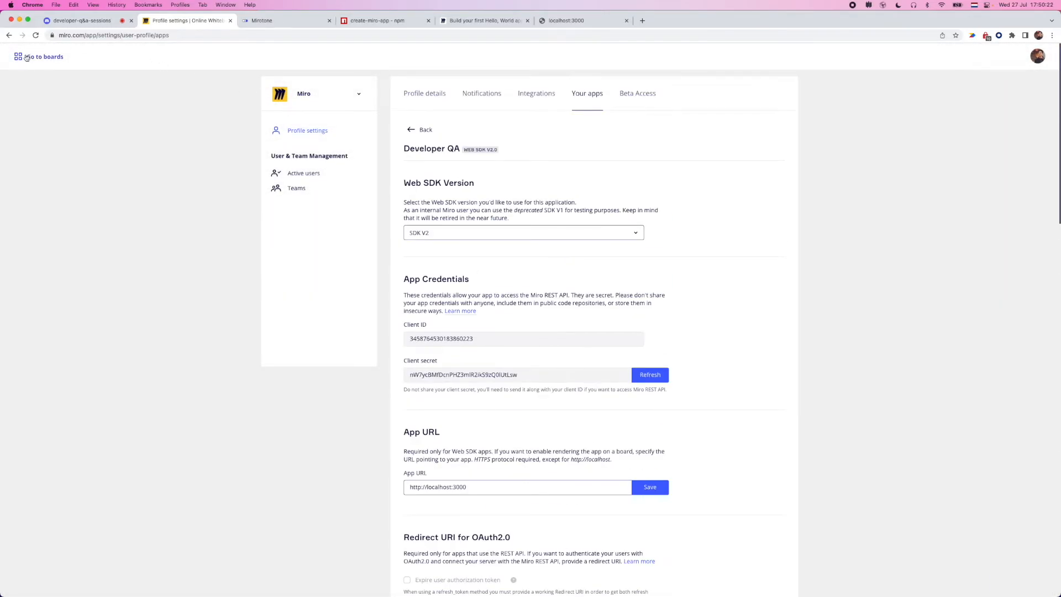
click(39, 56)
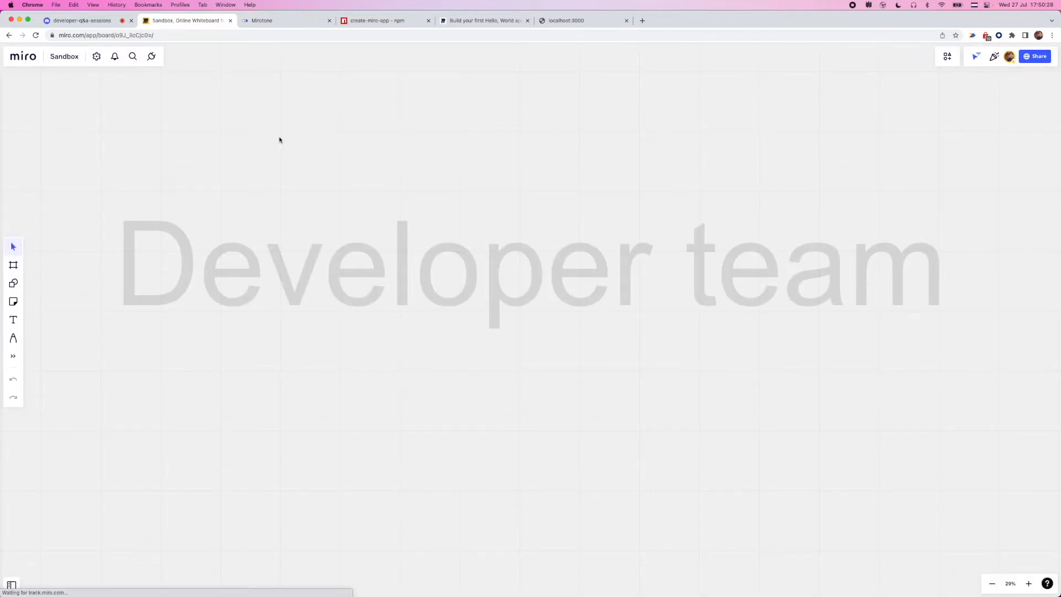
Open the Sandbox board and check the toolbar for the installed app.
click(152, 56)
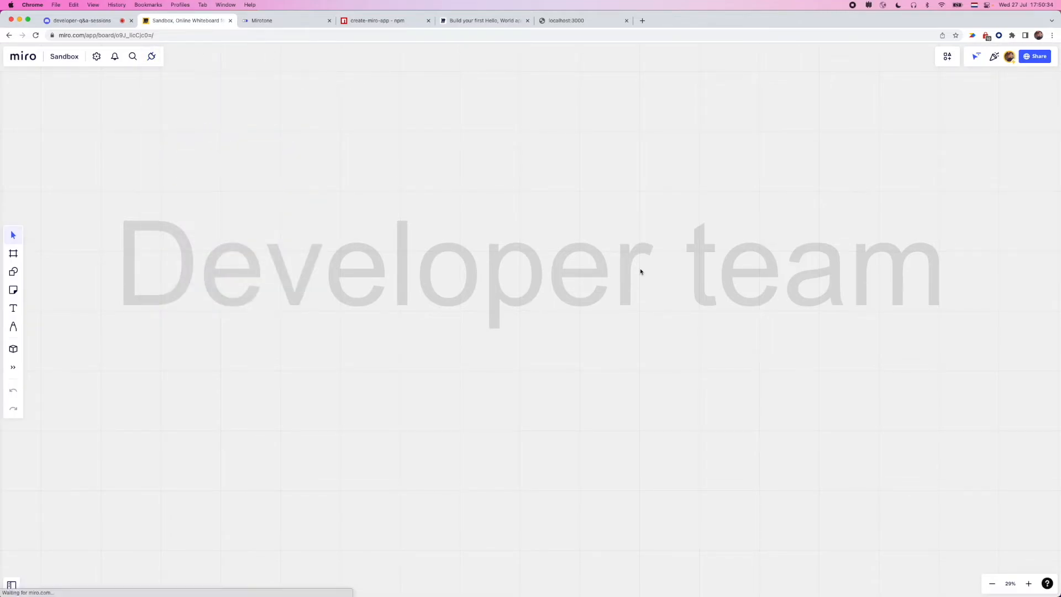
click(12, 349)
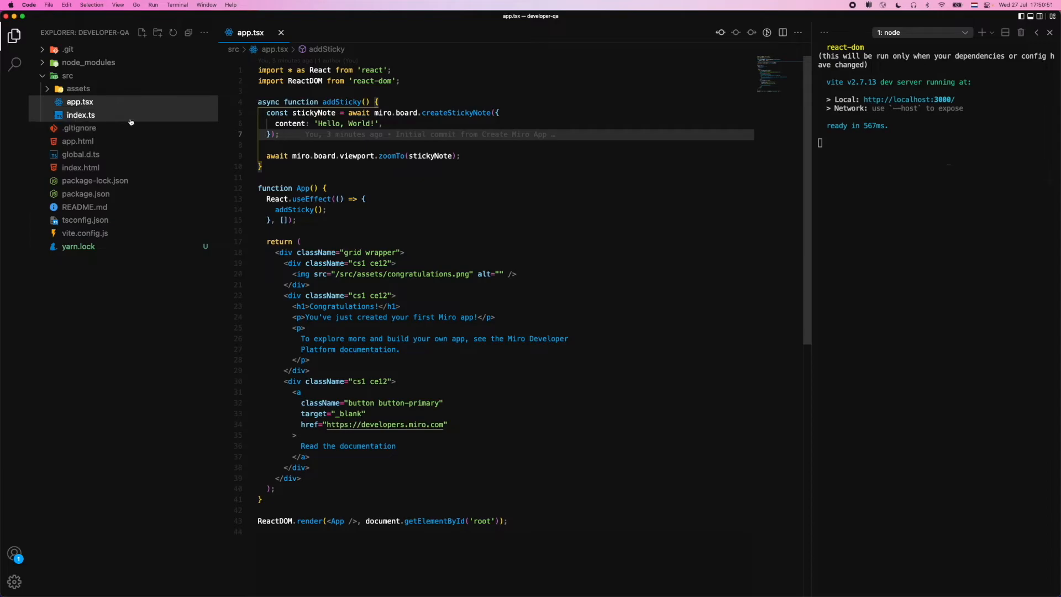
Trace index.ts's init openPanel code through app.html to app.tsx.
click(80, 115)
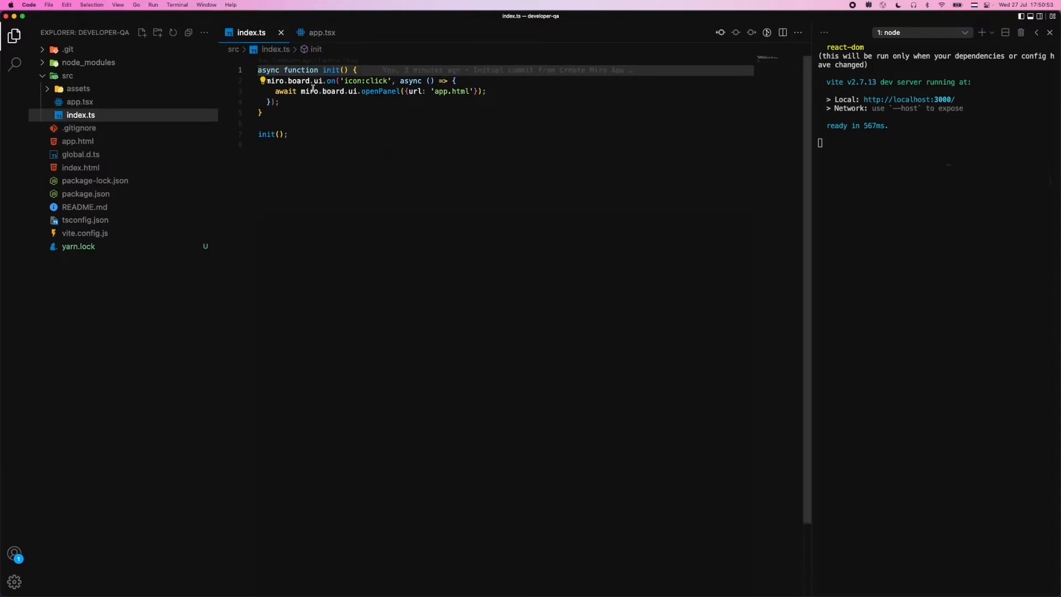
click(348, 145)
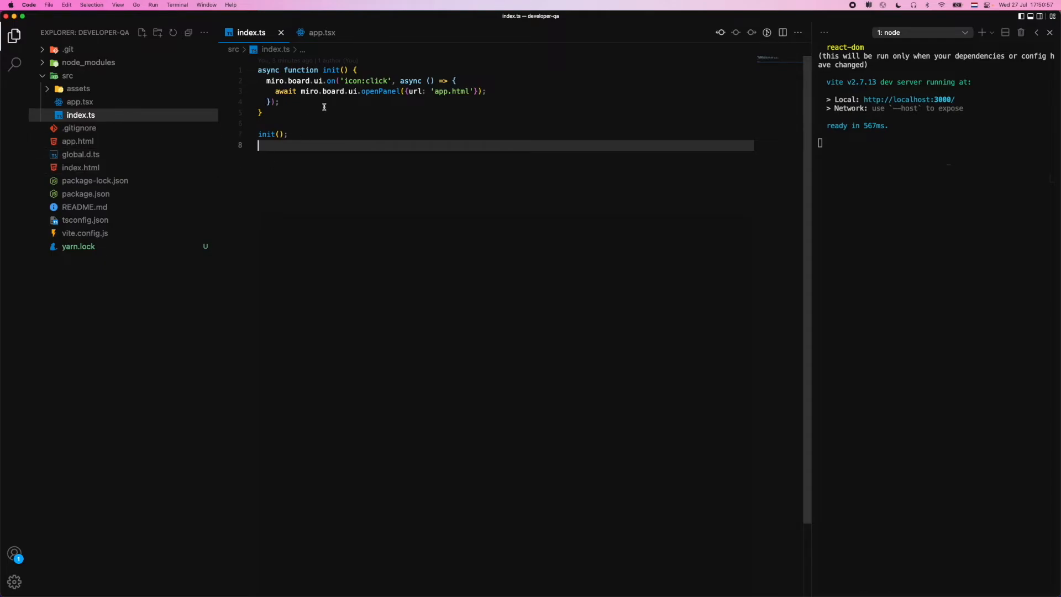
mouse_move(399, 153)
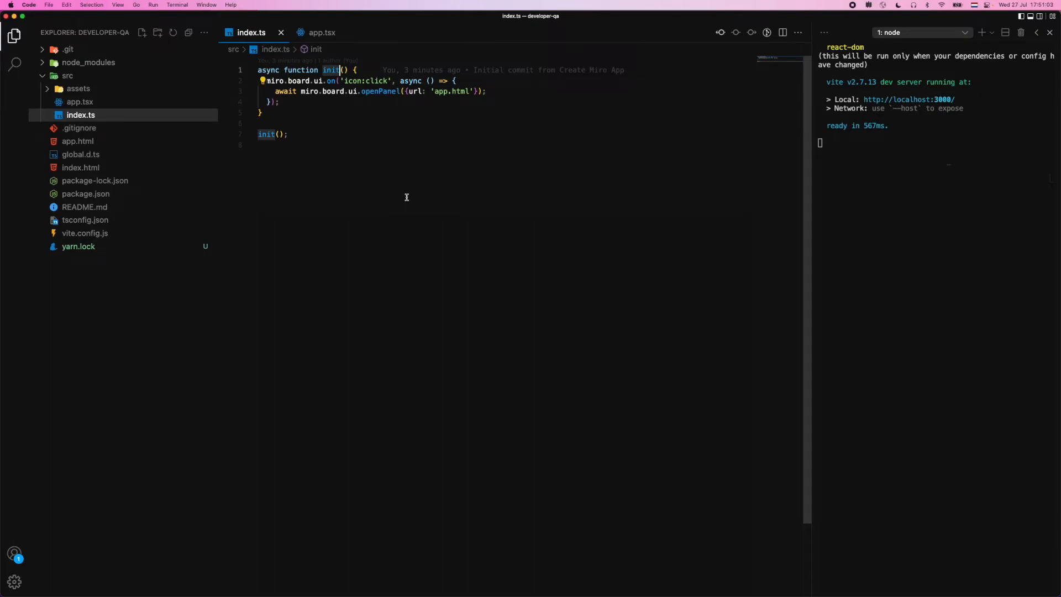
mouse_move(360, 106)
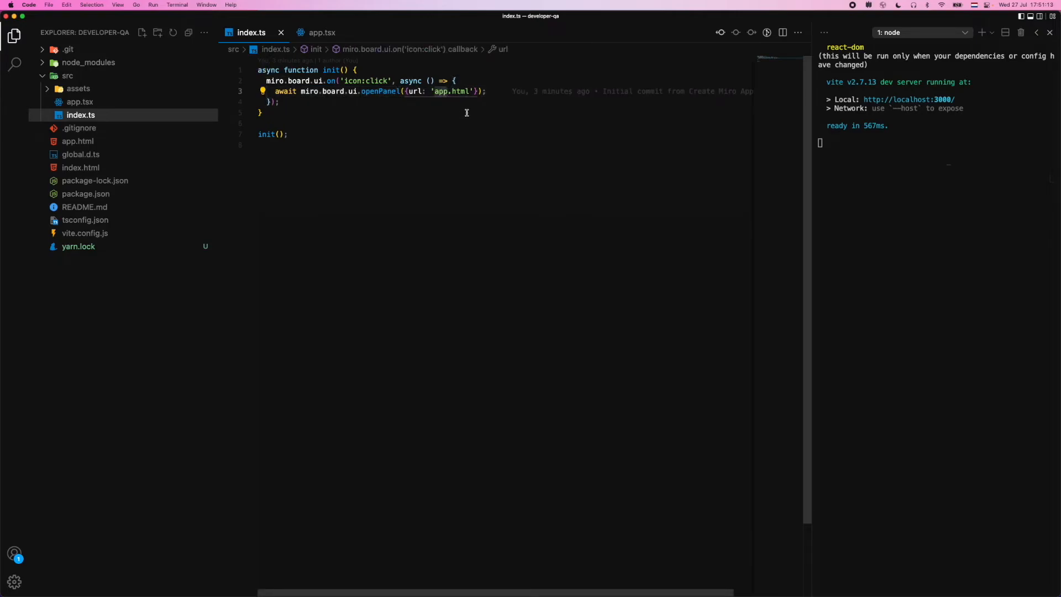
click(77, 141)
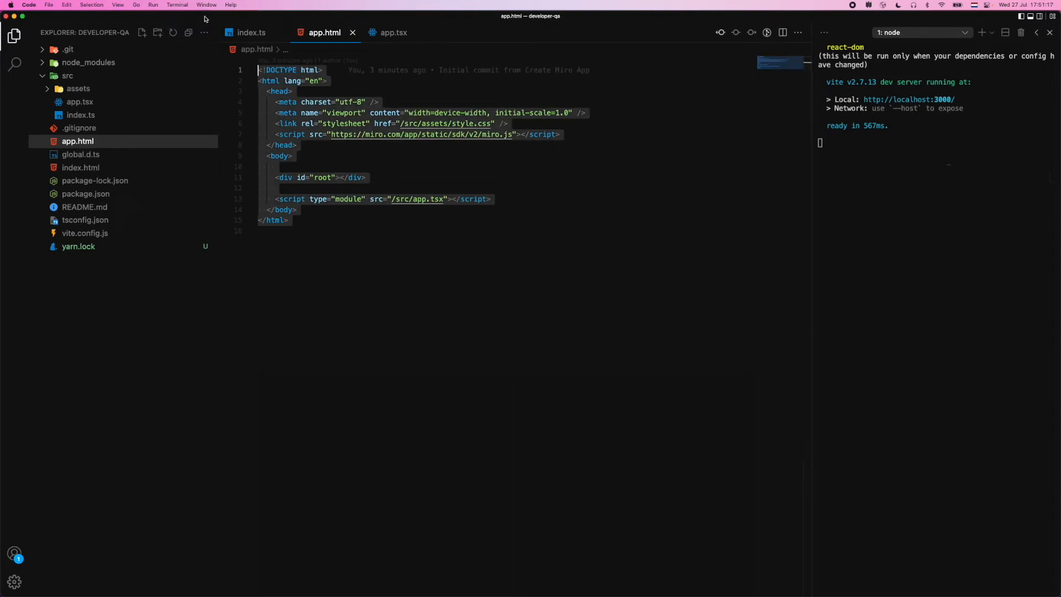
mouse_move(449, 105)
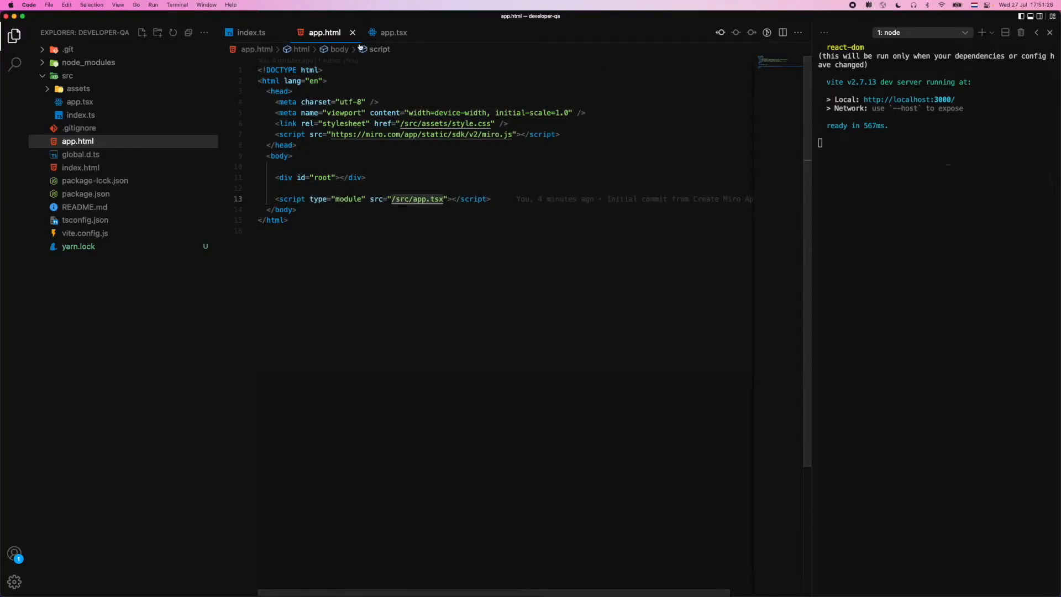
click(393, 32)
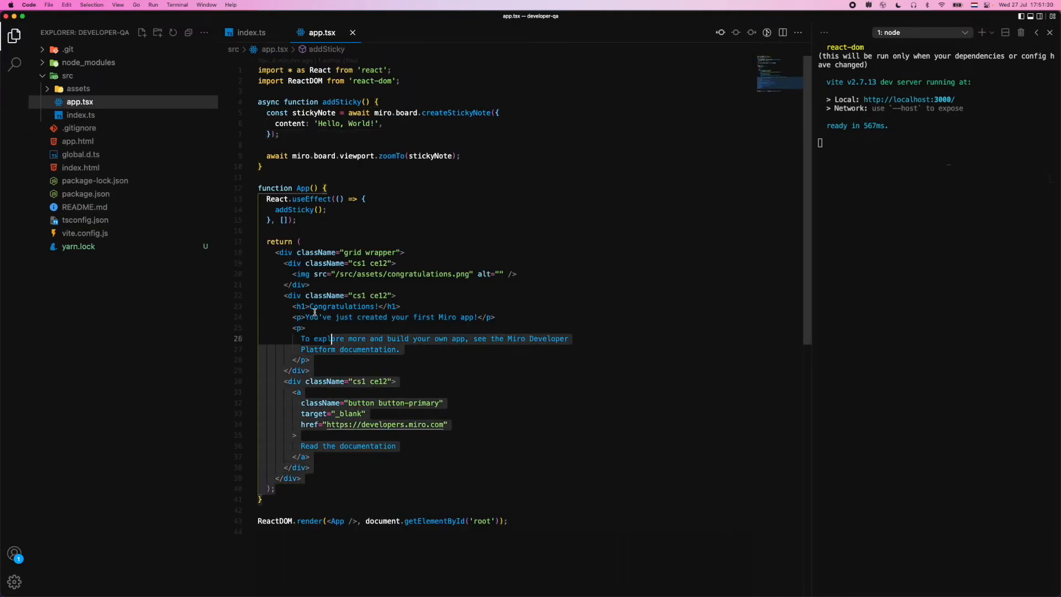
Change the link text to 'Read the docs!' and highlight the useEffect and addSticky lines.
click(294, 220)
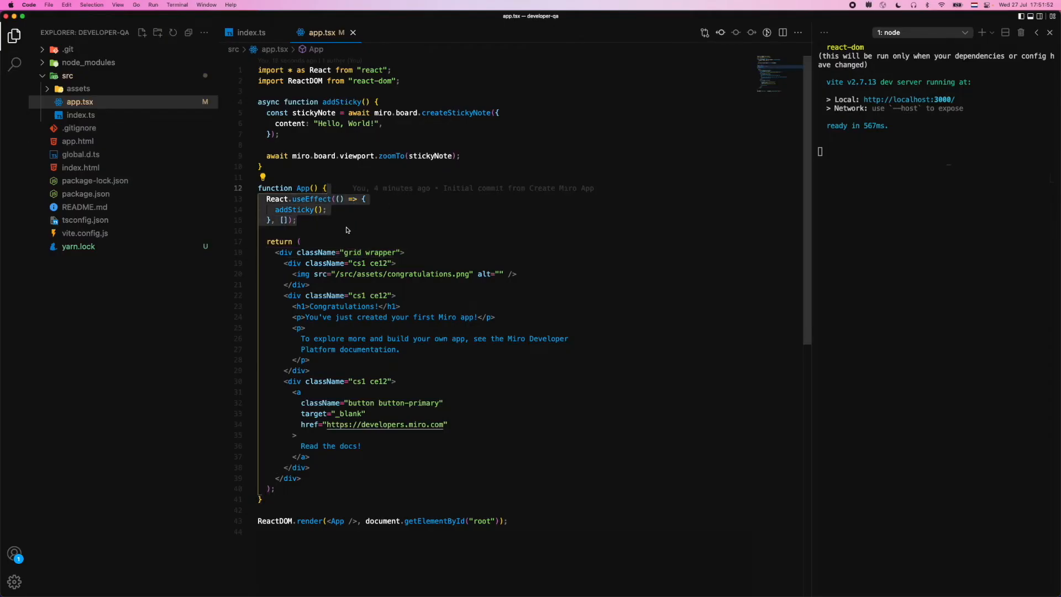
click(325, 209)
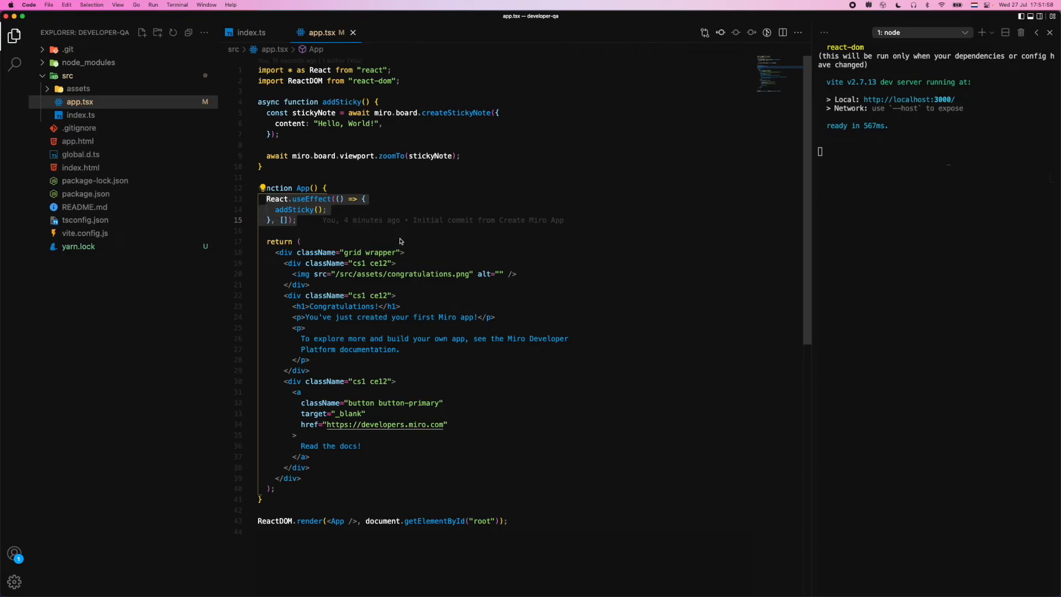
click(292, 220)
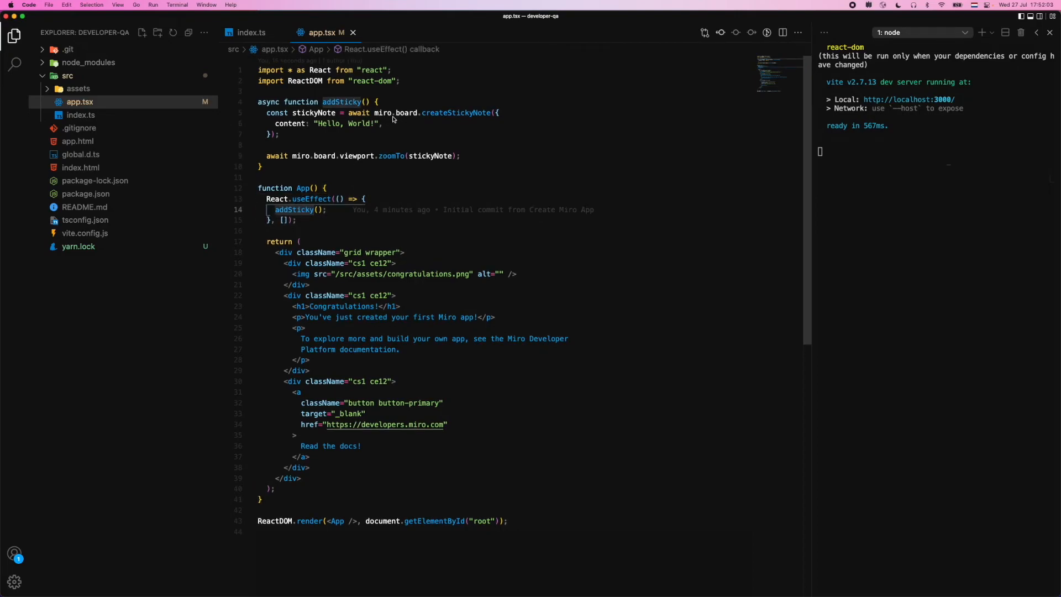
click(462, 152)
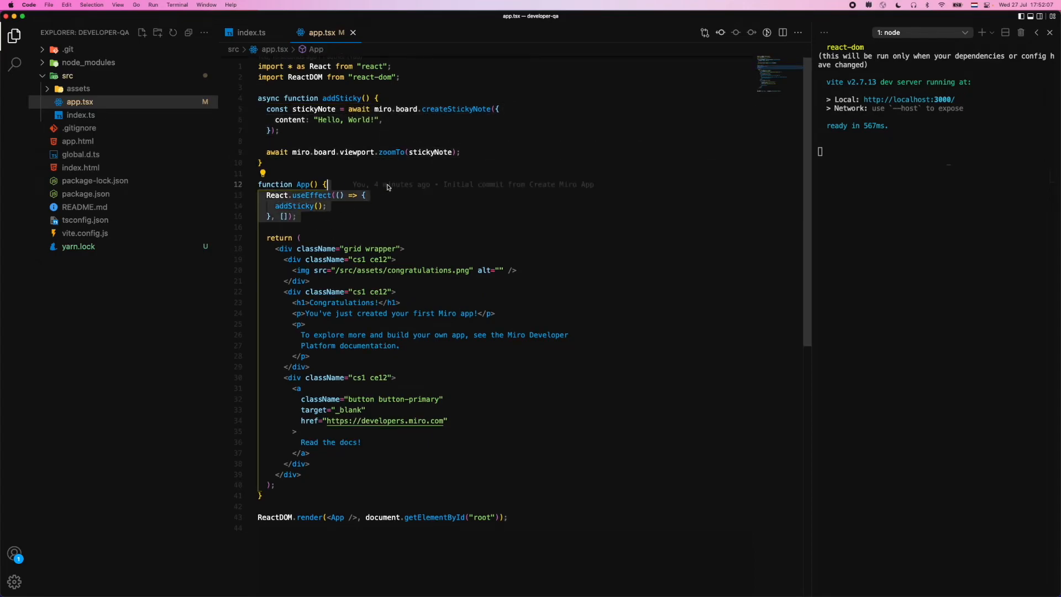
mouse_move(399, 184)
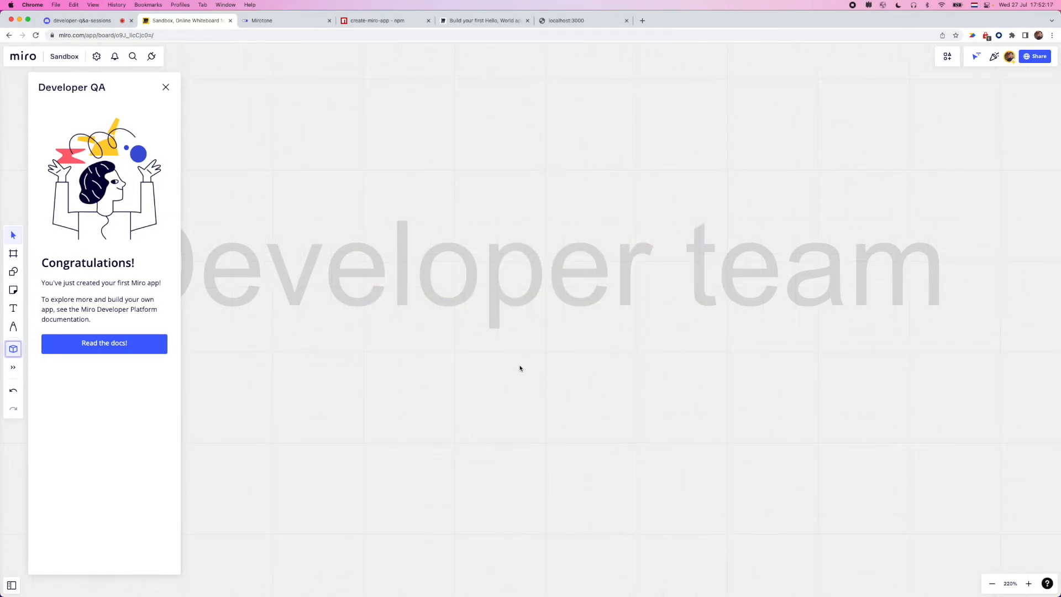
mouse_move(482, 337)
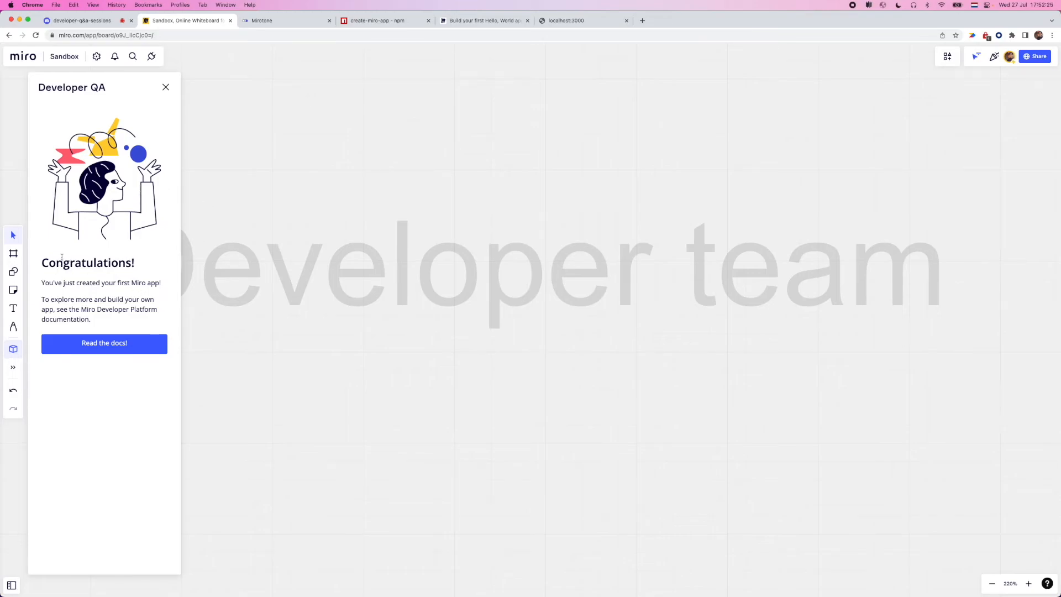
mouse_move(231, 315)
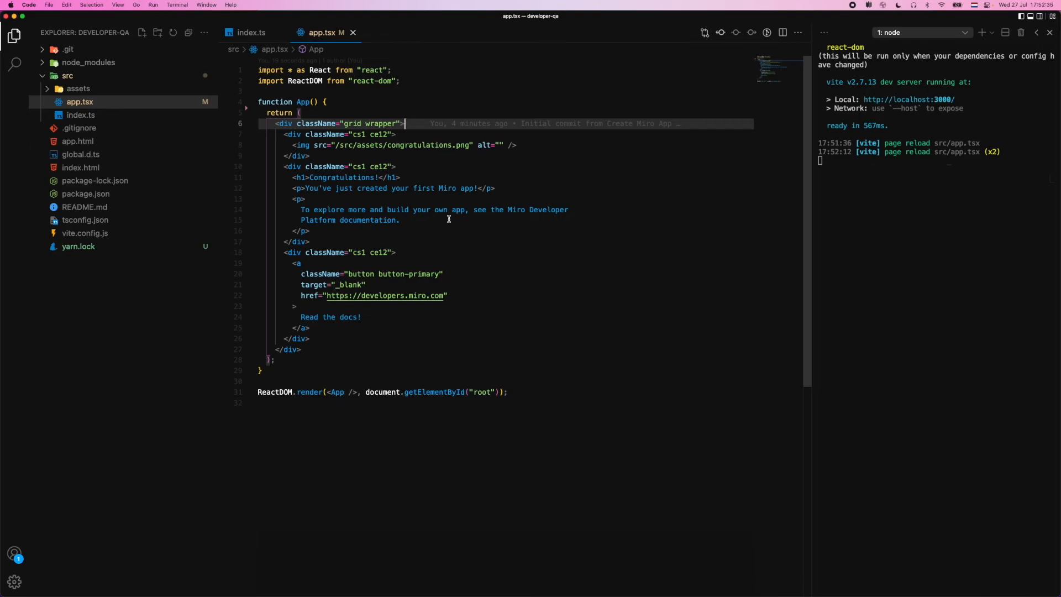
mouse_move(243, 109)
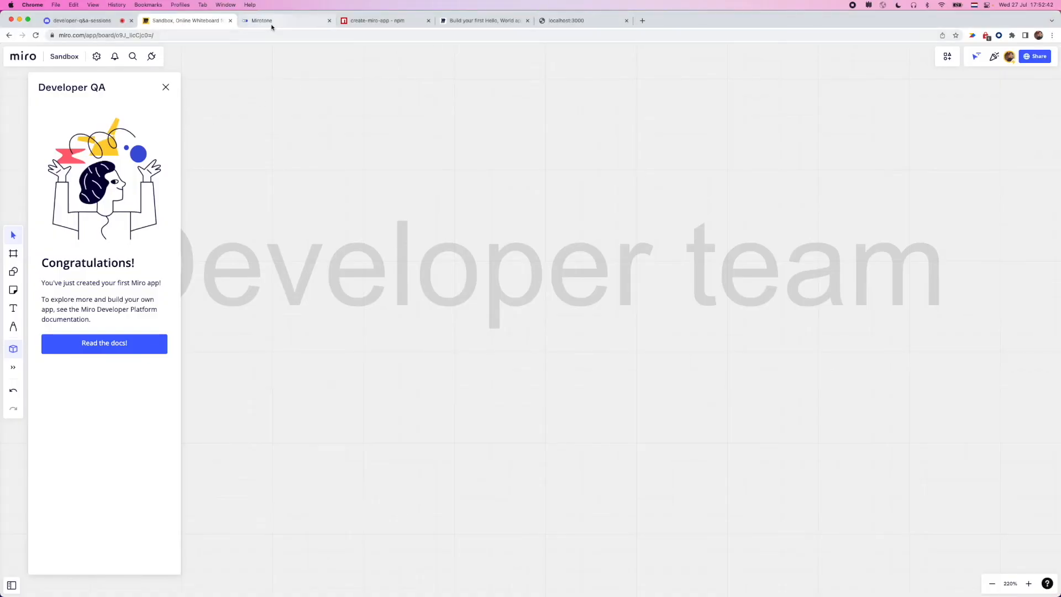
In the Mirotone docs, tick and untick the Checkbox example.
click(284, 21)
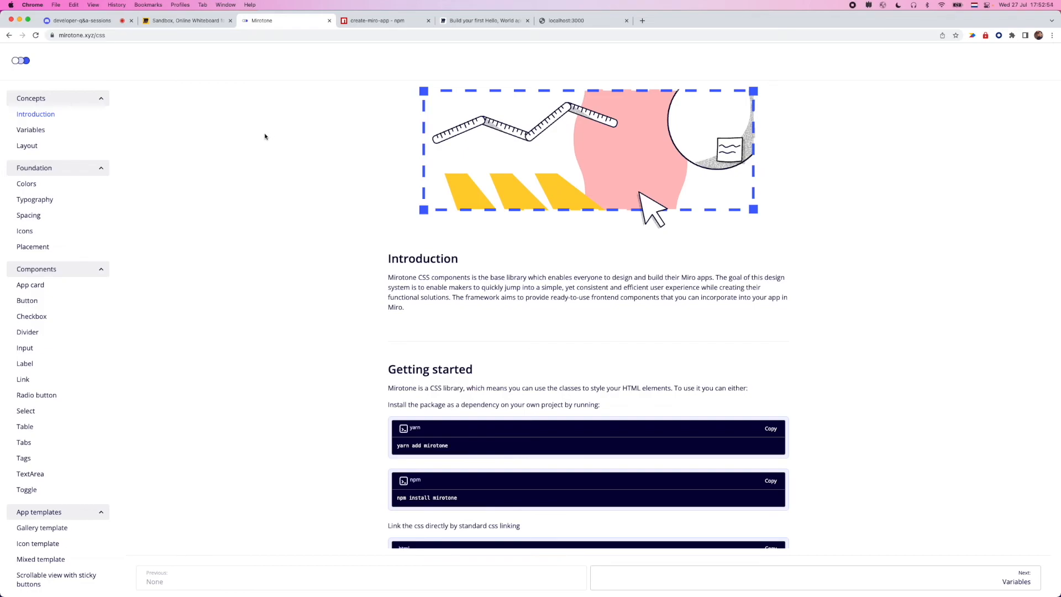
mouse_move(27, 301)
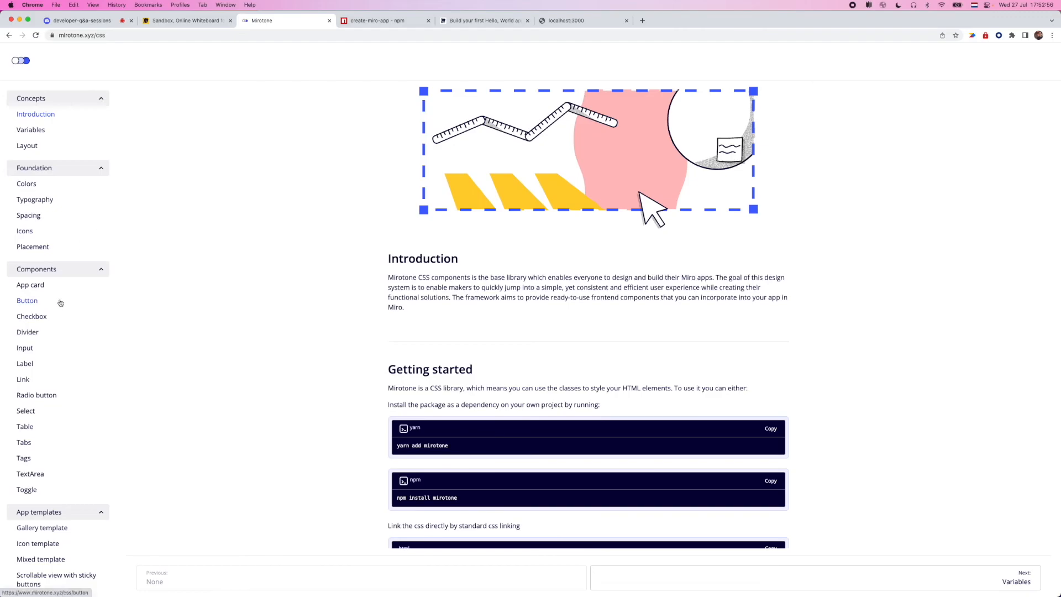
scroll(down, 3)
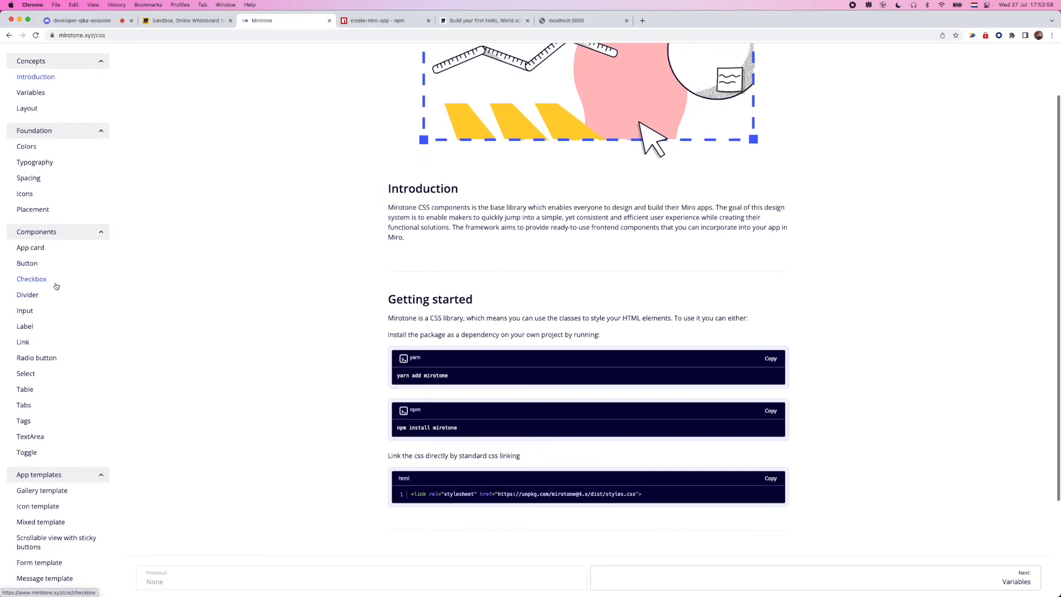
mouse_move(34, 164)
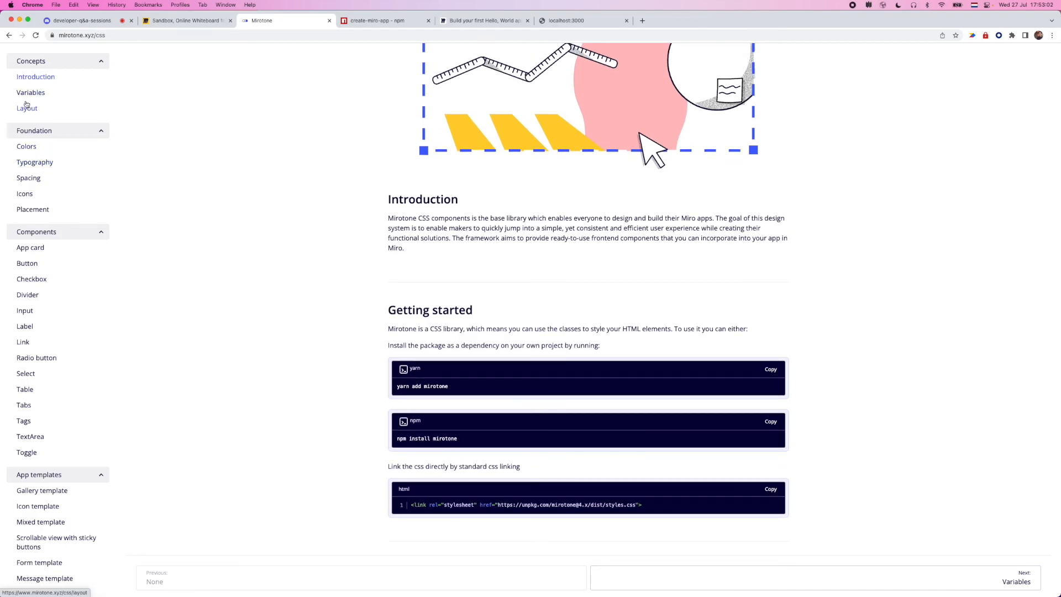
mouse_move(61, 305)
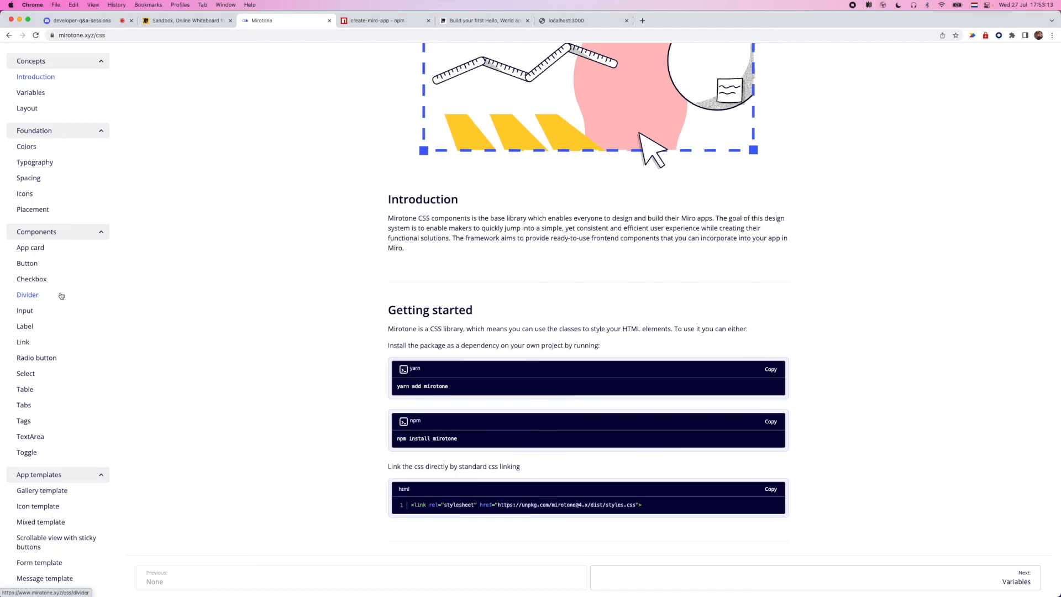
click(31, 278)
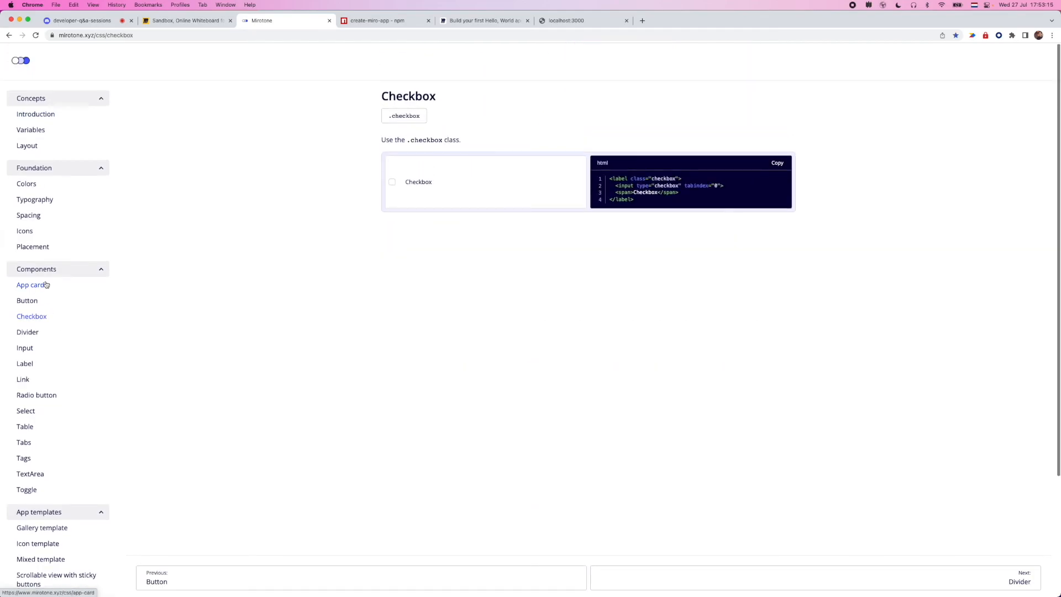
click(392, 182)
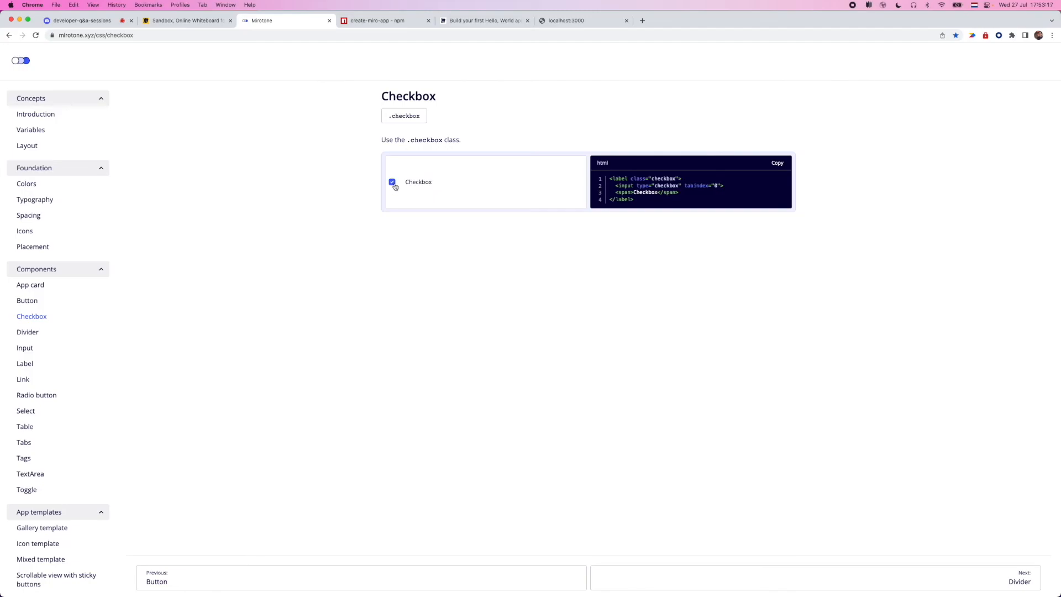
click(391, 182)
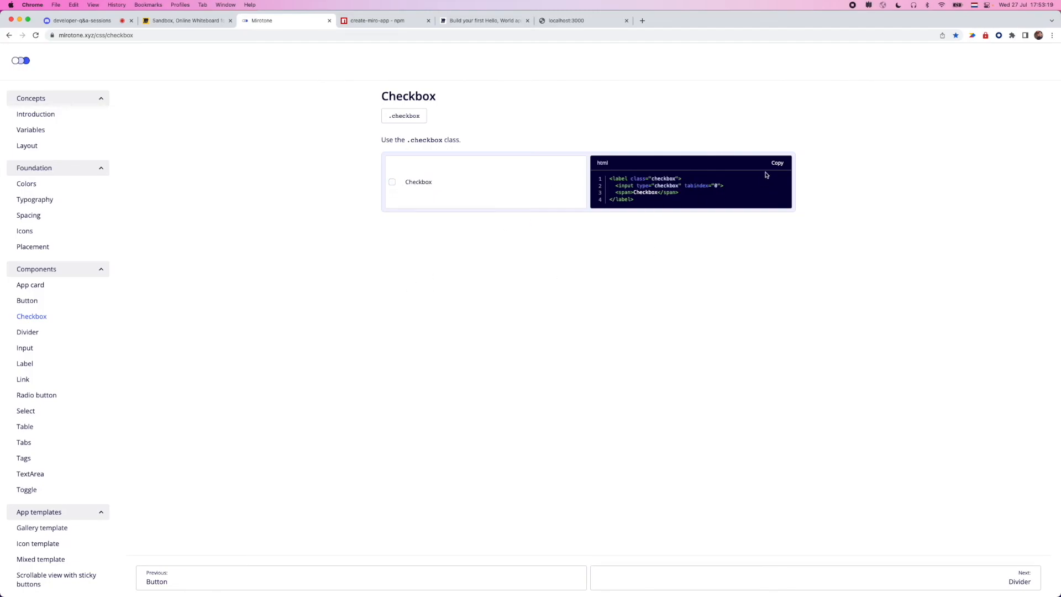
mouse_move(25, 347)
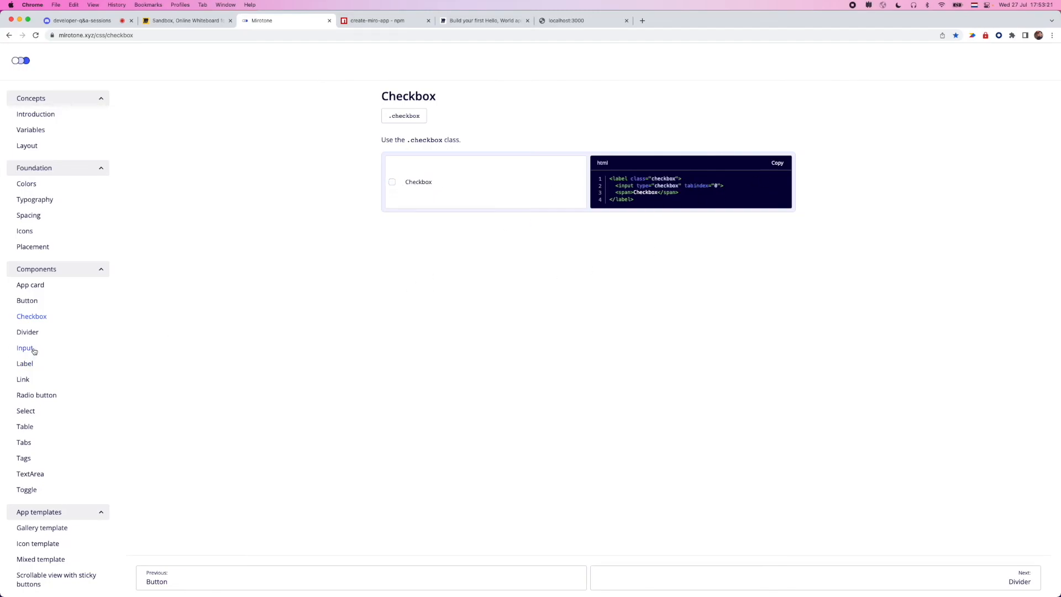
mouse_move(25, 347)
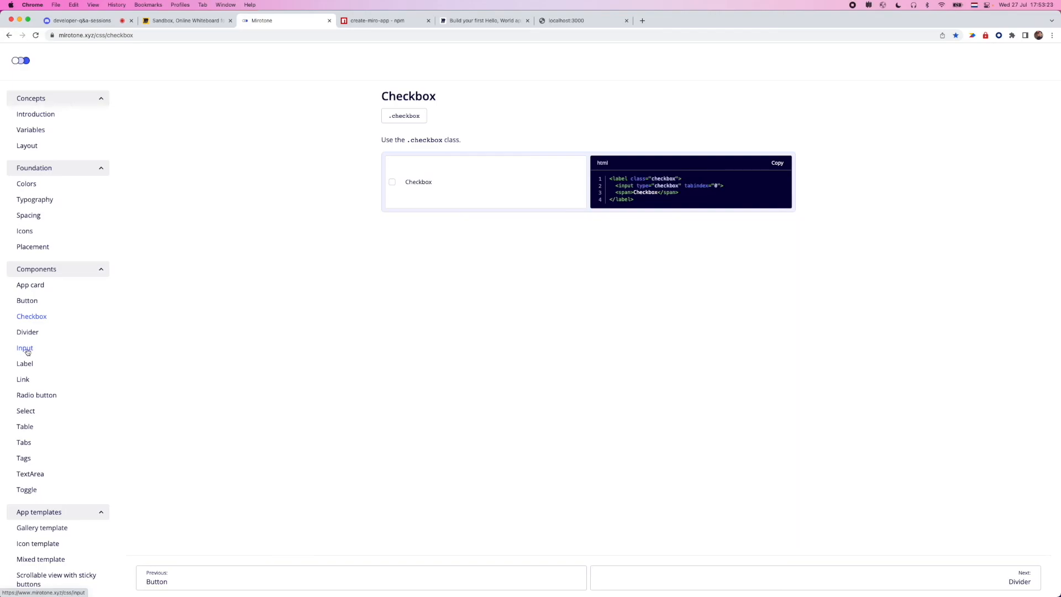
mouse_move(36, 394)
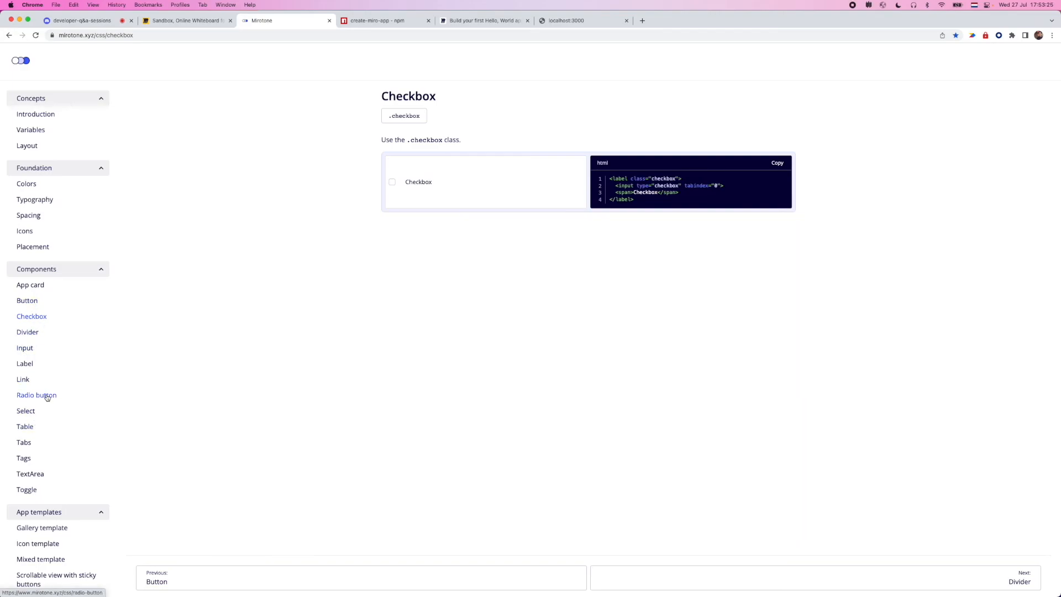
Open the Table component docs and scroll through its sample markup.
click(24, 426)
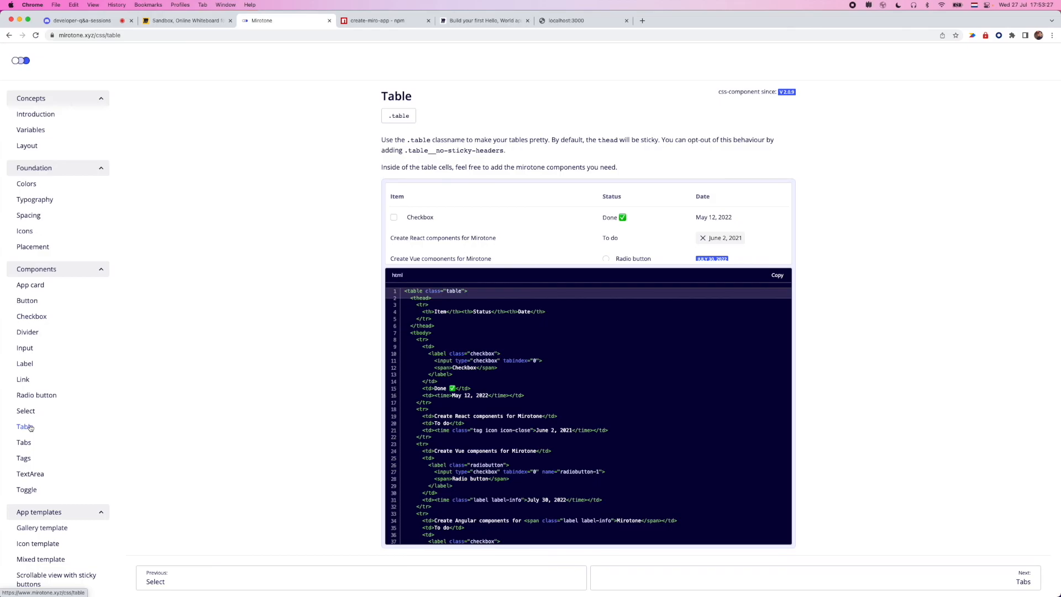
scroll(down, 3)
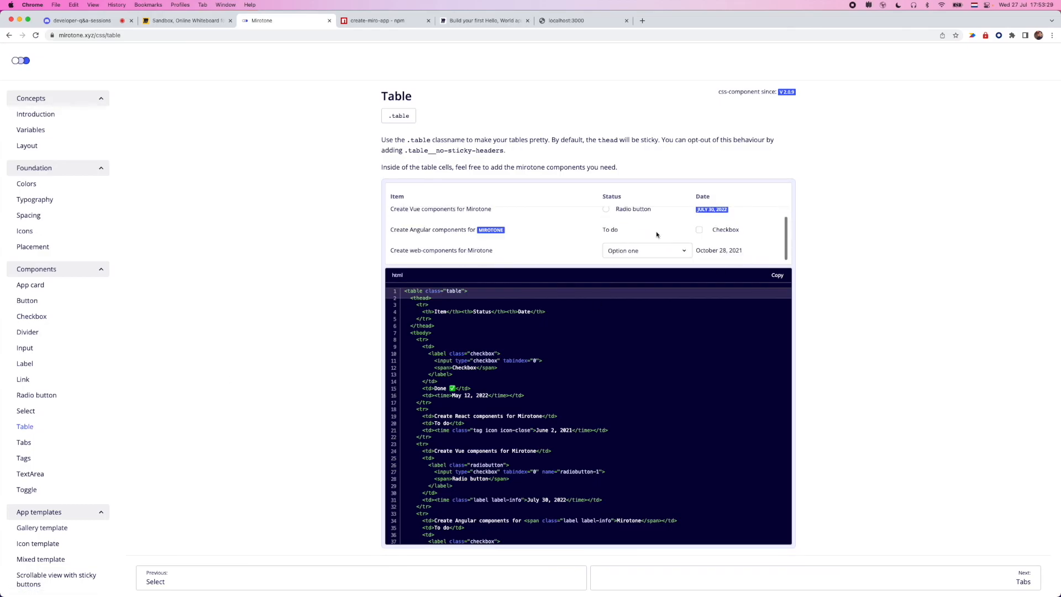
scroll(down, 3)
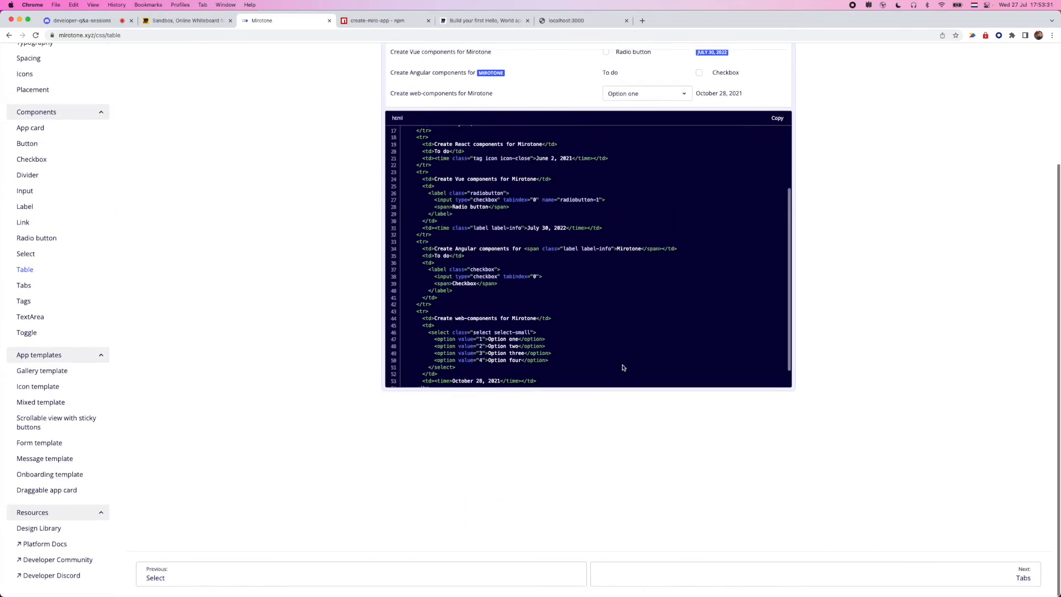
scroll(up, 3)
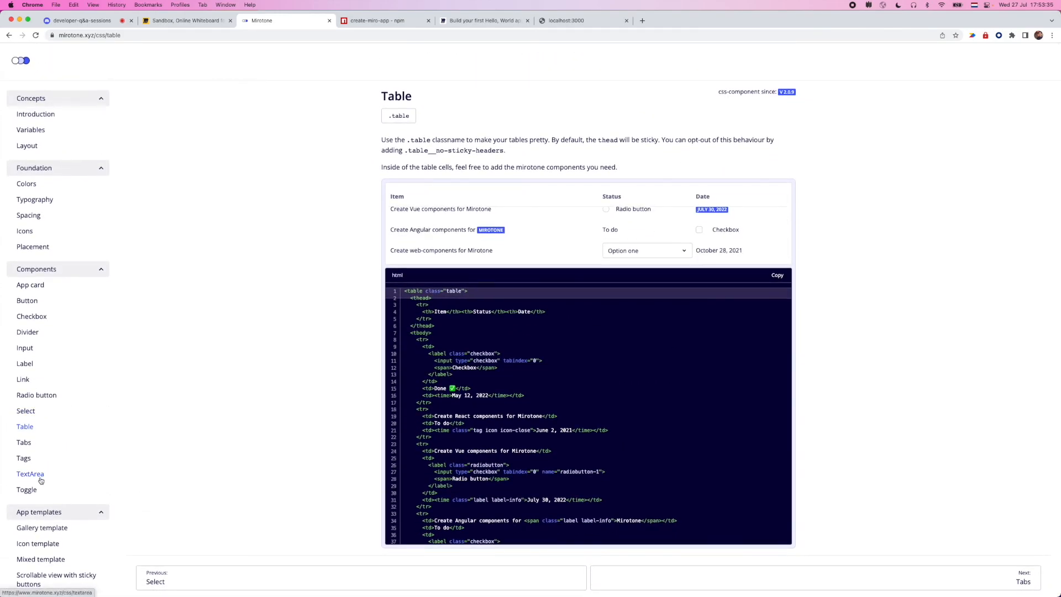
click(27, 490)
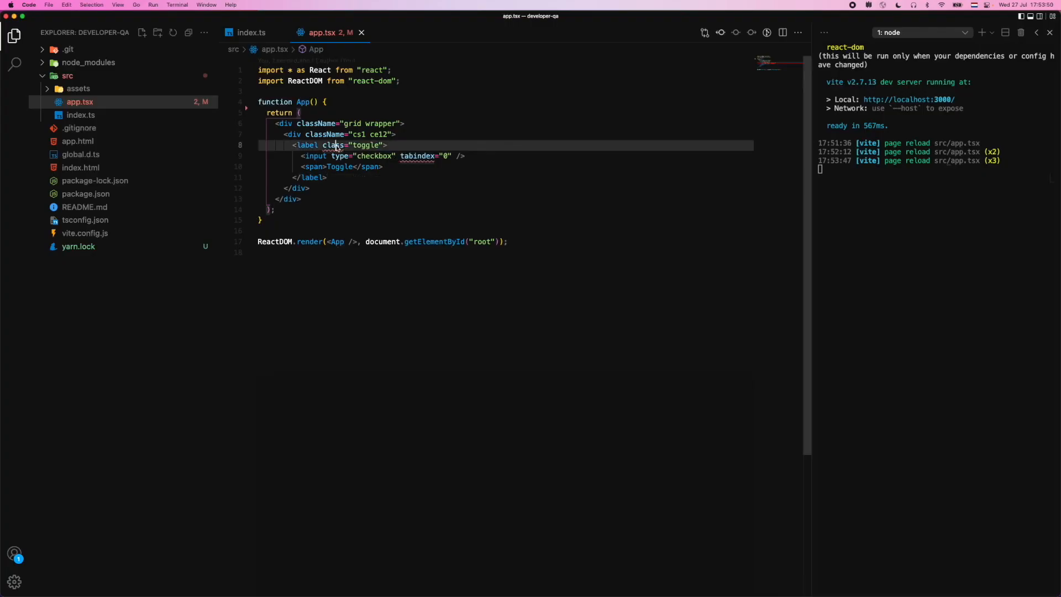
Rename the label's class to className and change tabindex="0" to tabindex={0}.
text(className)
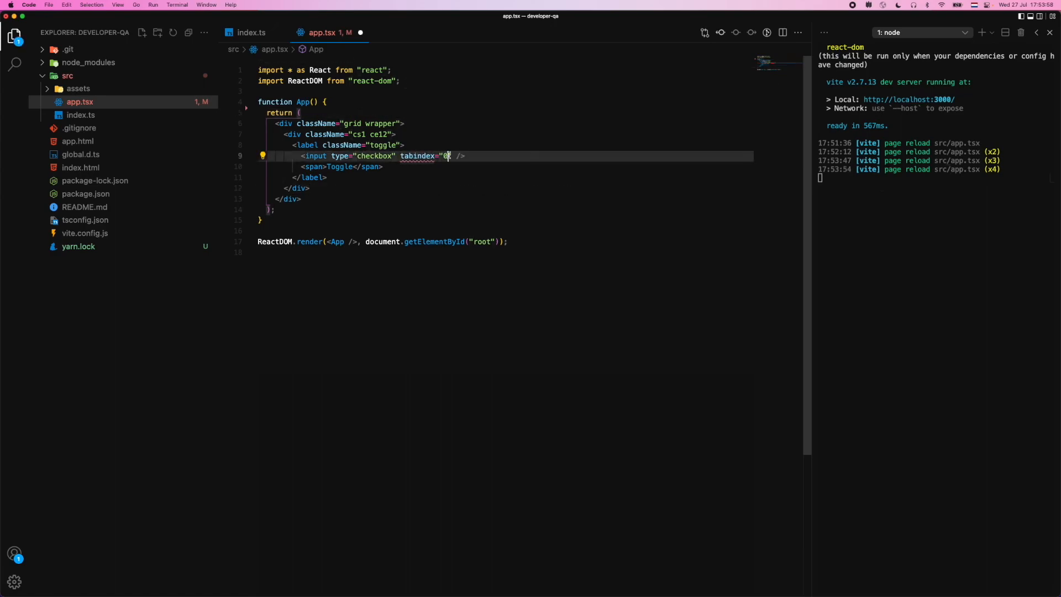
key(Backspace)
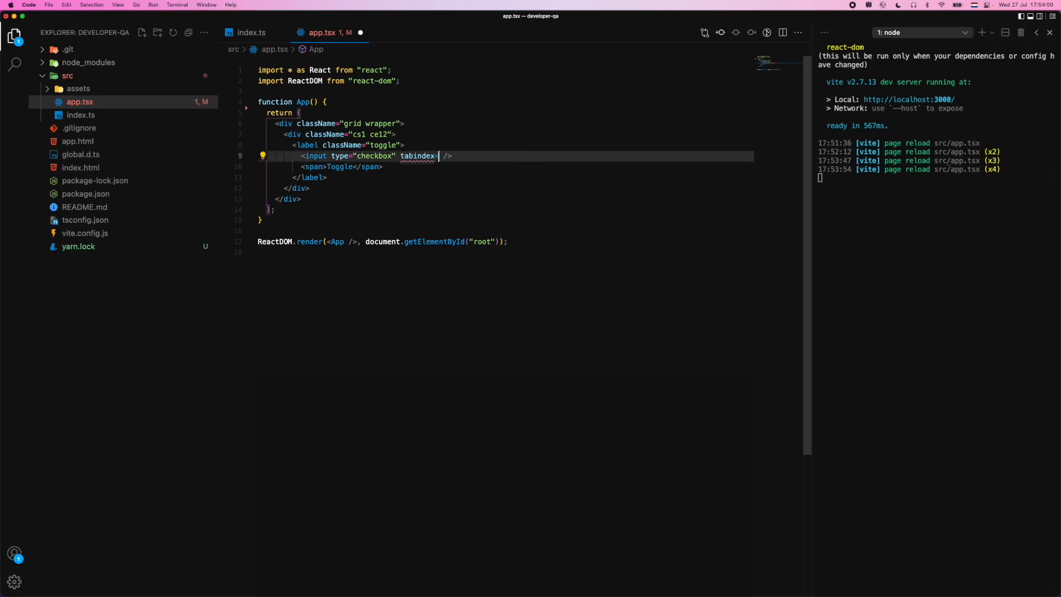
text({0})
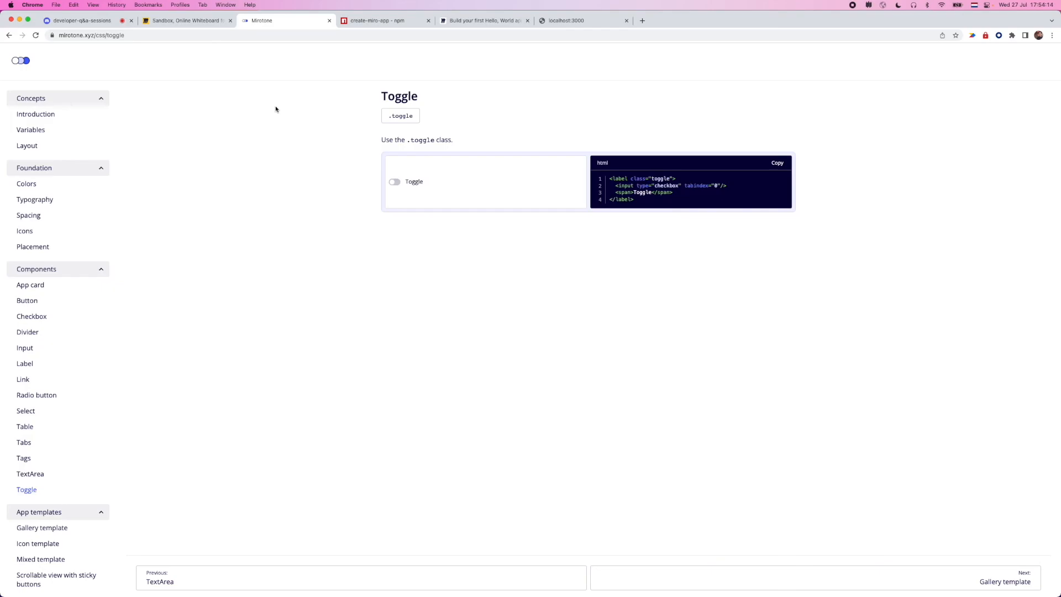
mouse_move(271, 110)
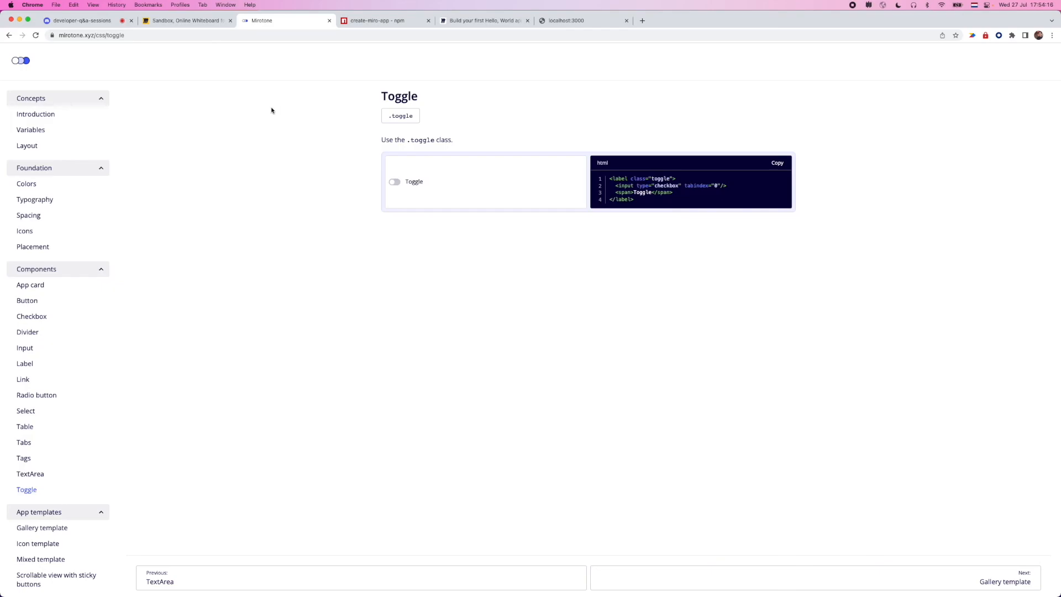
mouse_move(144, 172)
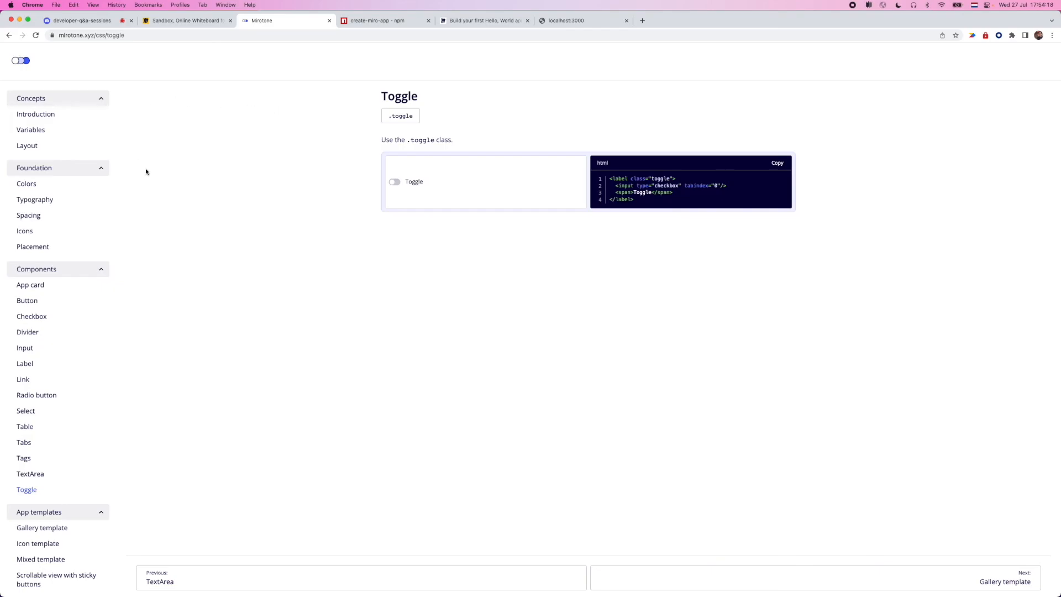